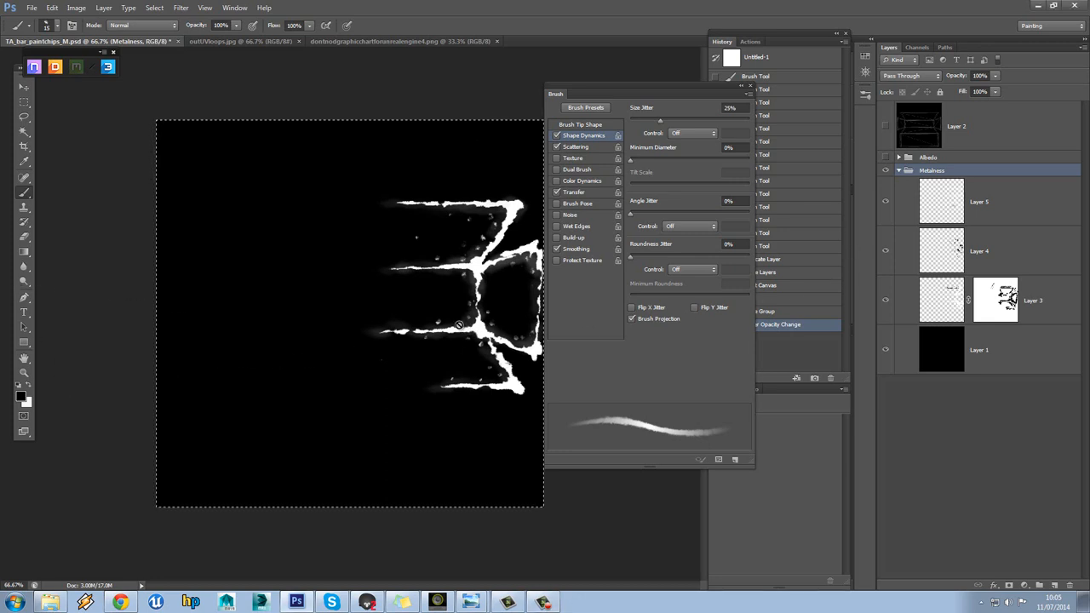
Step: Zoom to actual pixels and give the brush Shape Dynamics, Dual Brush, Smoothing and size/angle jitter
left_click(980, 202)
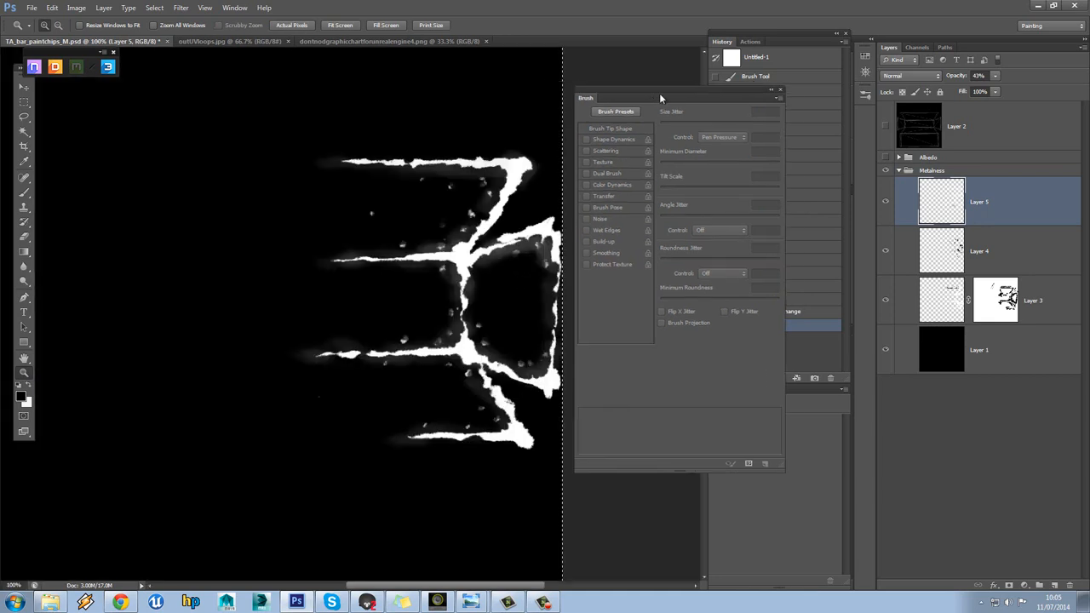
left_click(614, 139)
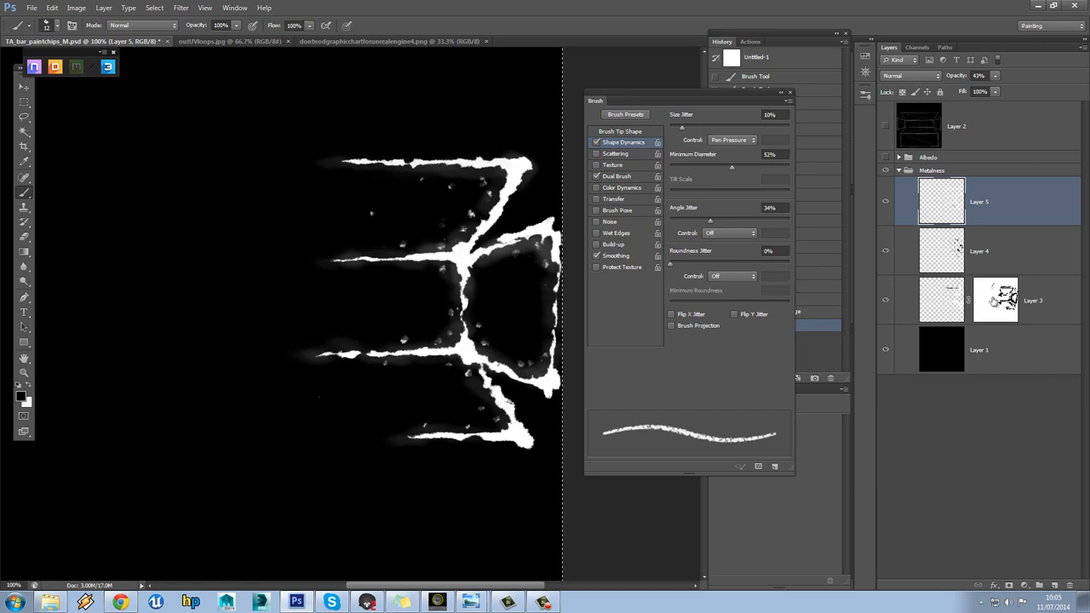
left_click(996, 300)
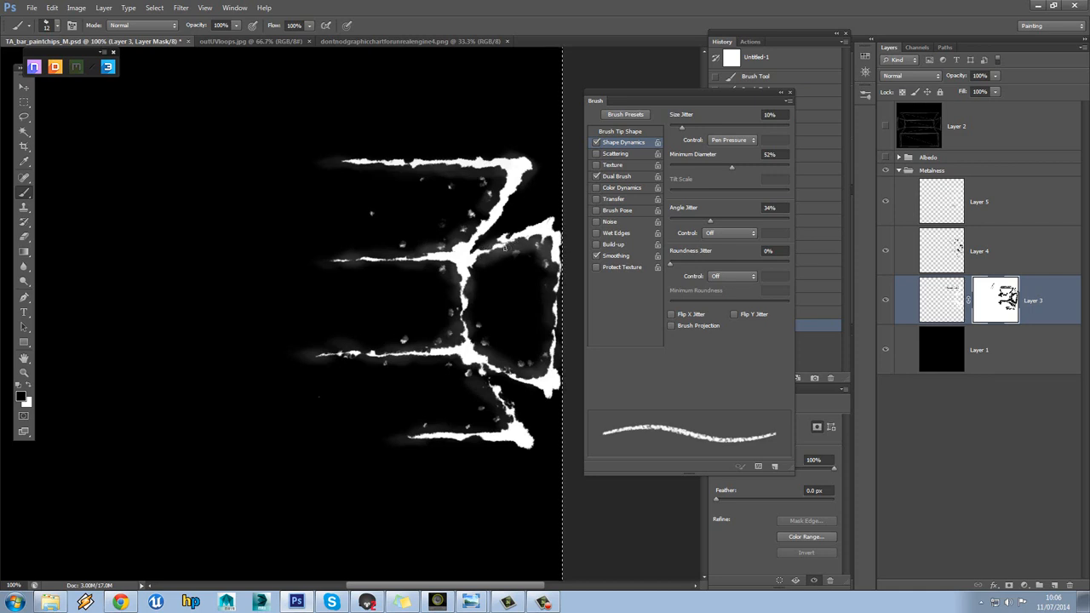
Step: Paint extra small chips into Layer 3's mask along the top chipped edge
left_click(524, 238)
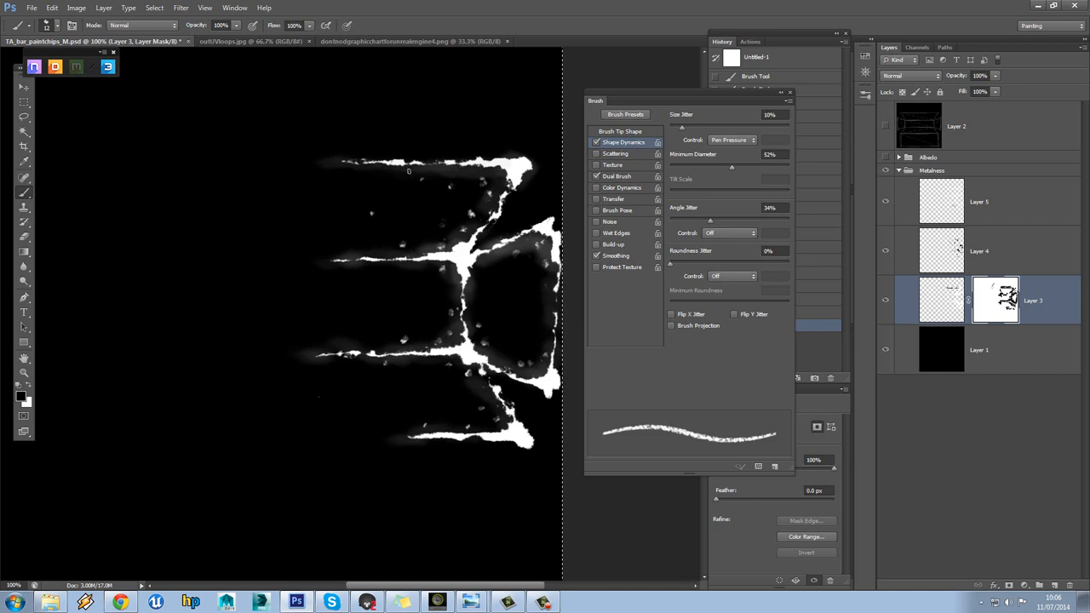
mouse_move(452, 285)
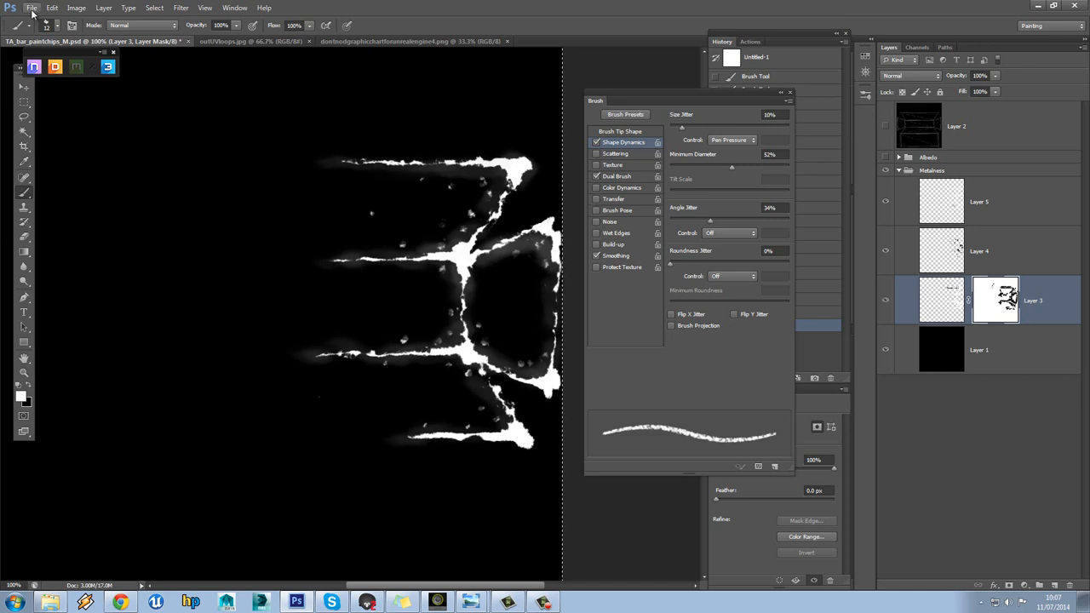
Step: Duplicate the Metalness group and merge it for use as the Albedo layer mask
left_click(32, 8)
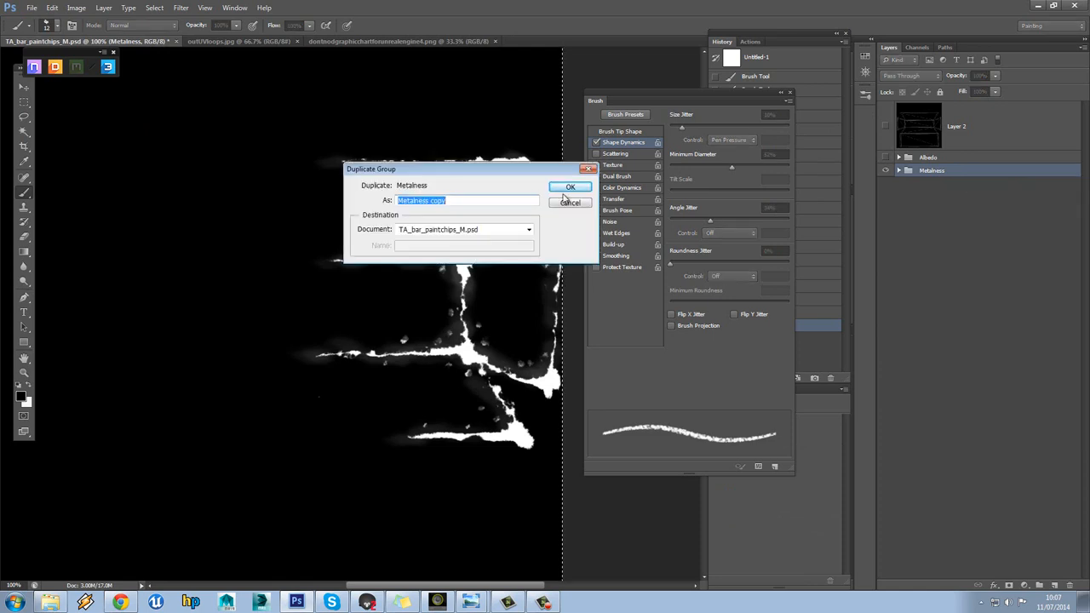
left_click(571, 187)
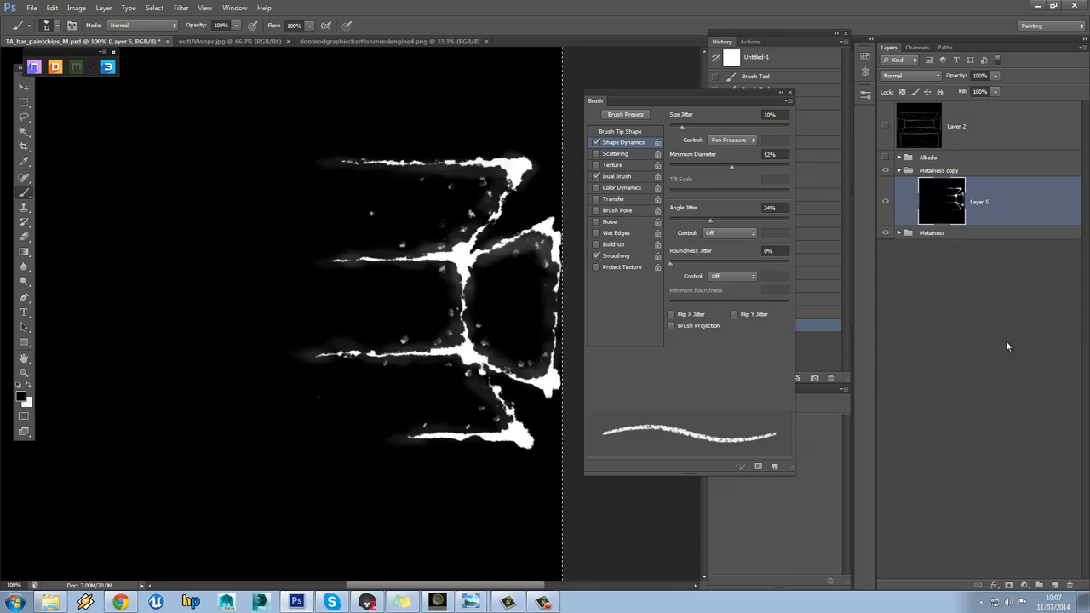
mouse_move(956, 207)
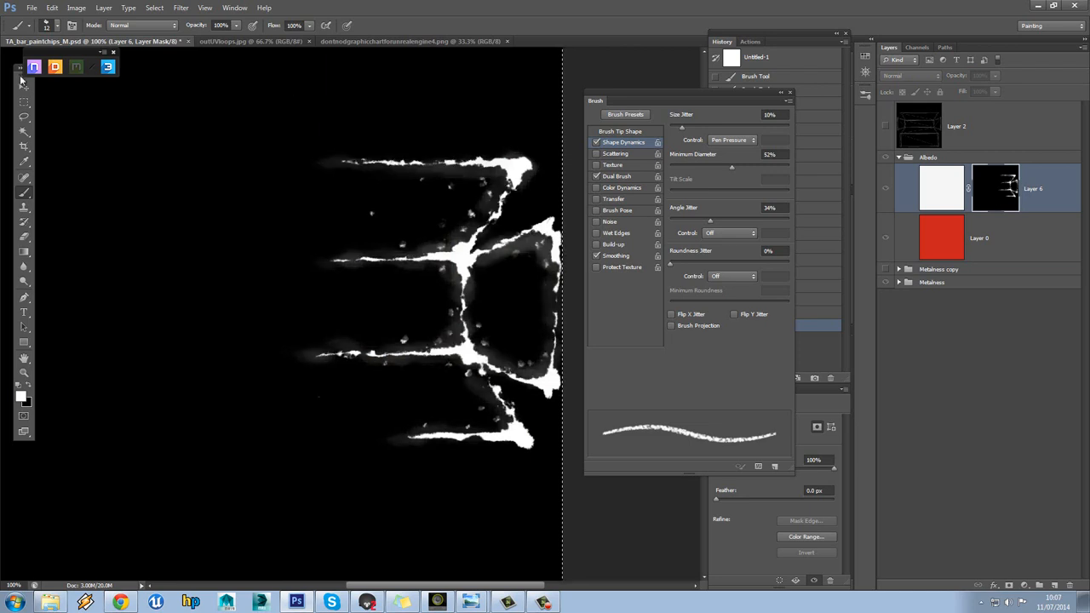
left_click(31, 8)
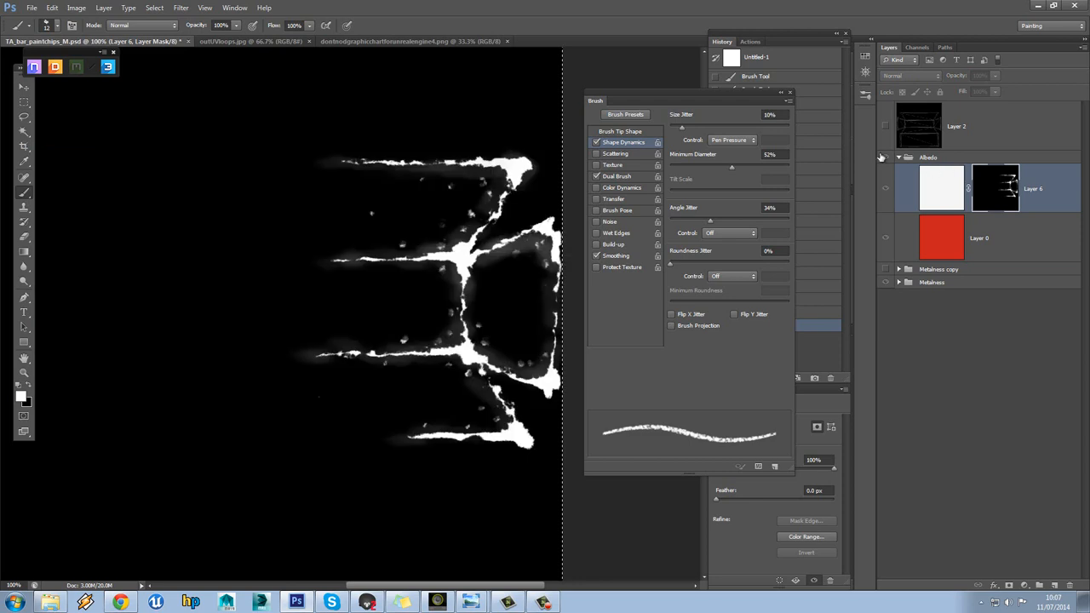
Step: Show the Albedo group and save over TA_bar_paintchips_A.psd
left_click(31, 7)
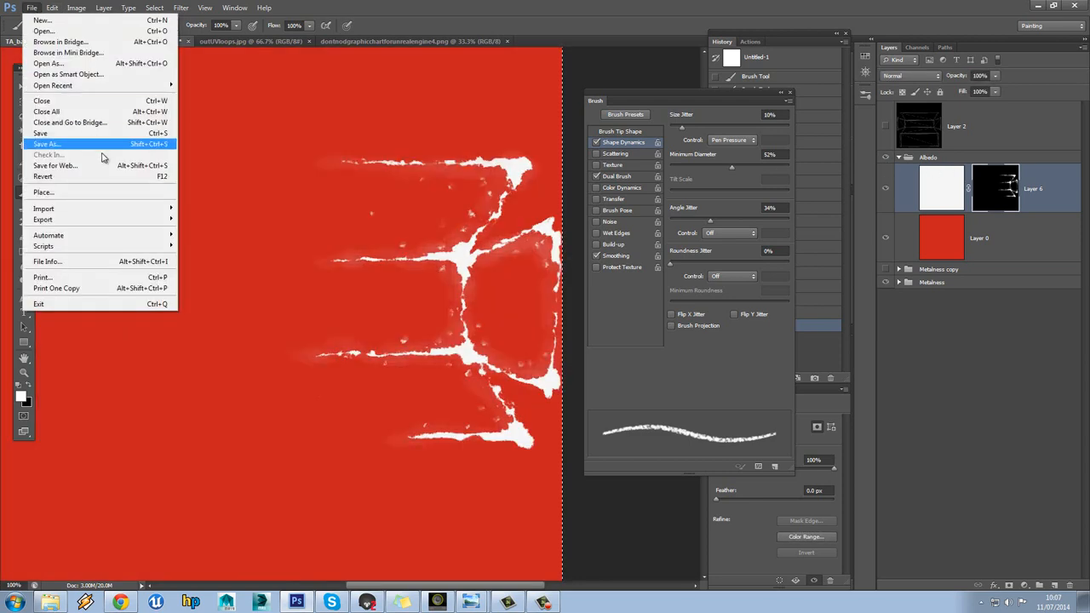
left_click(47, 143)
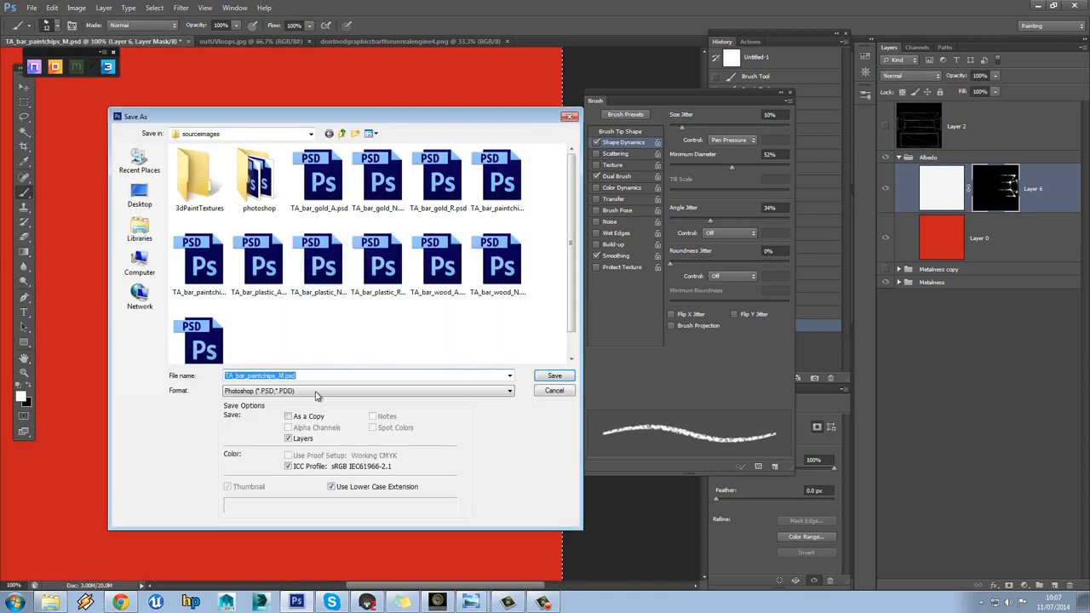
left_click(498, 179)
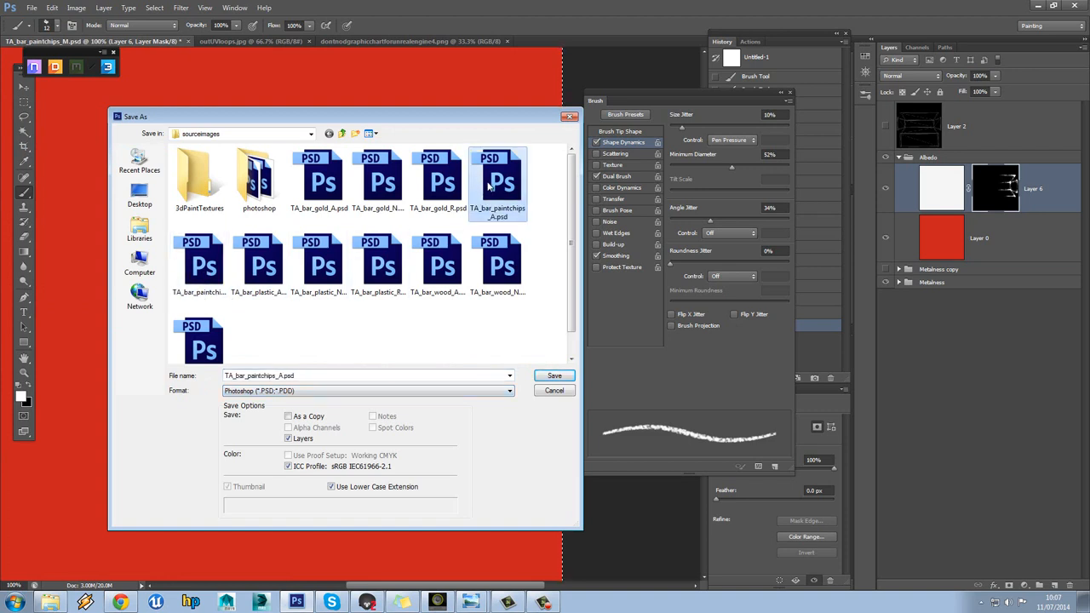
left_click(554, 376)
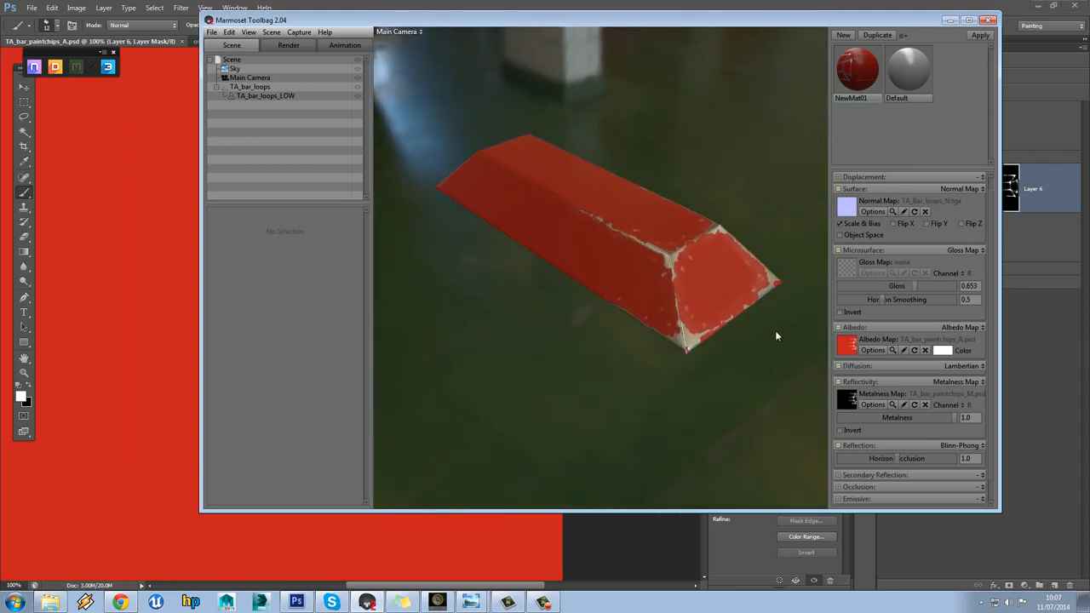
Step: Orbit the bar in Marmoset to inspect its white-chipped red edges from several sides
left_click_drag(777, 337, 647, 366)
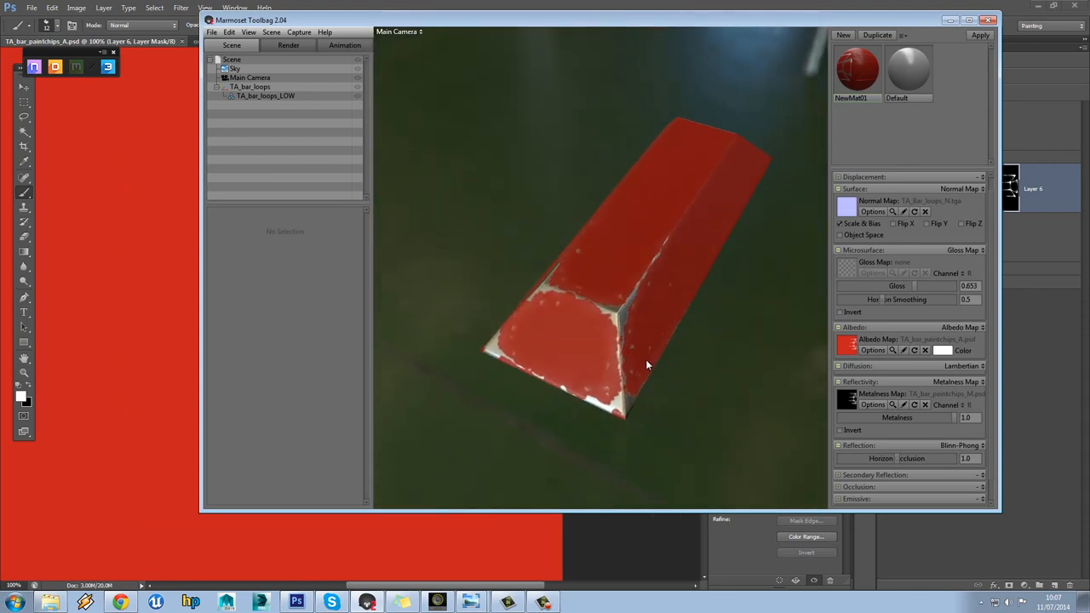
left_click_drag(648, 367, 561, 344)
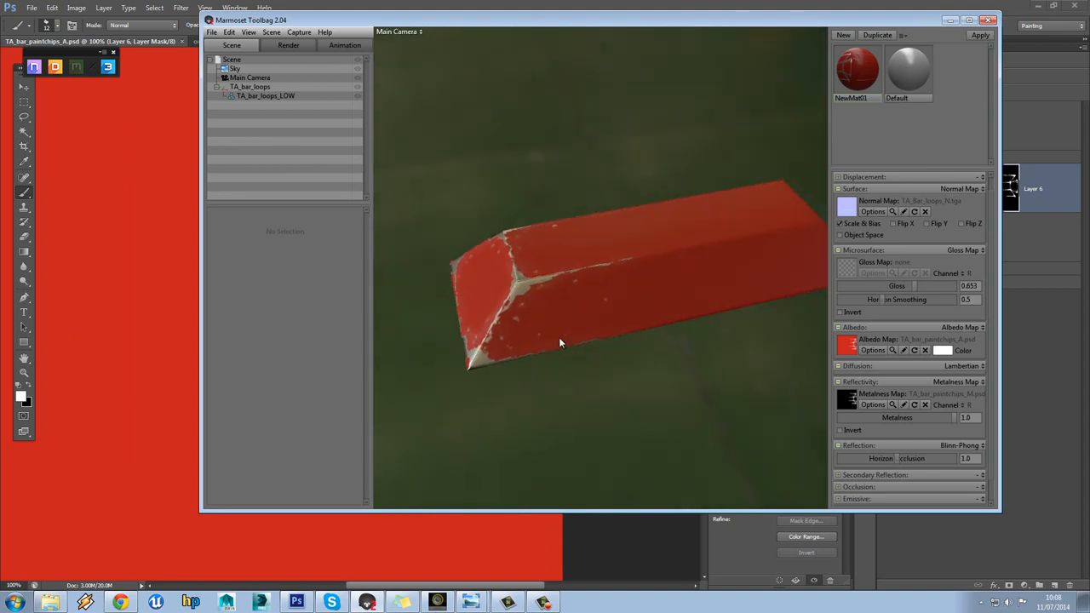
left_click_drag(561, 342, 736, 302)
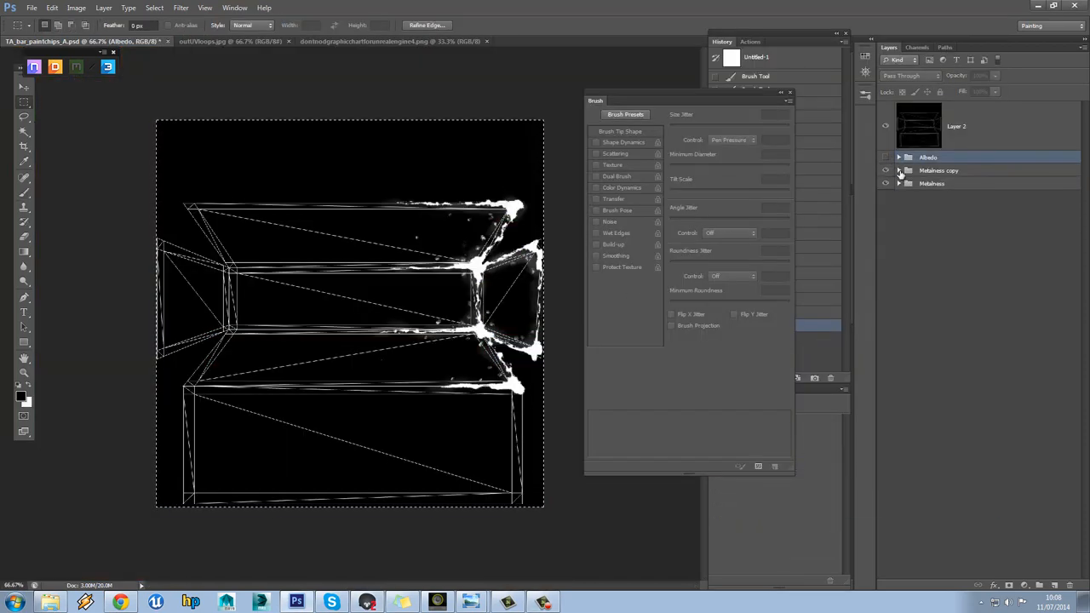
Step: Duplicate the Metalness group and flip the copy horizontally onto the bar's opposite end
left_click(938, 171)
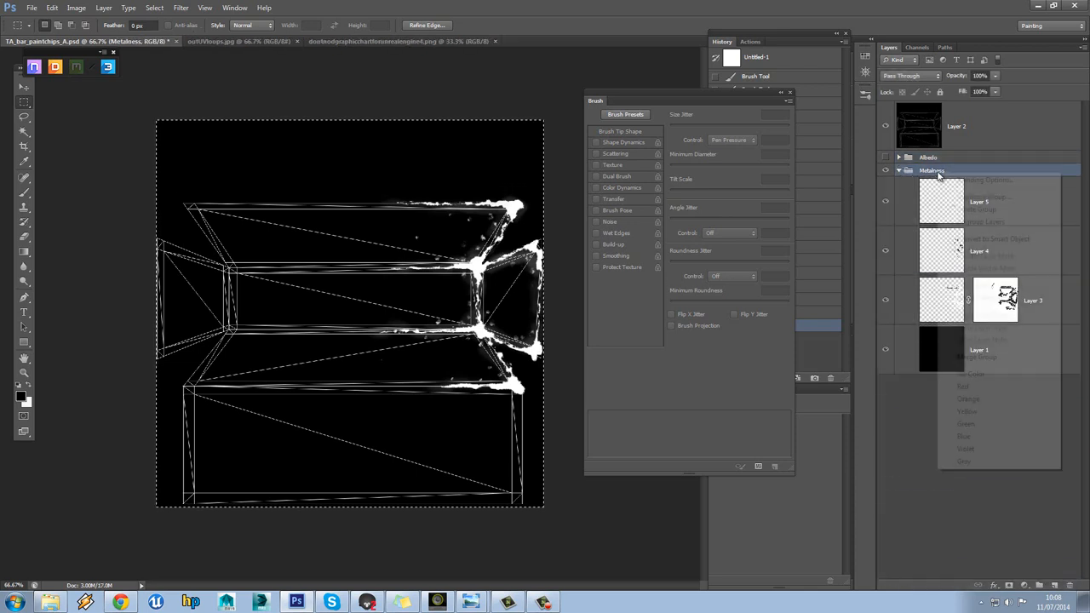
left_click(981, 197)
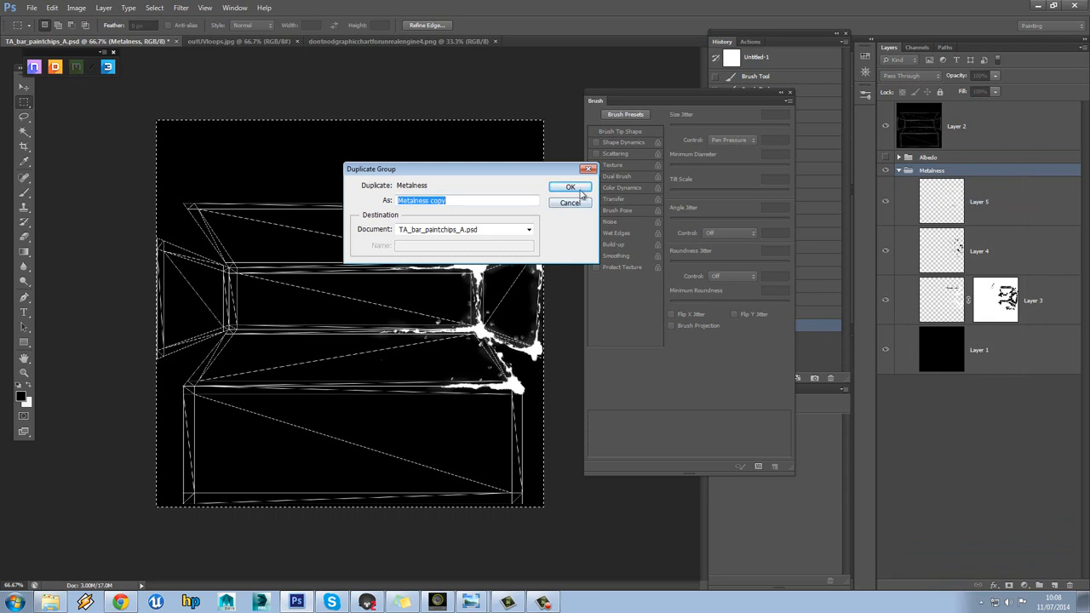
left_click(570, 187)
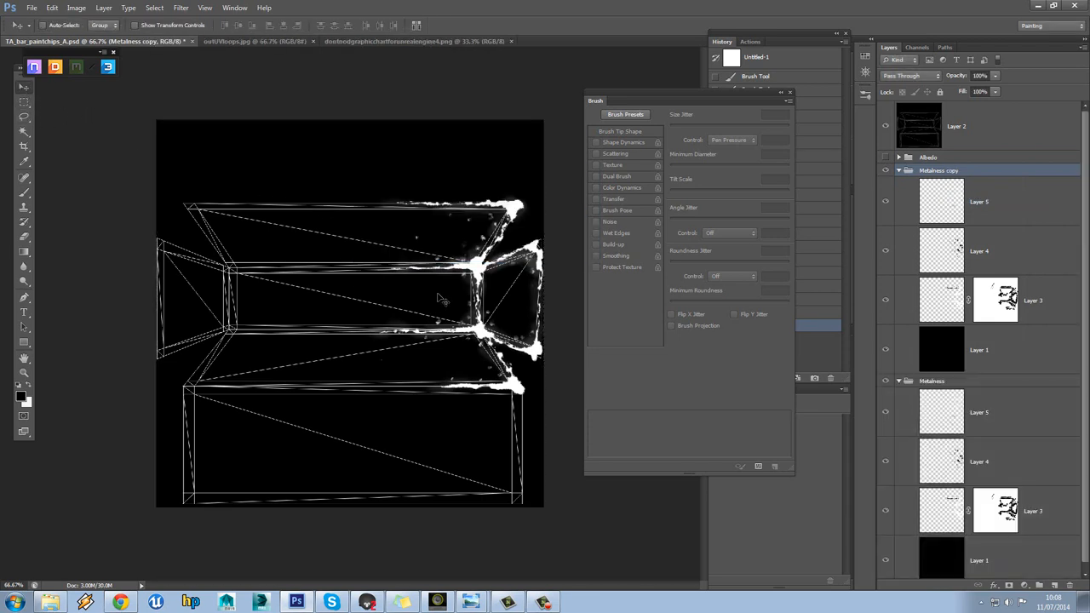
left_click(52, 7)
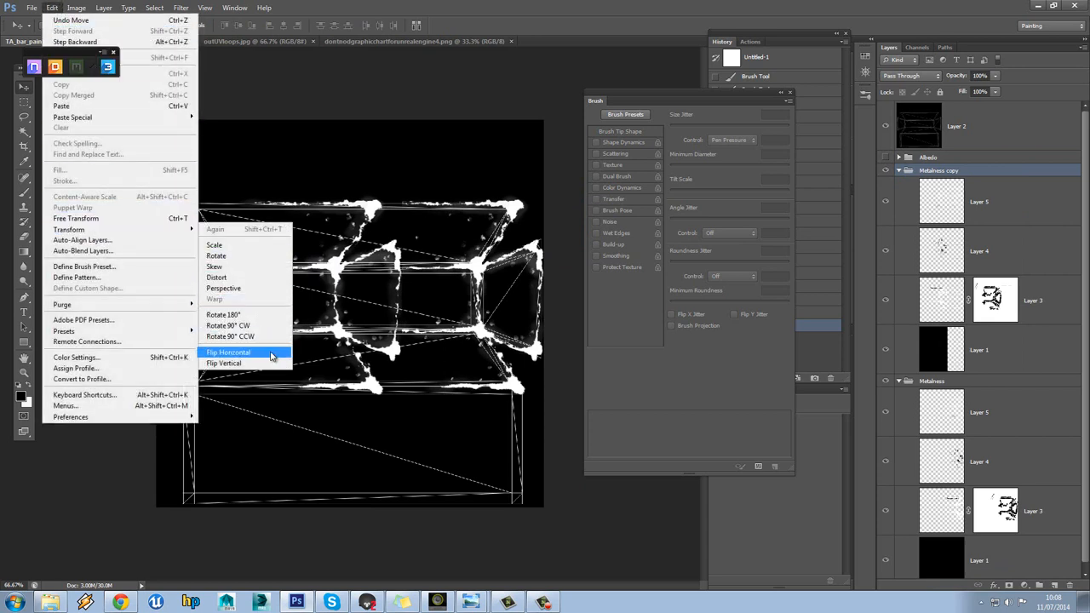
left_click(228, 351)
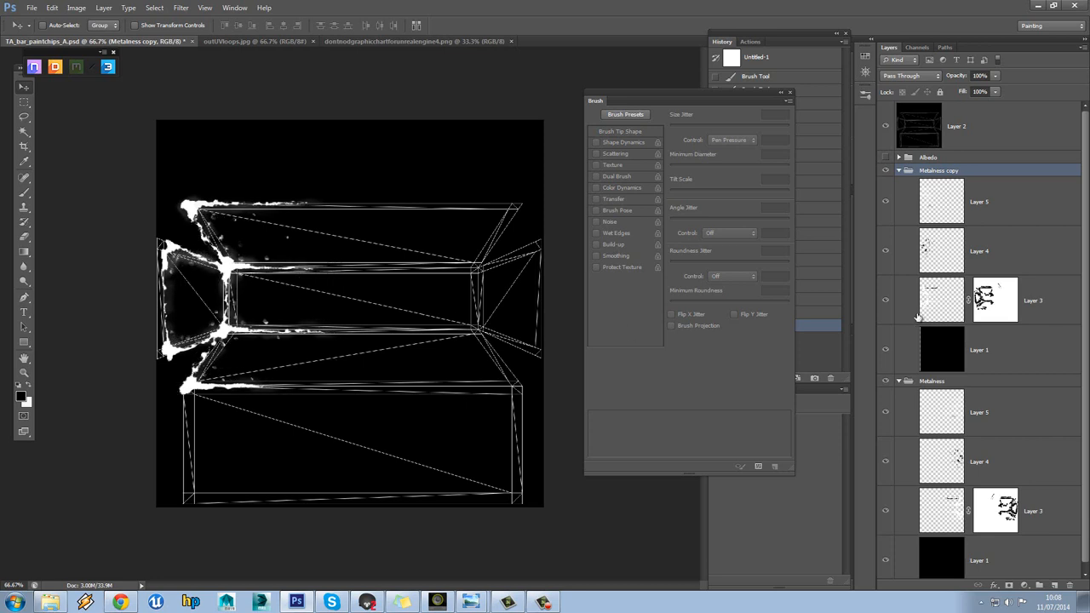
mouse_move(720, 195)
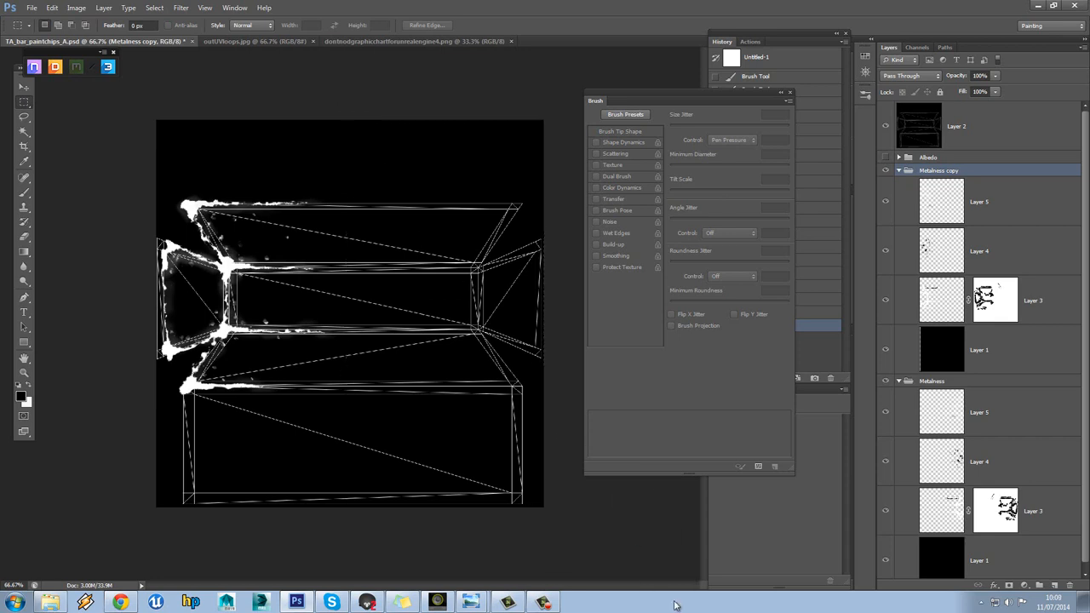
Step: Hide the right half of the copy's Layer 3 and Layer 1, then reselect the copy group
left_click(995, 300)
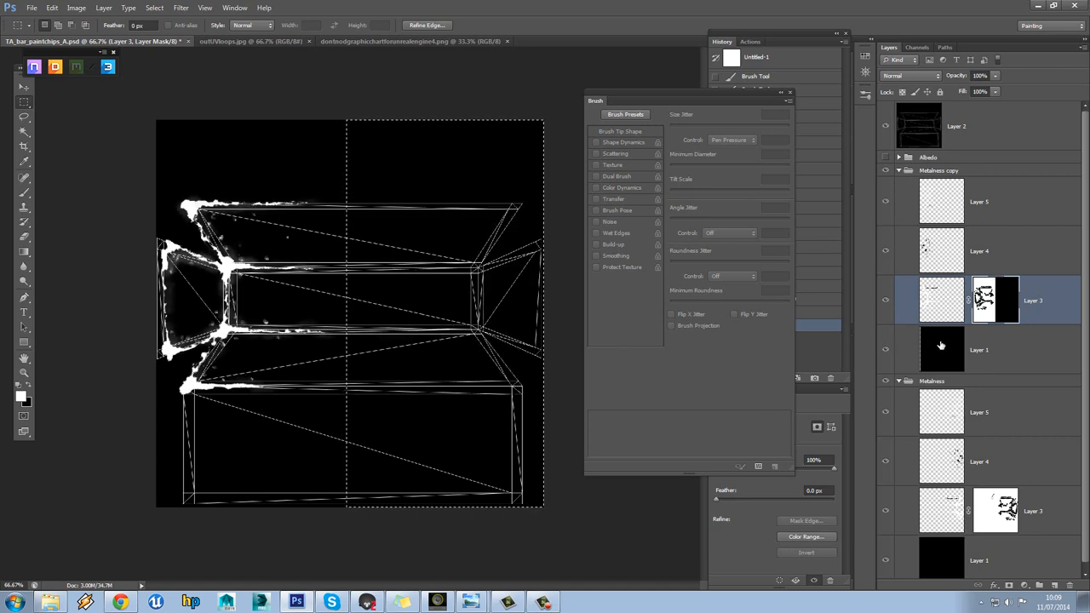
left_click(979, 349)
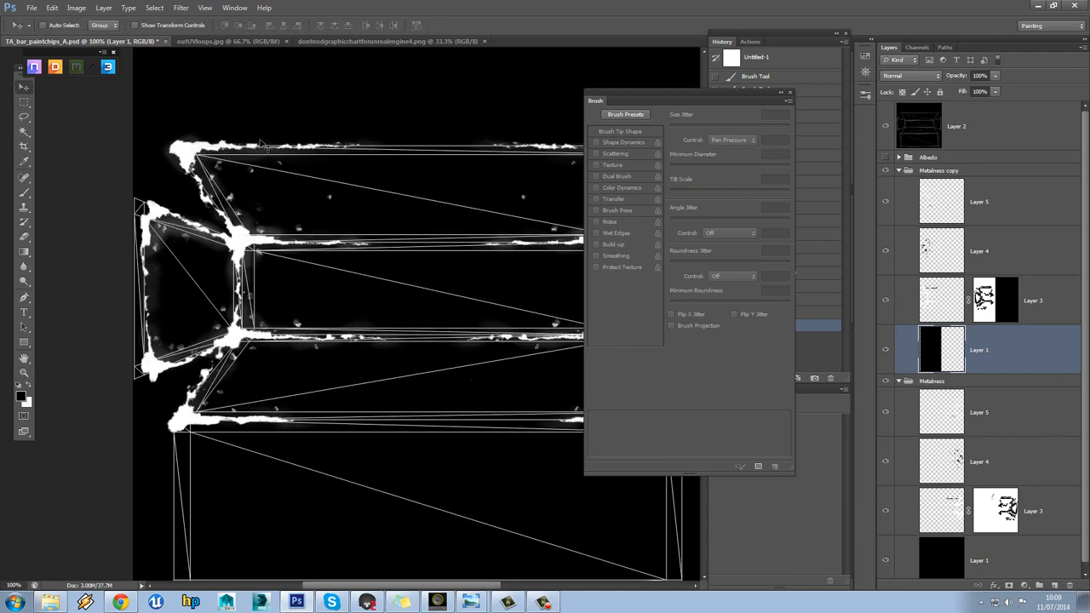
left_click(937, 171)
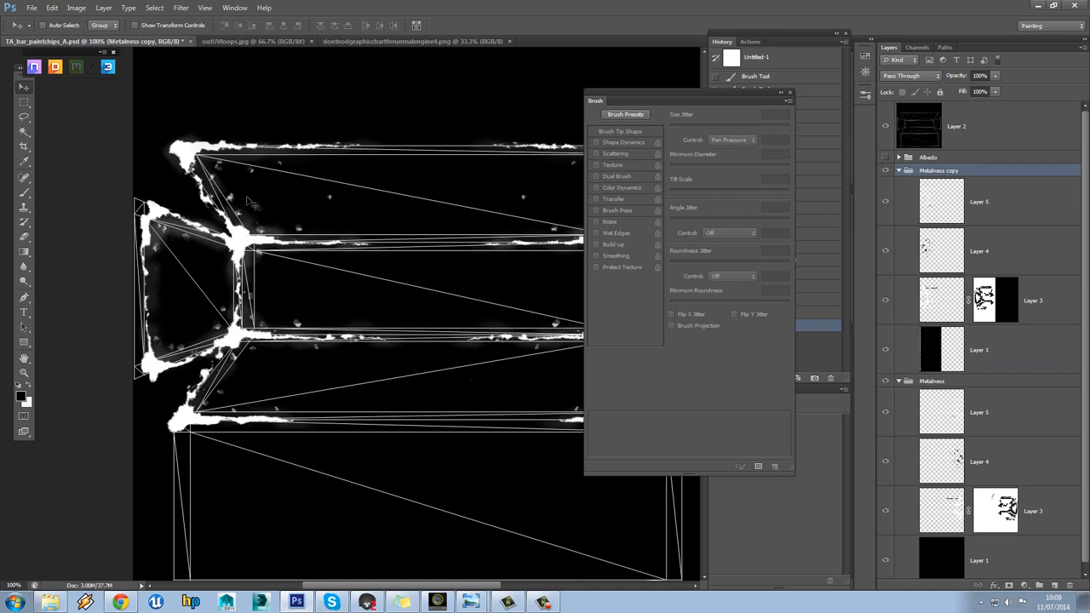
Step: Erase Layer 4's white chip strokes on the left-end trapezoid, then reselect Layer 3
left_click(624, 143)
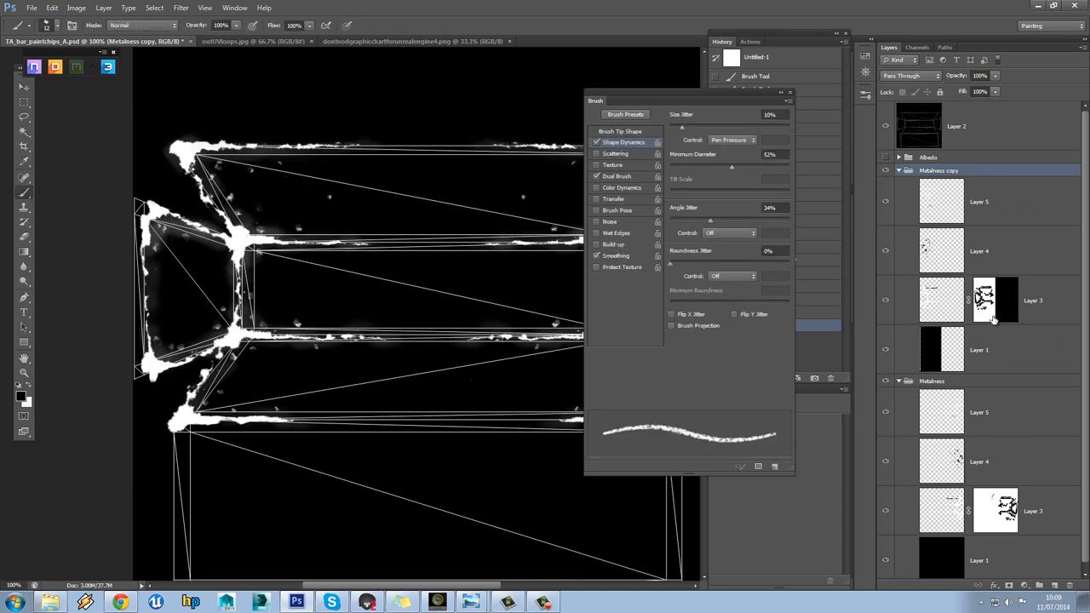
left_click(995, 299)
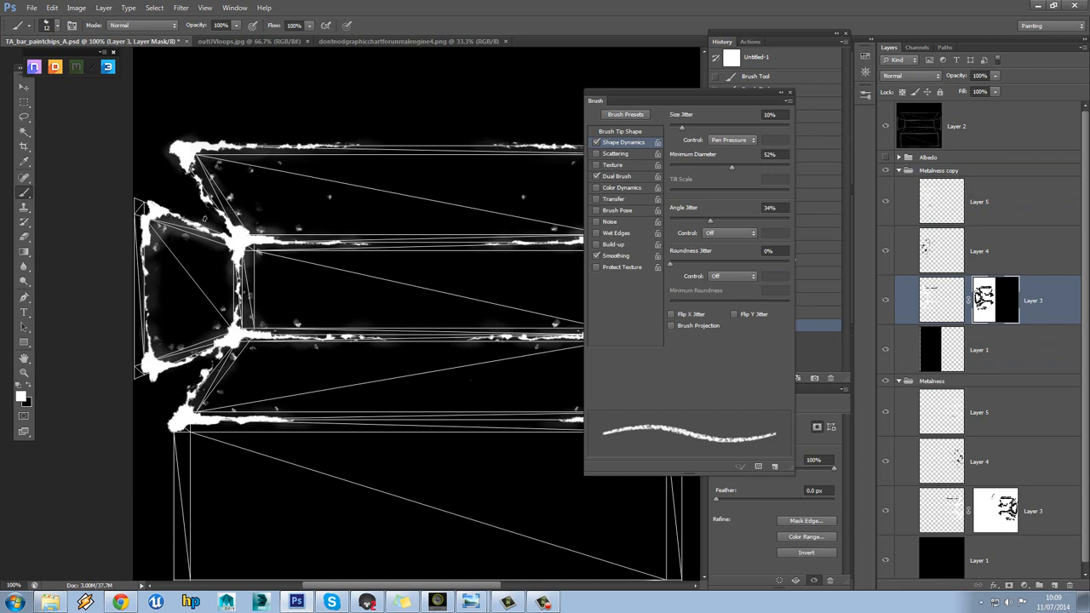
mouse_move(33, 390)
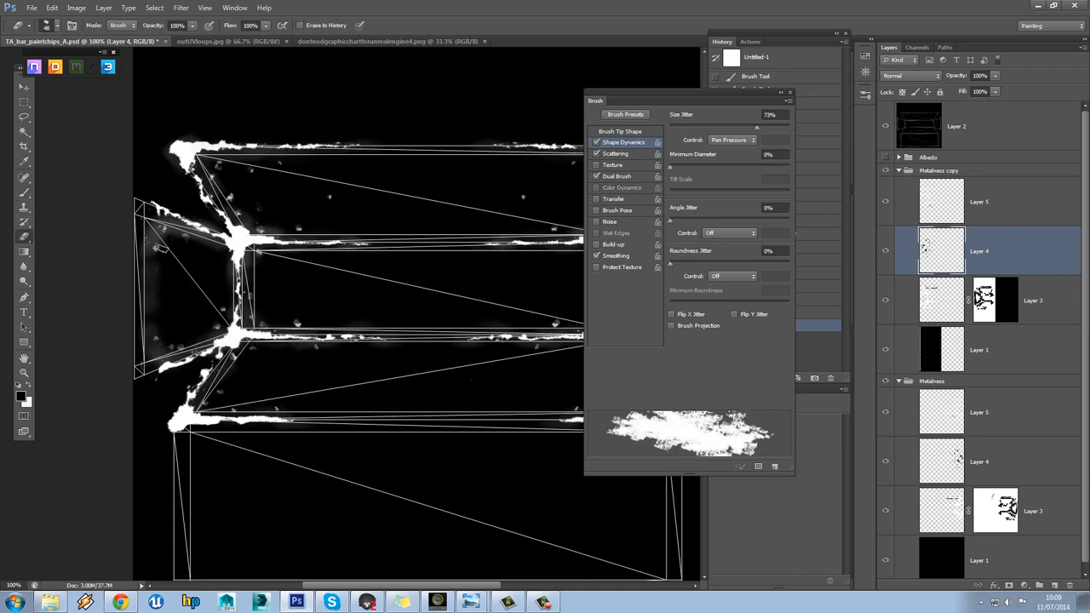
mouse_move(145, 330)
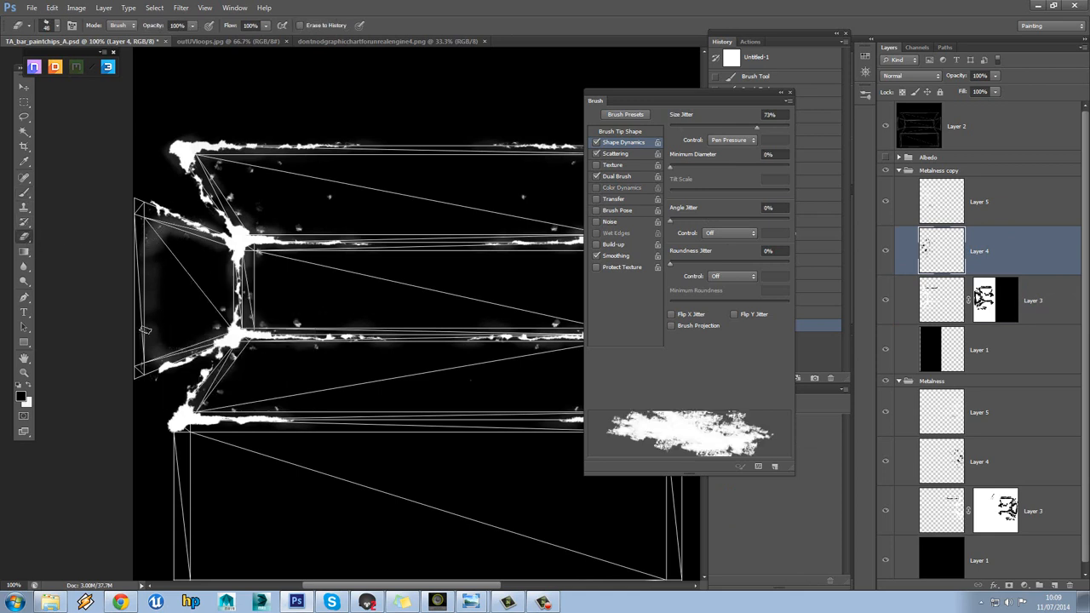
left_click(980, 202)
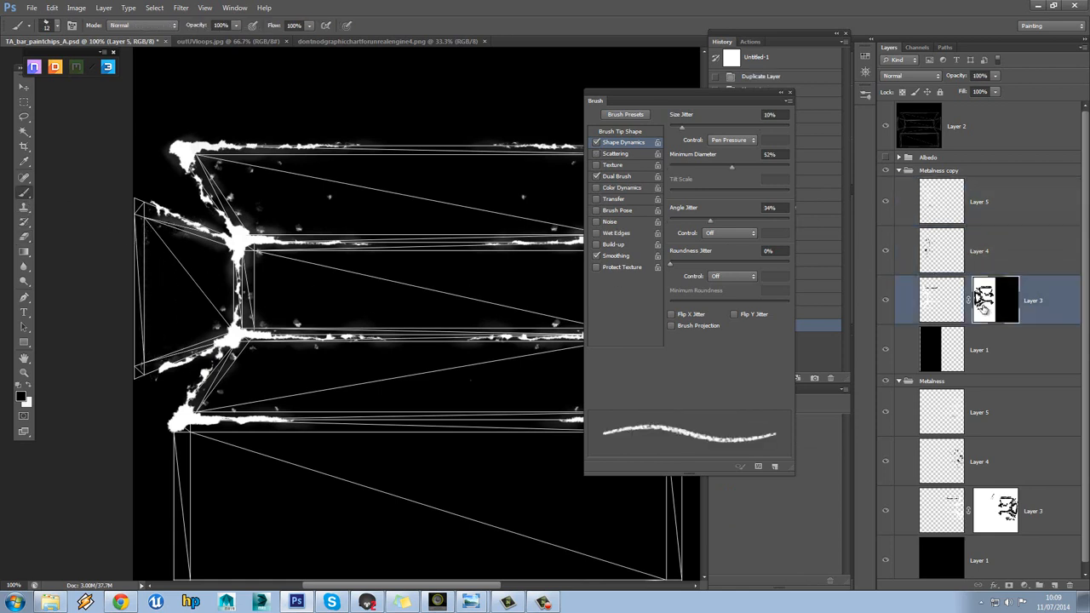
Step: Paint thick white strokes along the left end's edges on a new Layer 7
left_click(995, 299)
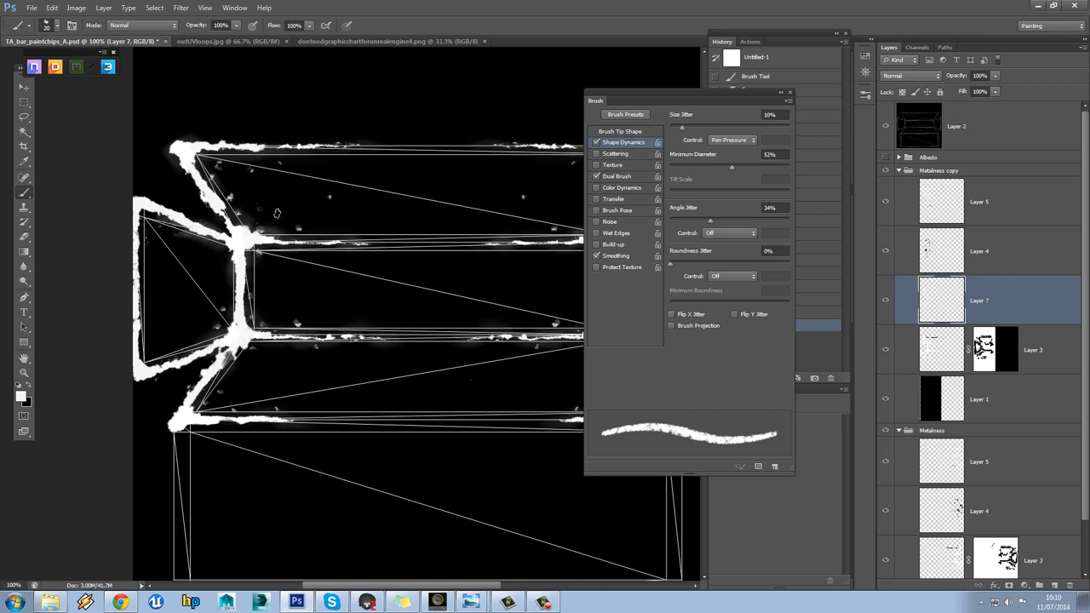
mouse_move(318, 203)
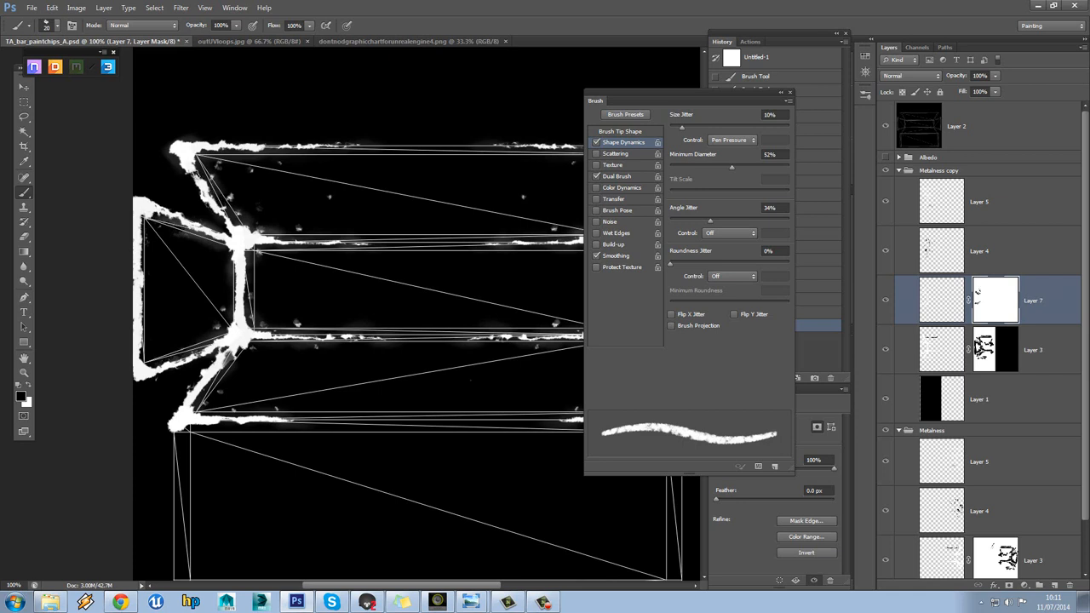
mouse_move(254, 207)
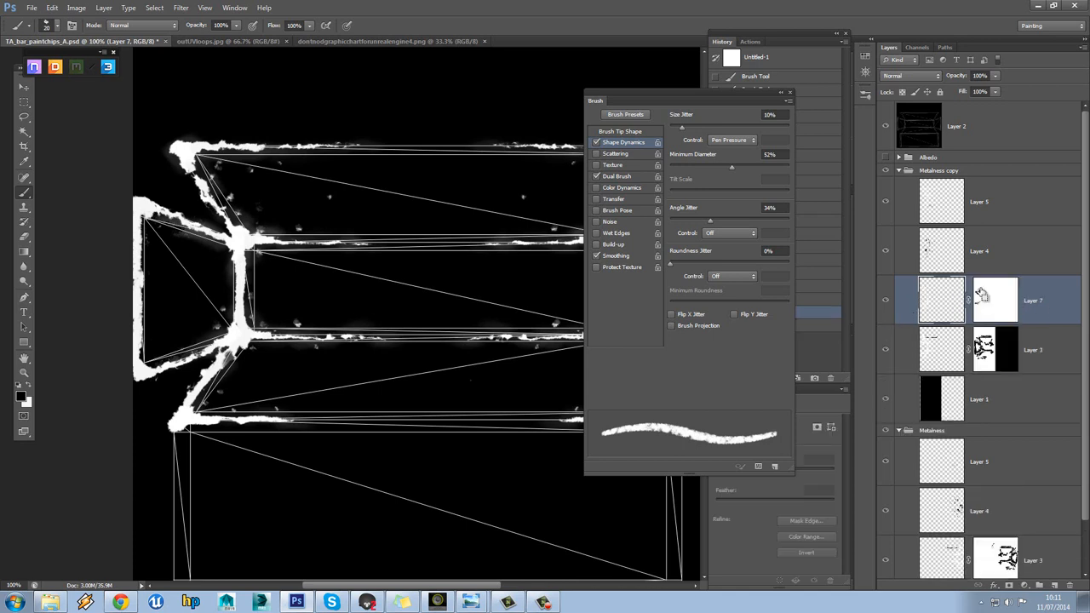
Step: Delete Layer 3 and paint black on Layer 7's mask to erode its strokes
left_click(1031, 349)
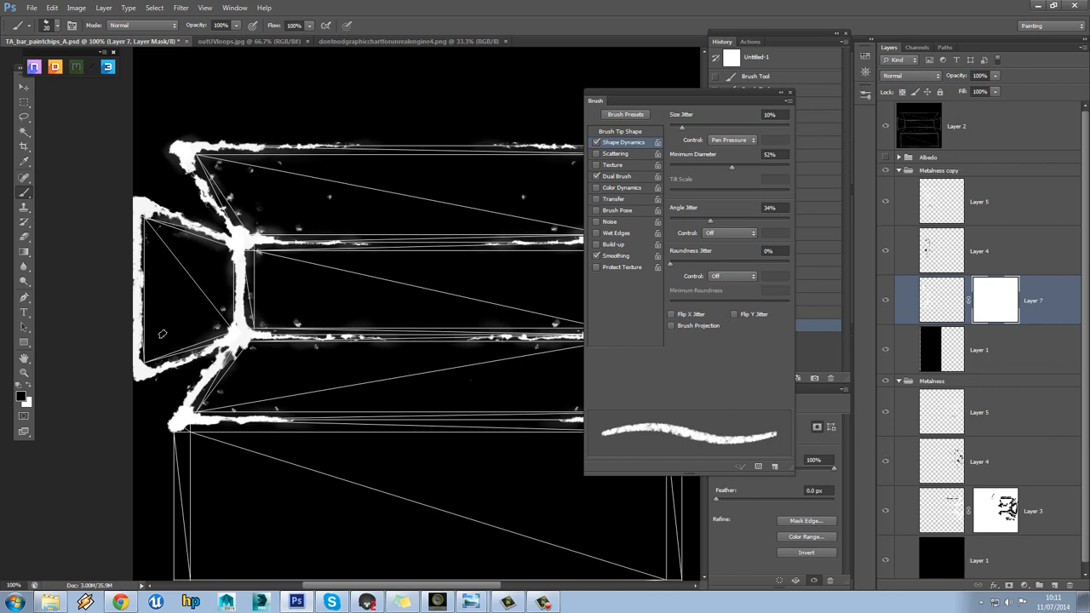
mouse_move(357, 323)
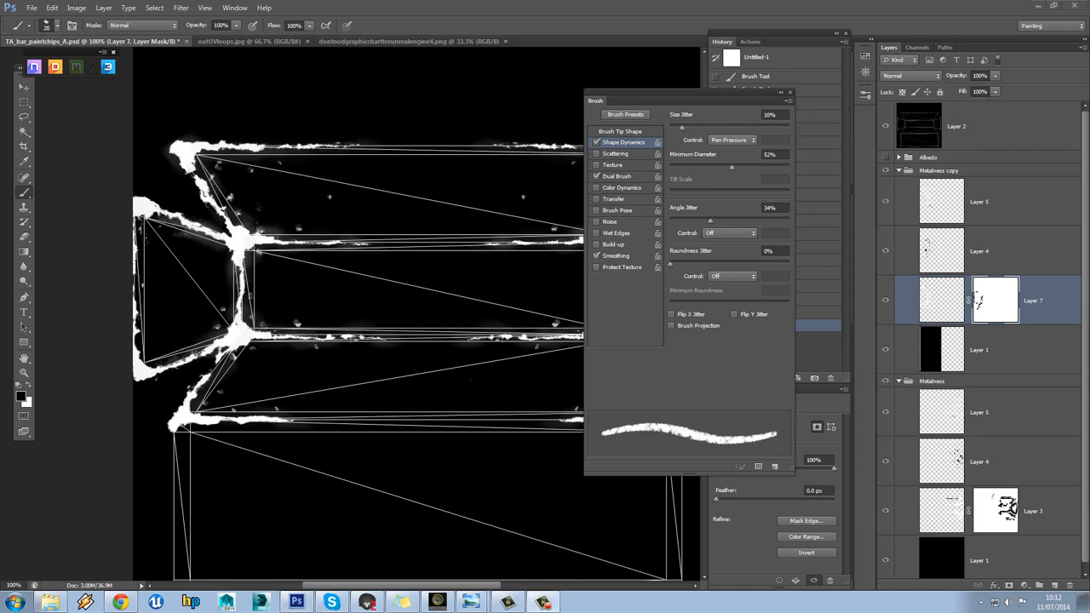
mouse_move(302, 229)
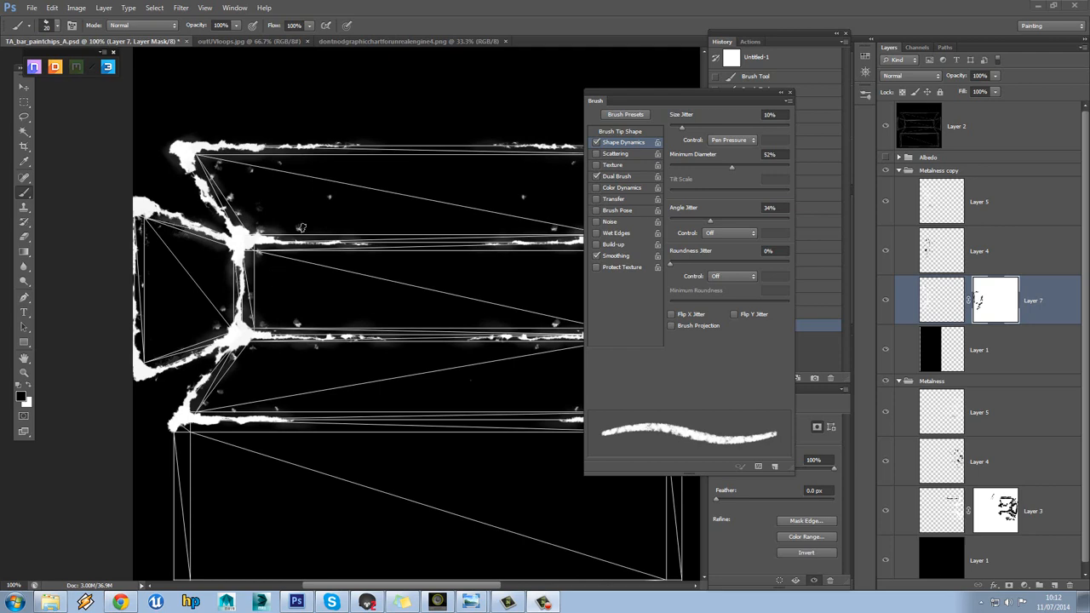
mouse_move(302, 228)
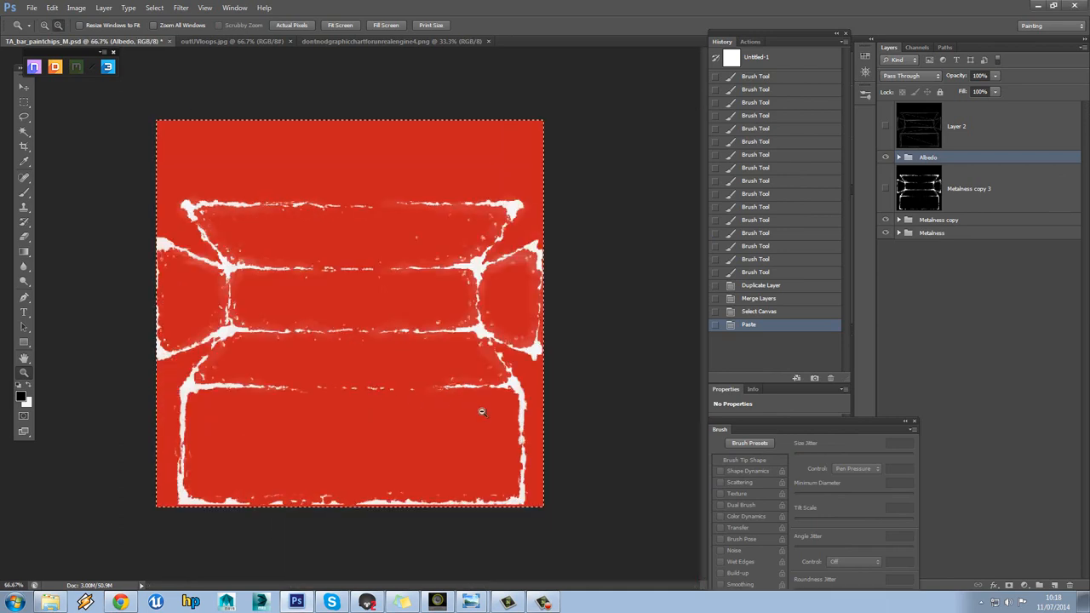
mouse_move(485, 336)
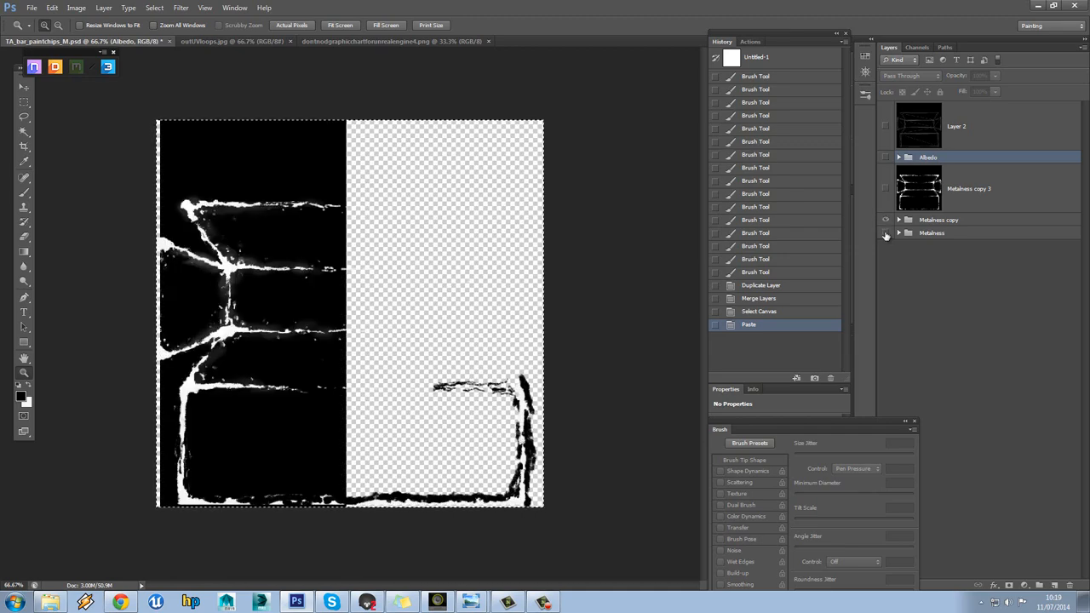
Step: In TA_bar_paintchips_M.psd, hide the Albedo group and turn the Metalness group on
left_click(886, 220)
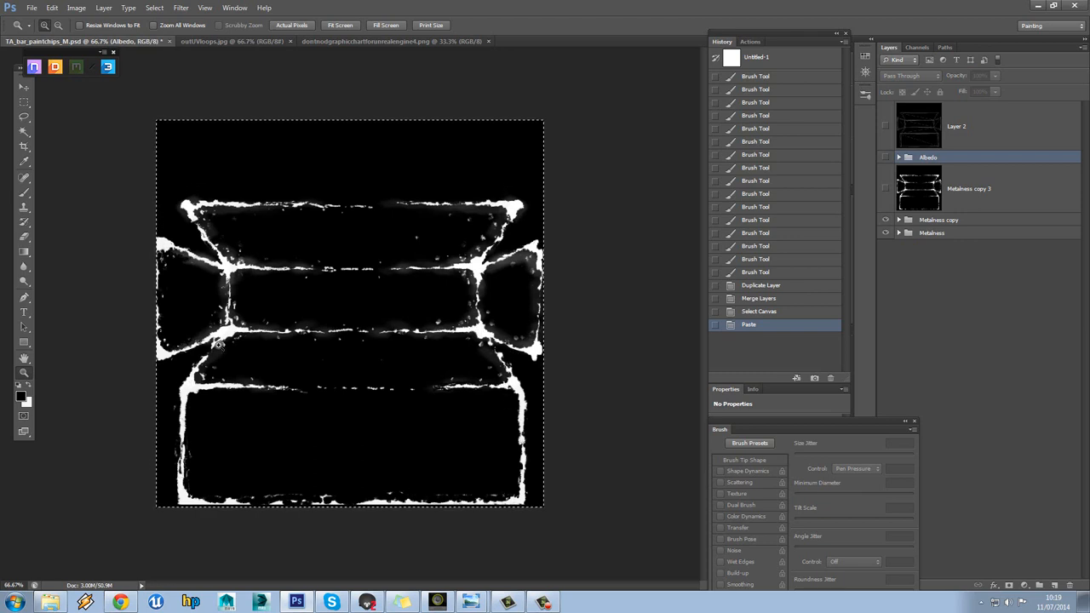
mouse_move(252, 316)
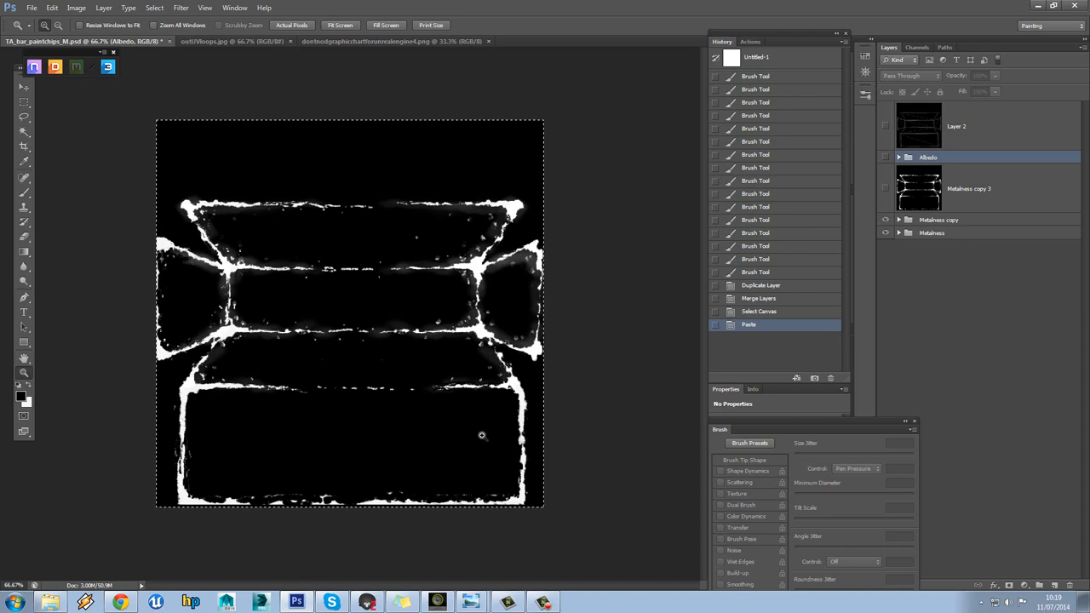
mouse_move(277, 512)
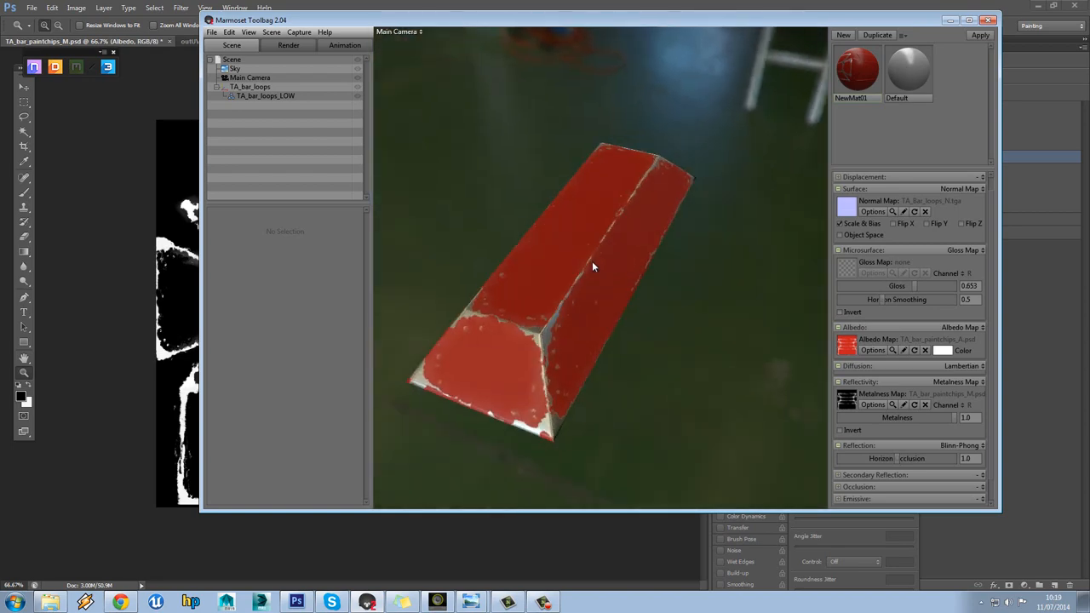
Step: Orbit the chipped red bar in Marmoset, then show the Albedo group and rename Layer 6 to Aluminium
left_click_drag(594, 267, 665, 273)
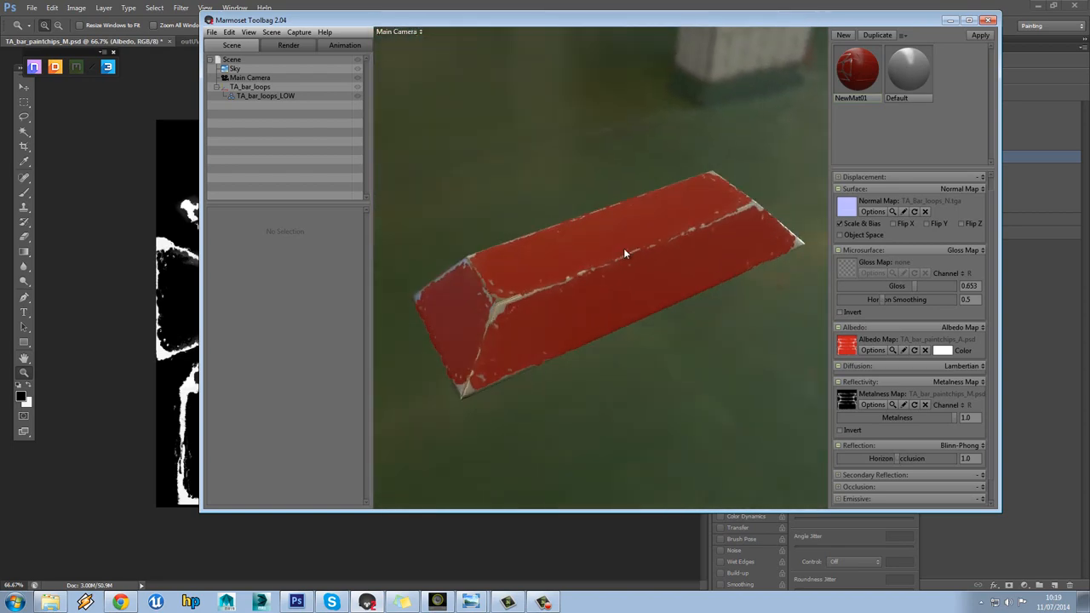
left_click_drag(626, 254, 546, 239)
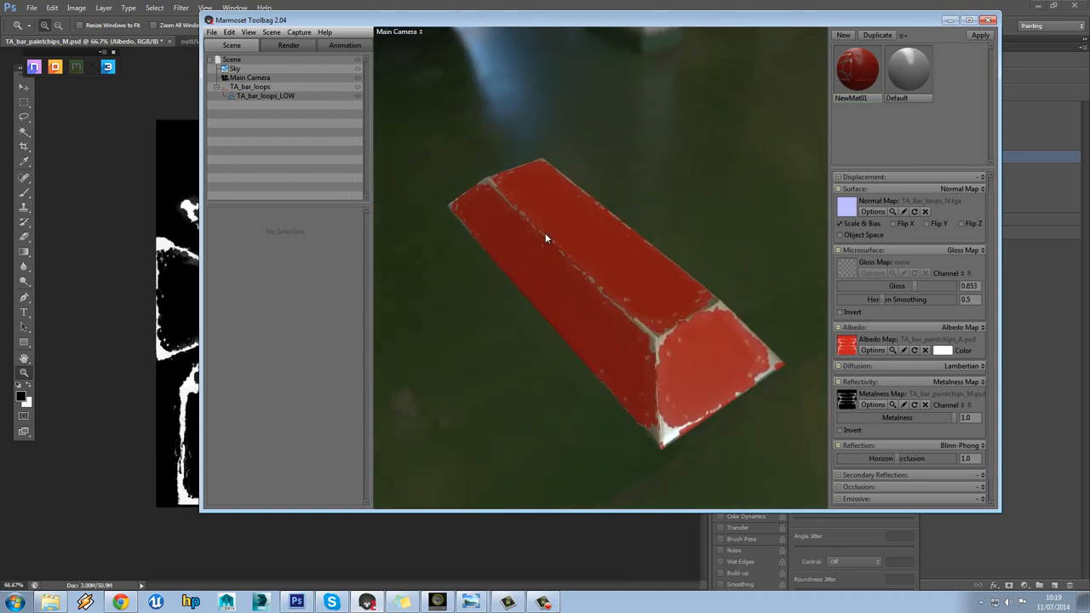
left_click_drag(545, 238, 588, 264)
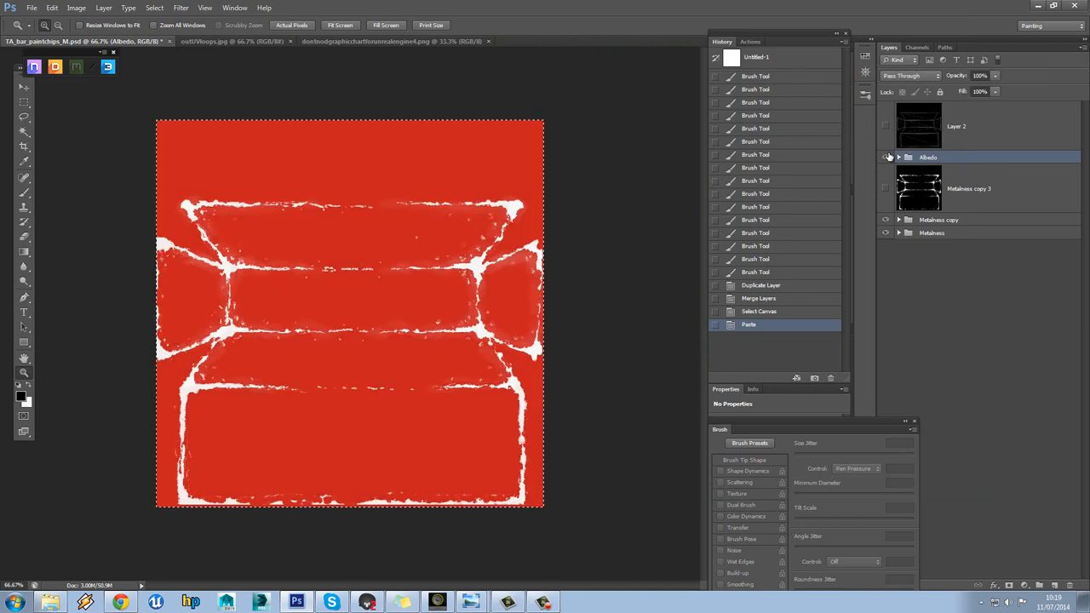
left_click(967, 188)
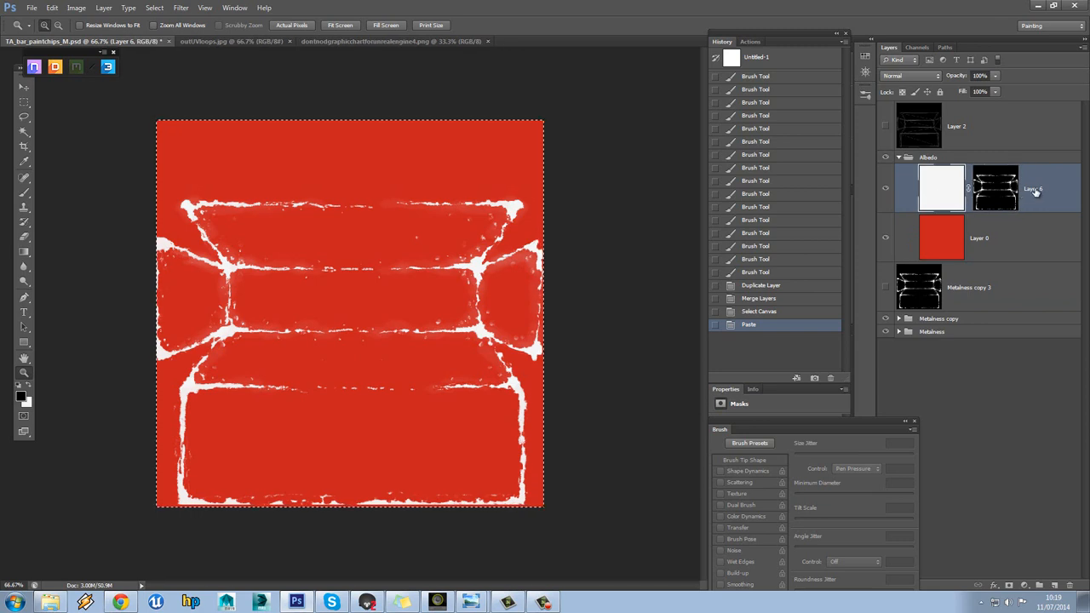
double_click(1033, 189)
type("Aluminium")
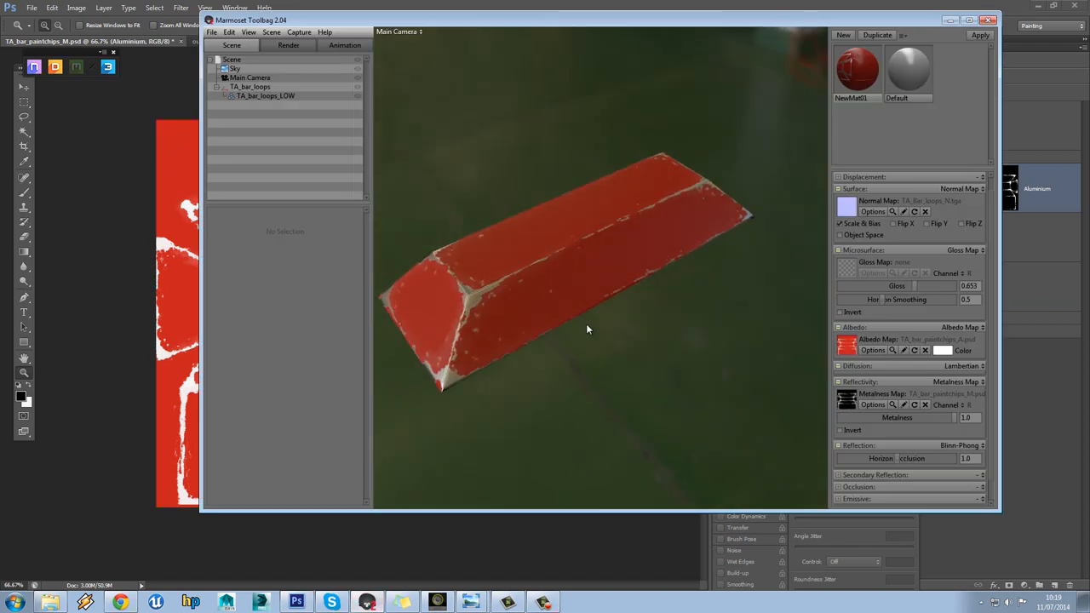
Step: Orbit the red bar to inspect its chipped edges and far end, then return to Photoshop
left_click_drag(588, 328, 605, 332)
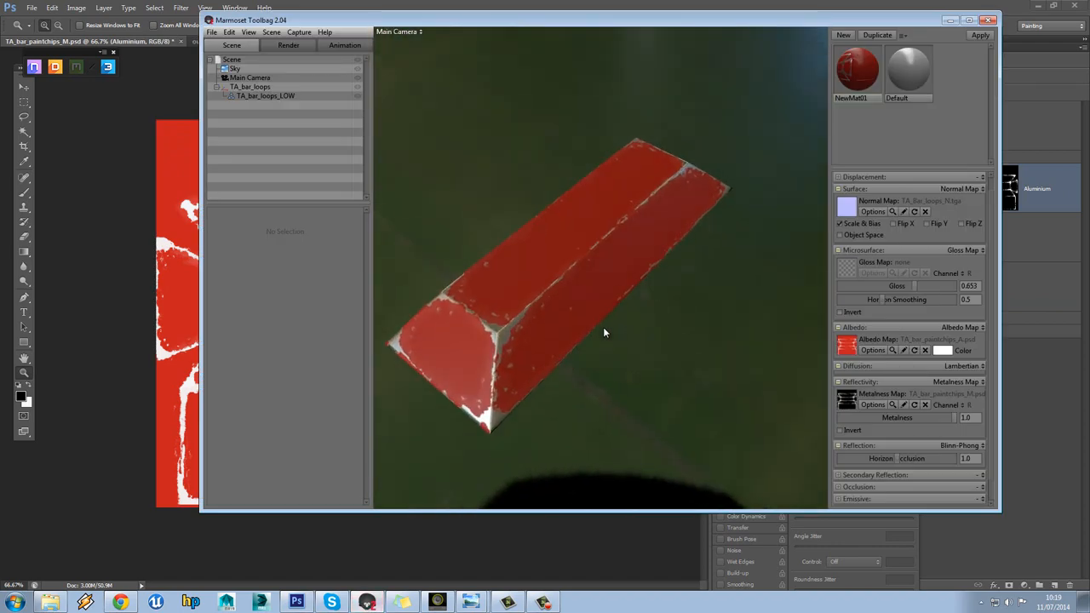
mouse_move(609, 331)
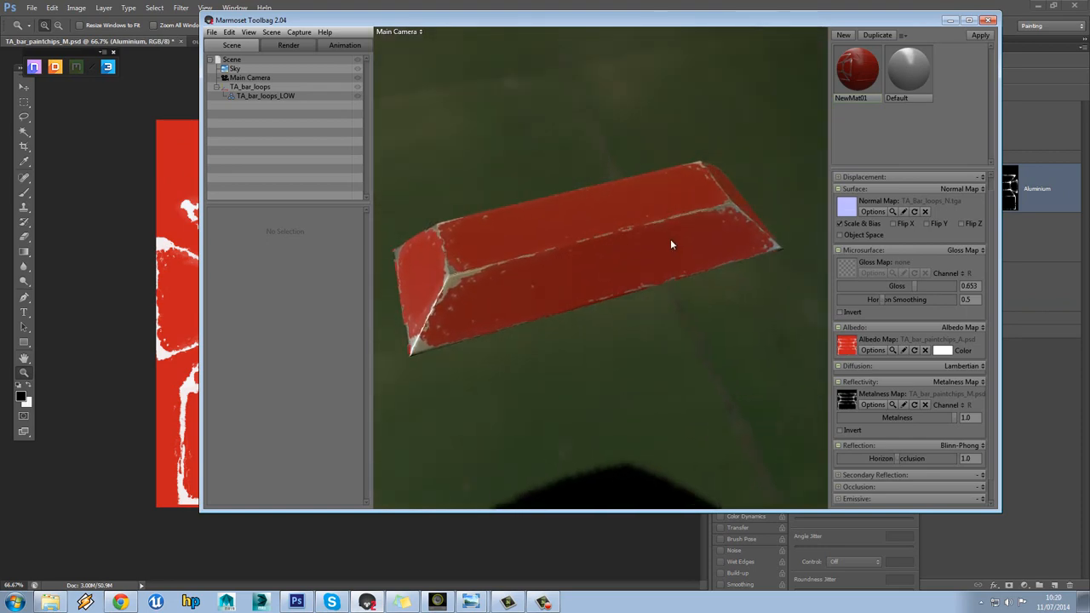
left_click_drag(672, 244, 713, 241)
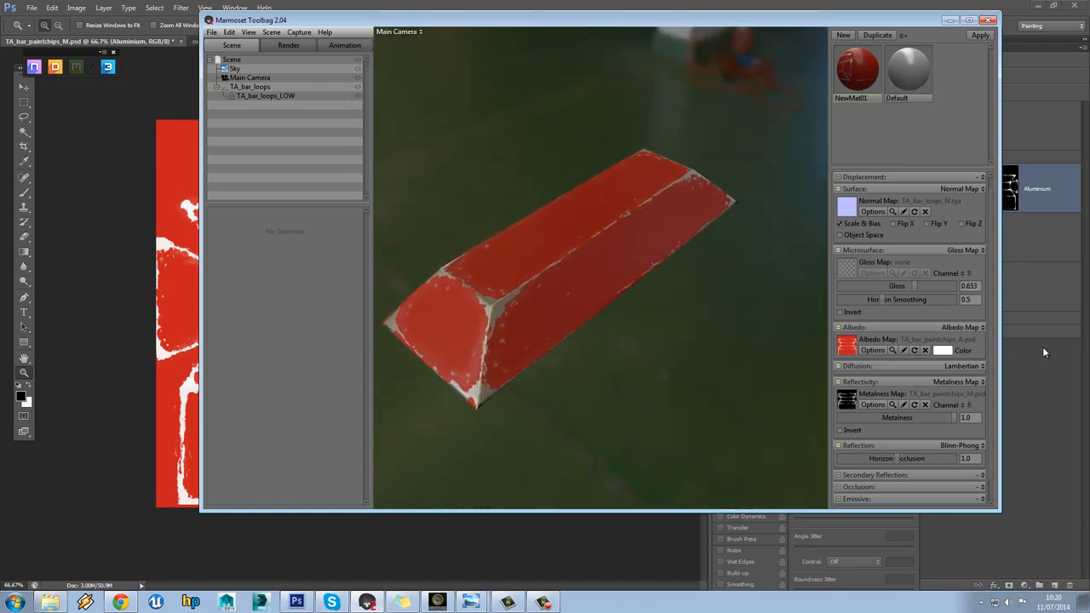
left_click(296, 602)
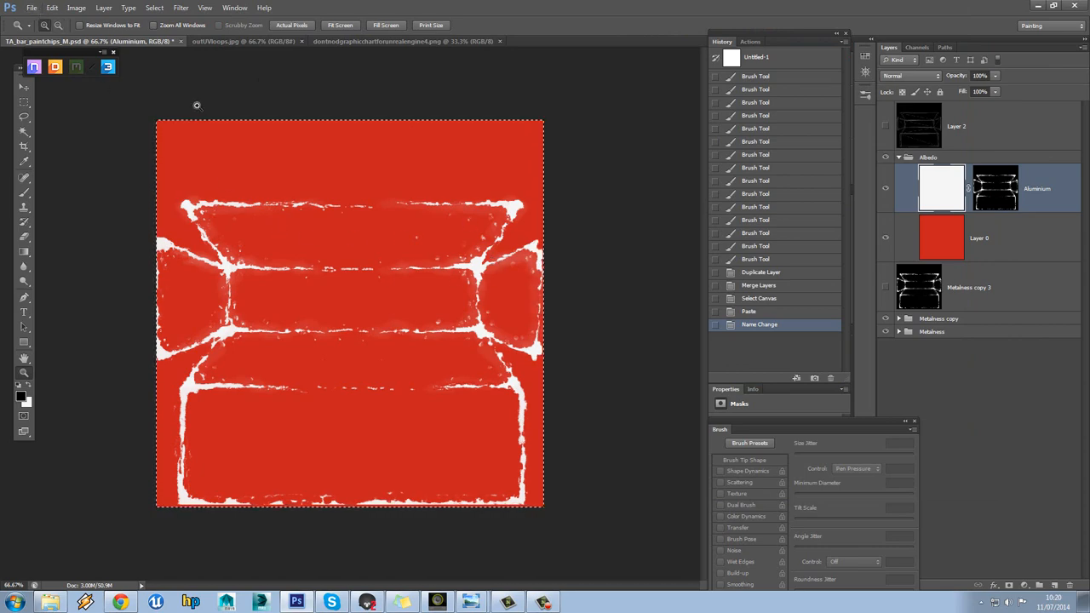
Step: Open TA_Bar_loops_N.tga from the images folder and view the Aluminium layer's chip mask
left_click(32, 8)
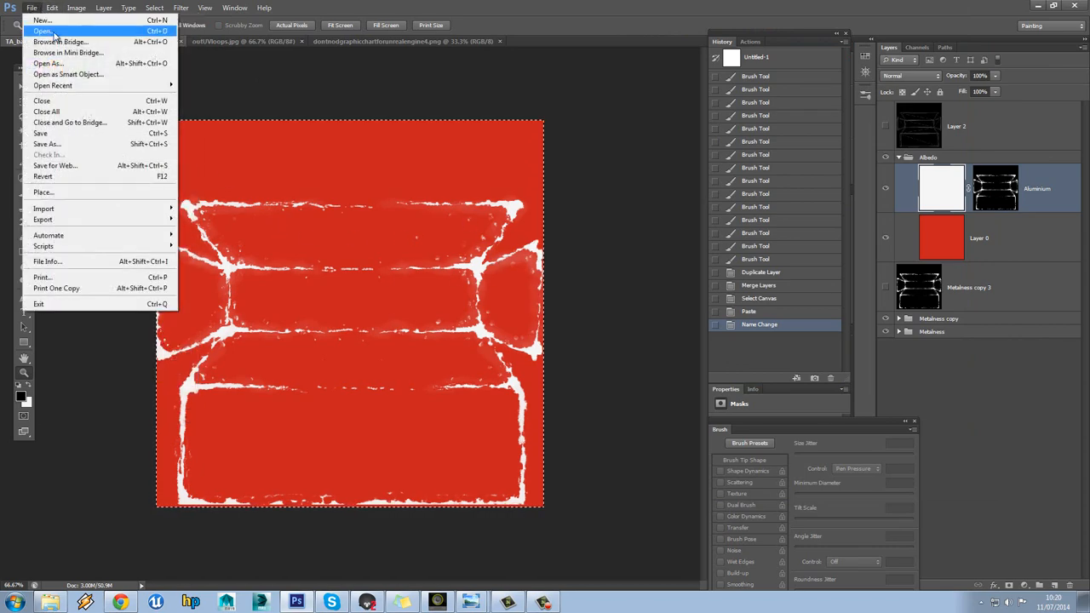
left_click(43, 31)
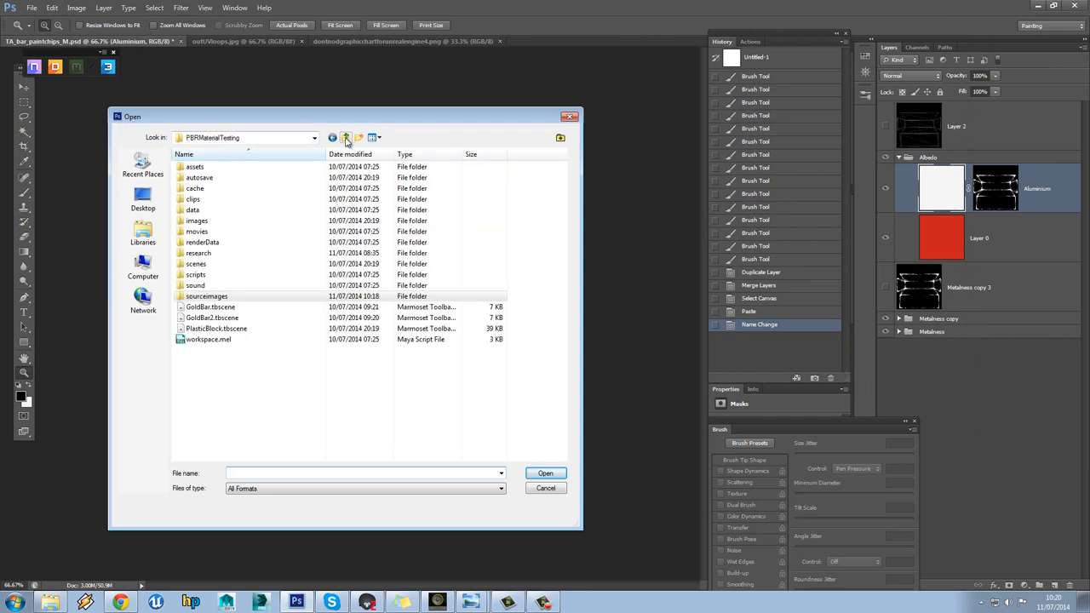
double_click(197, 220)
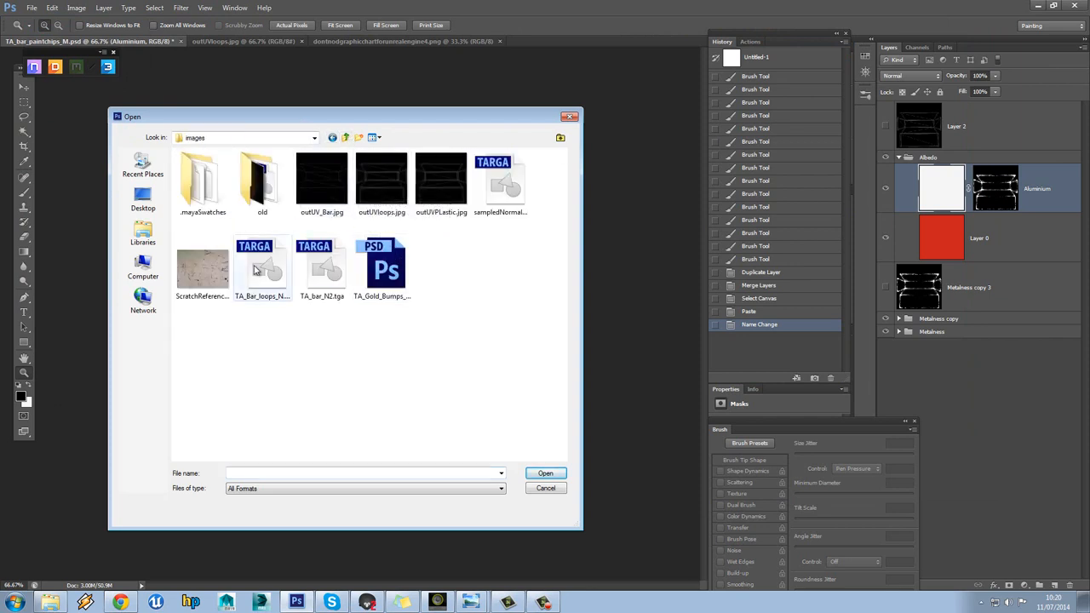
double_click(262, 268)
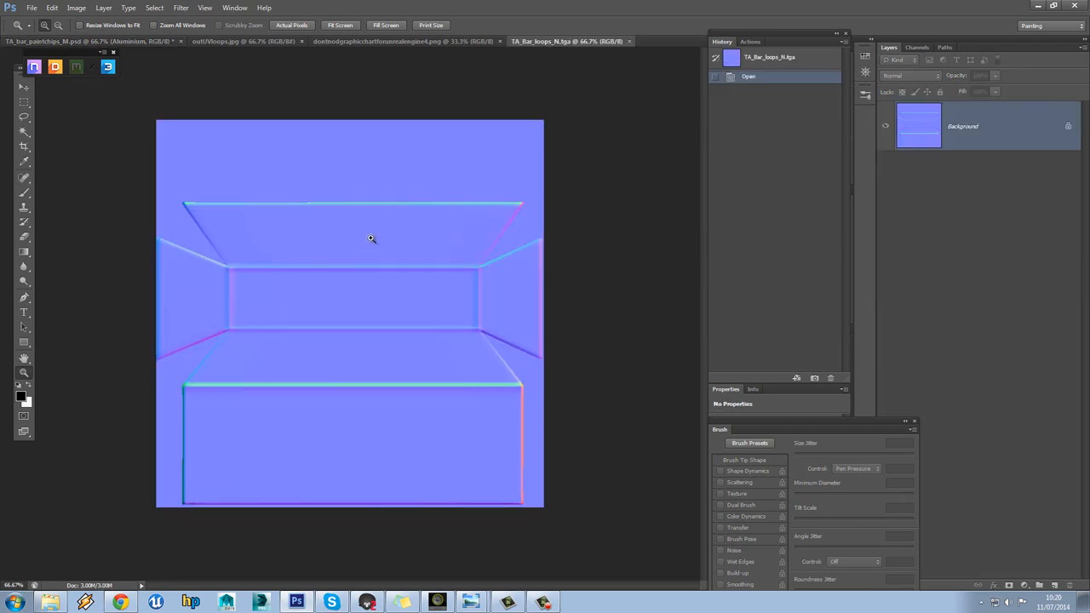
mouse_move(348, 242)
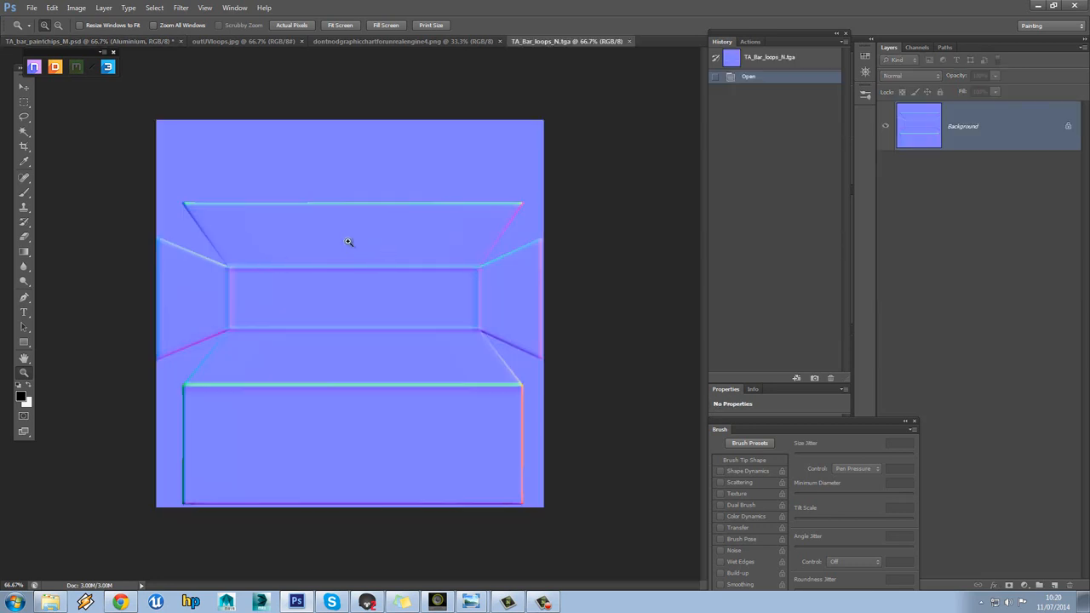
mouse_move(289, 188)
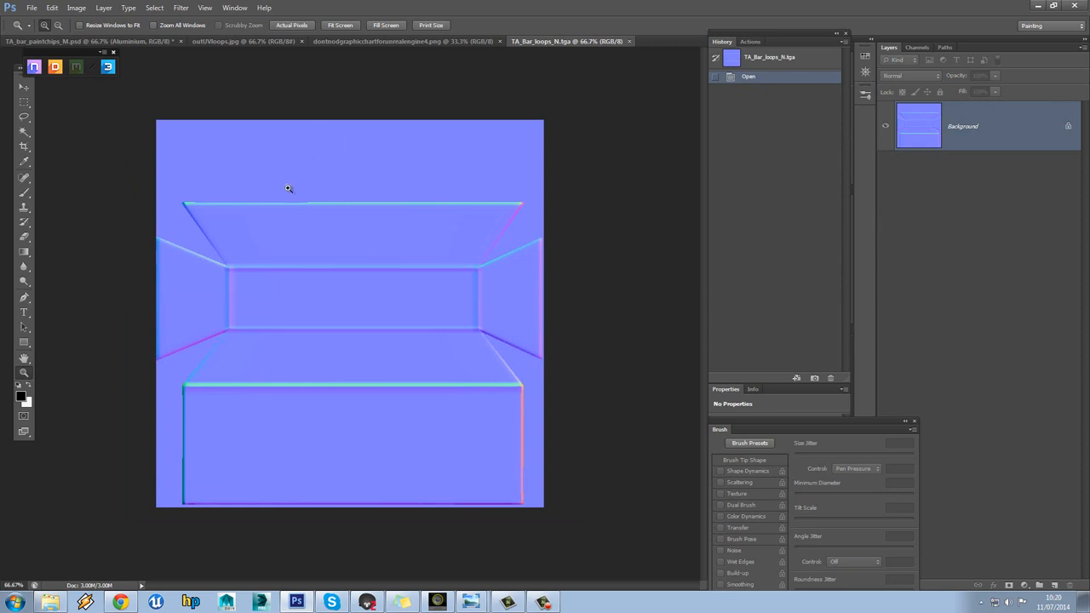
mouse_move(292, 203)
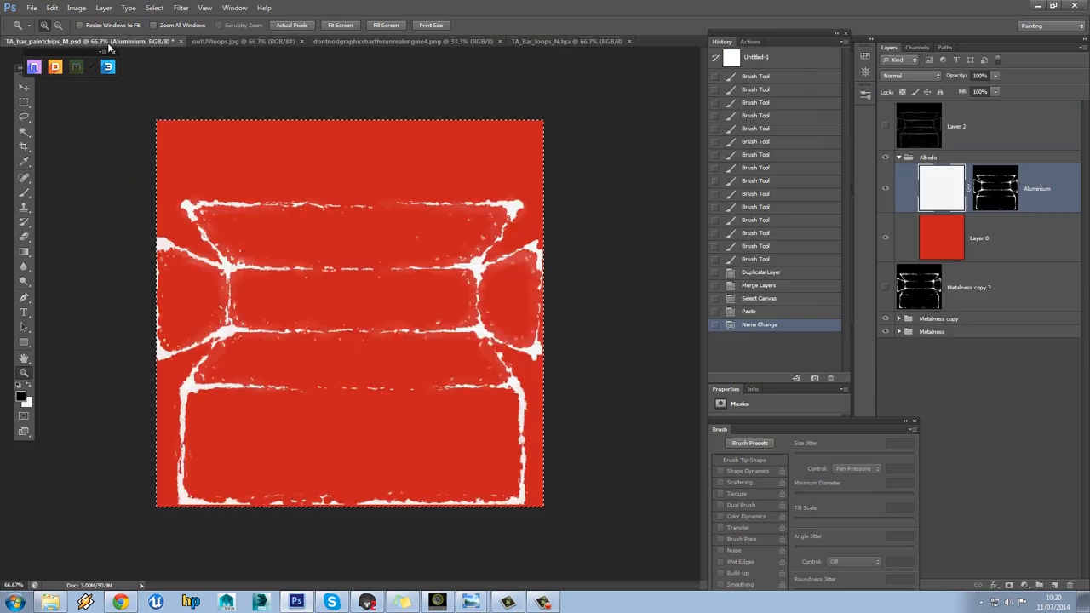
left_click(995, 188)
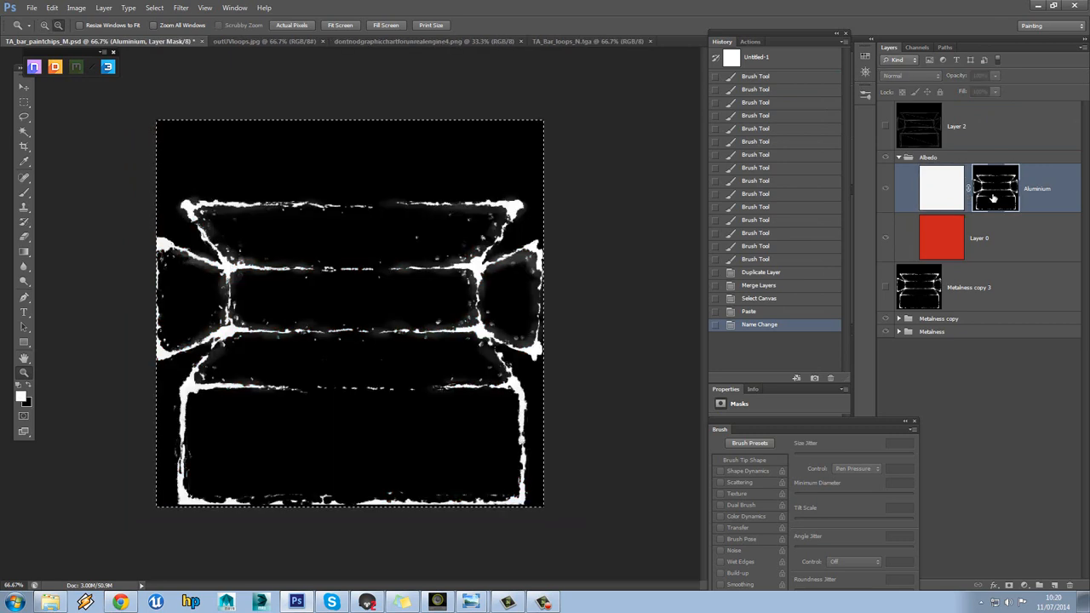
mouse_move(995, 188)
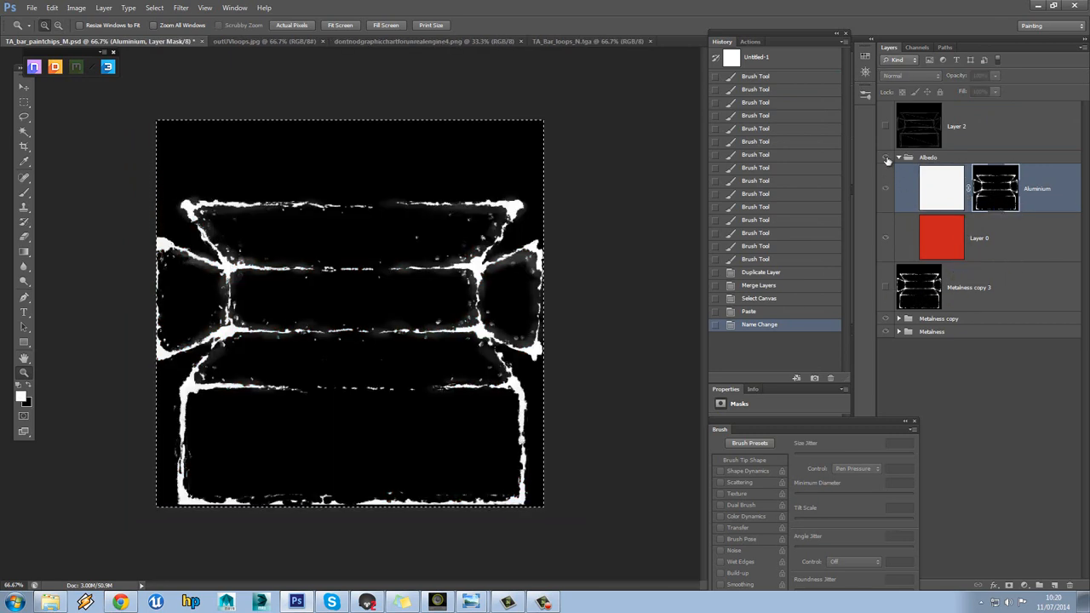
Step: Duplicate the Metalness copy 3 layer into the TA_Bar_loops_N.tga document
left_click(899, 156)
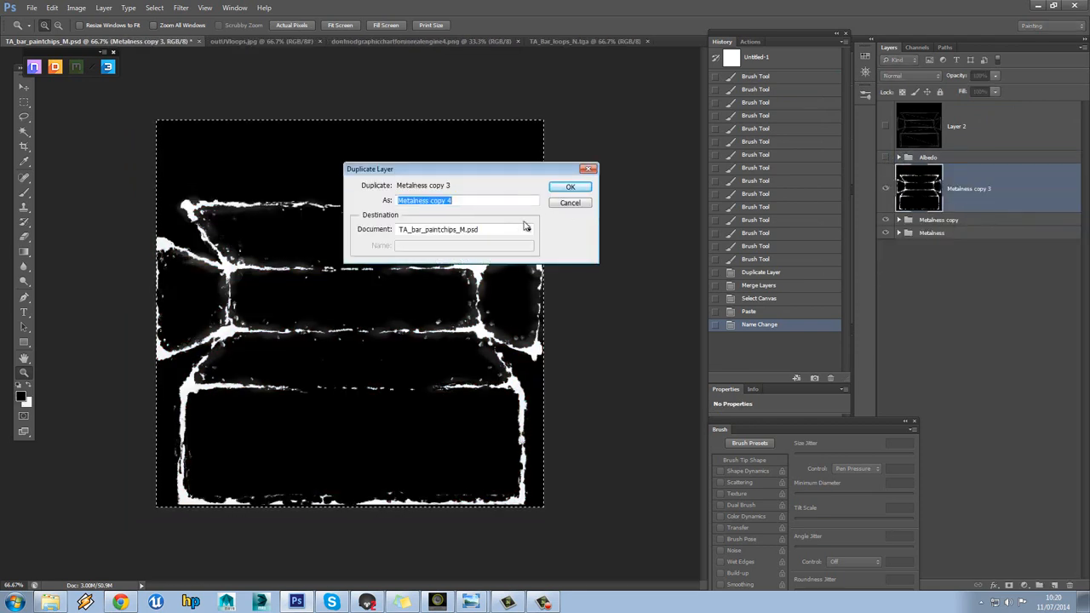
left_click(528, 229)
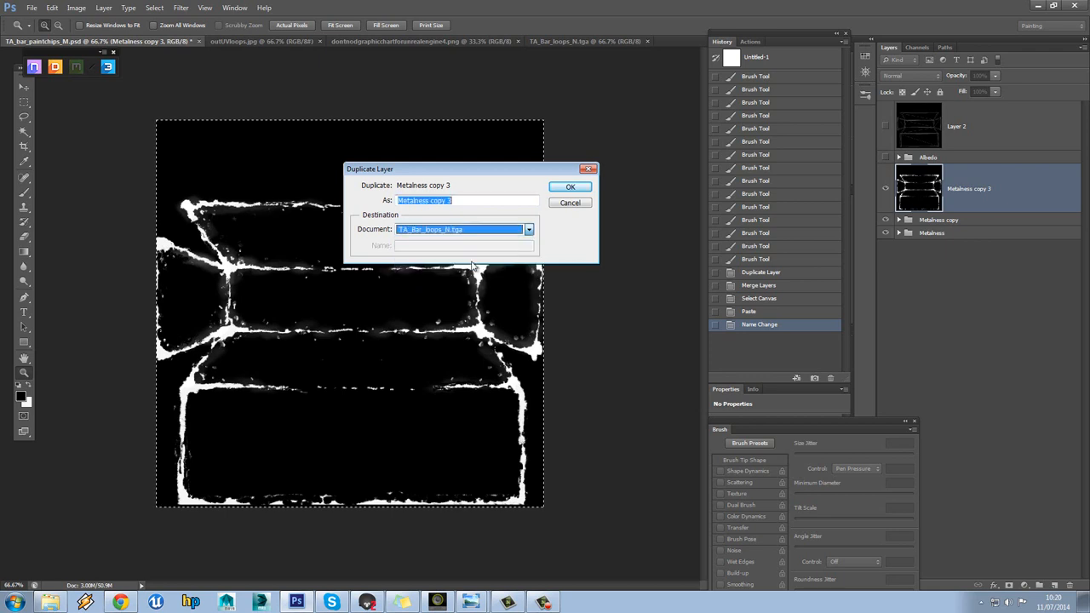
left_click(570, 186)
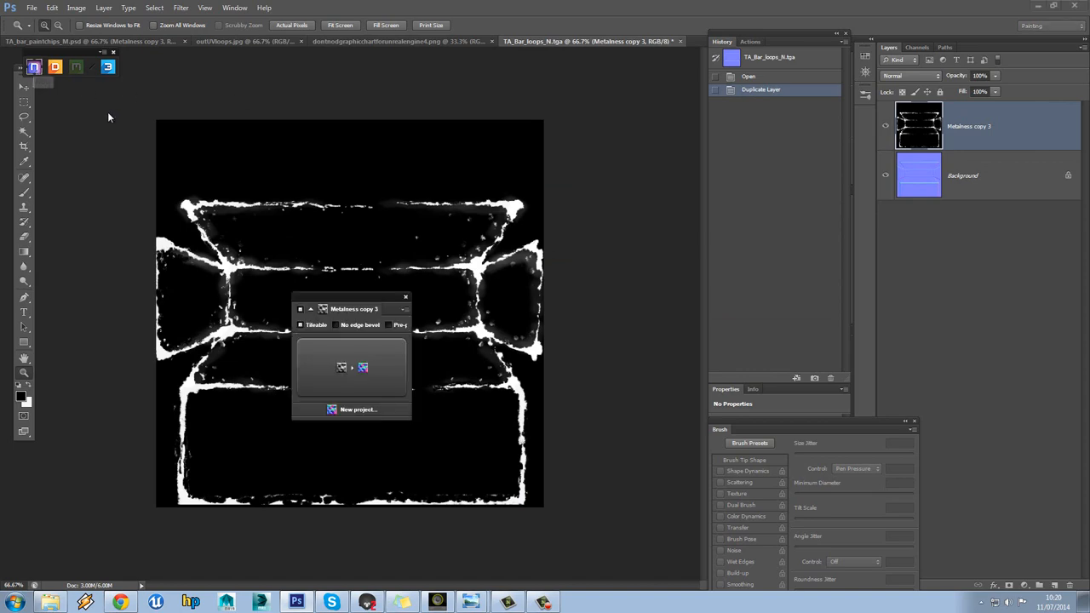
Step: Convert the chip mask with nDo2 into a NORMAL group with Size 1 and reduced Depth
left_click_drag(352, 308, 675, 193)
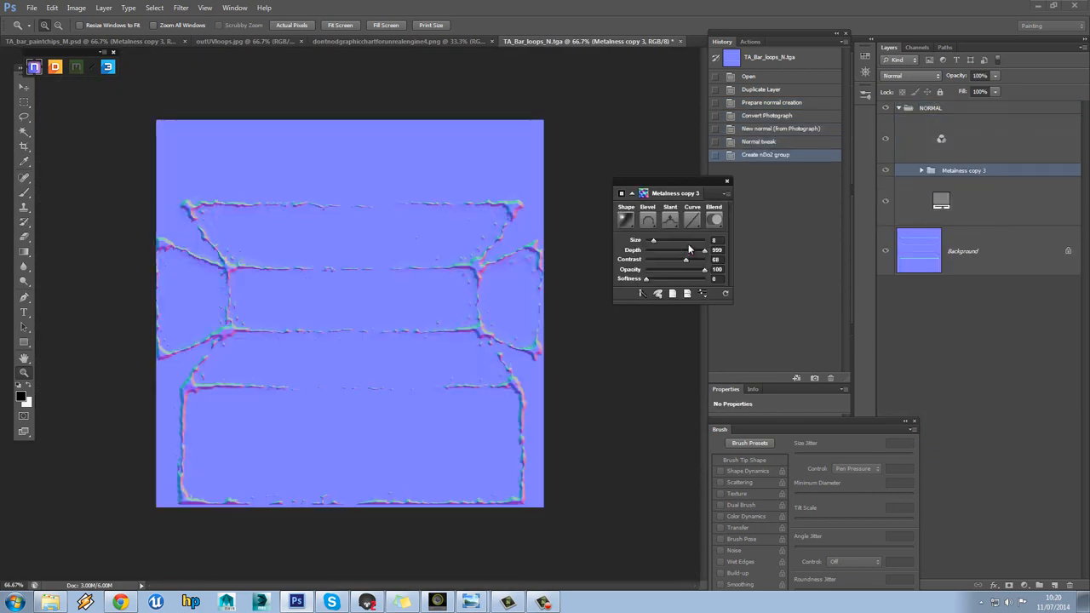
mouse_move(672, 251)
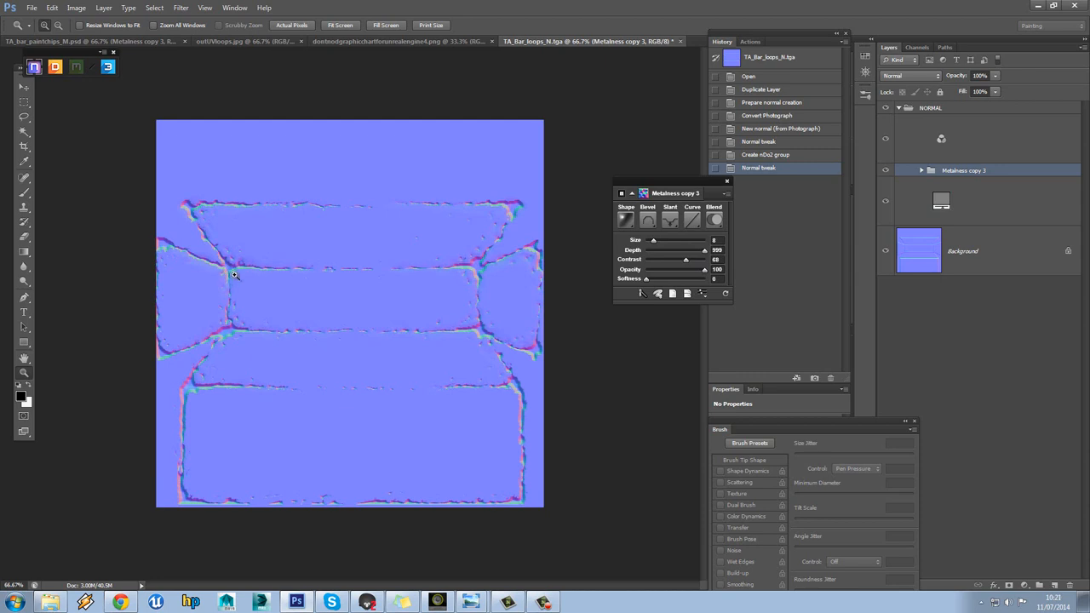
mouse_move(504, 308)
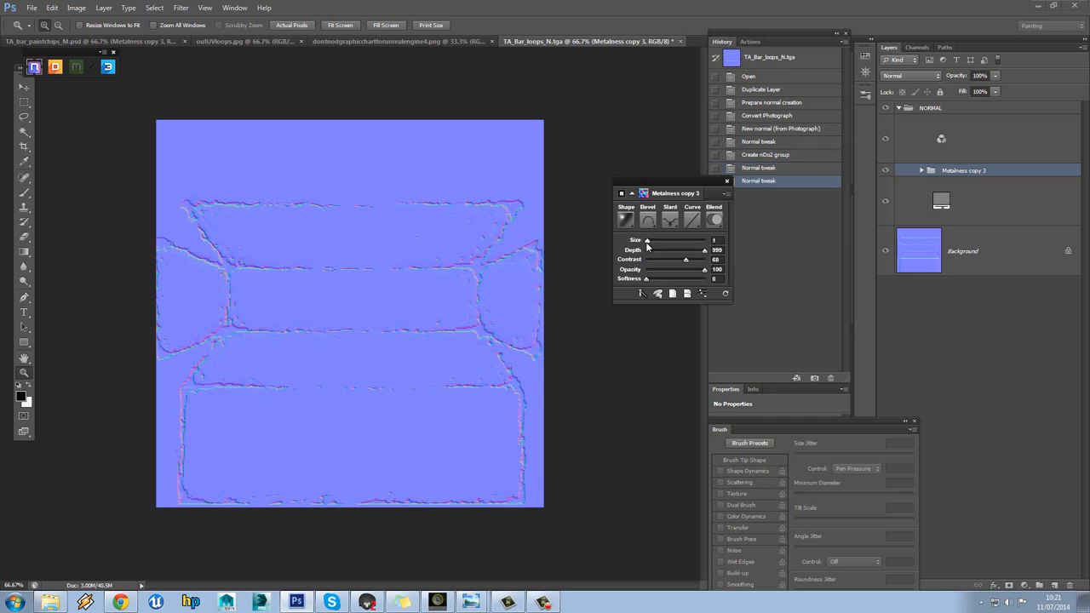
left_click(758, 194)
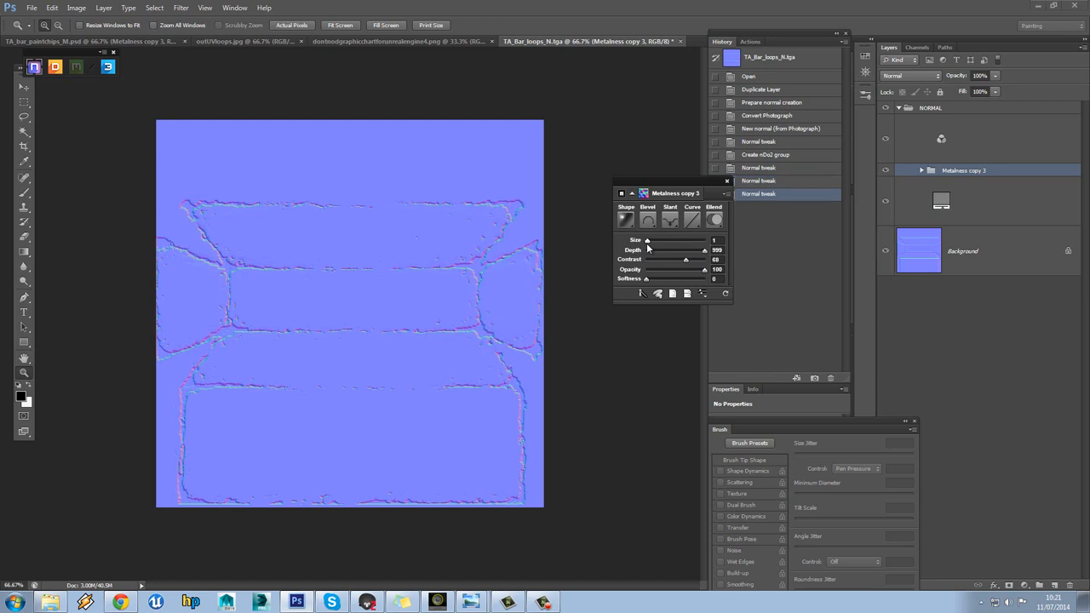
left_click_drag(704, 251, 660, 250)
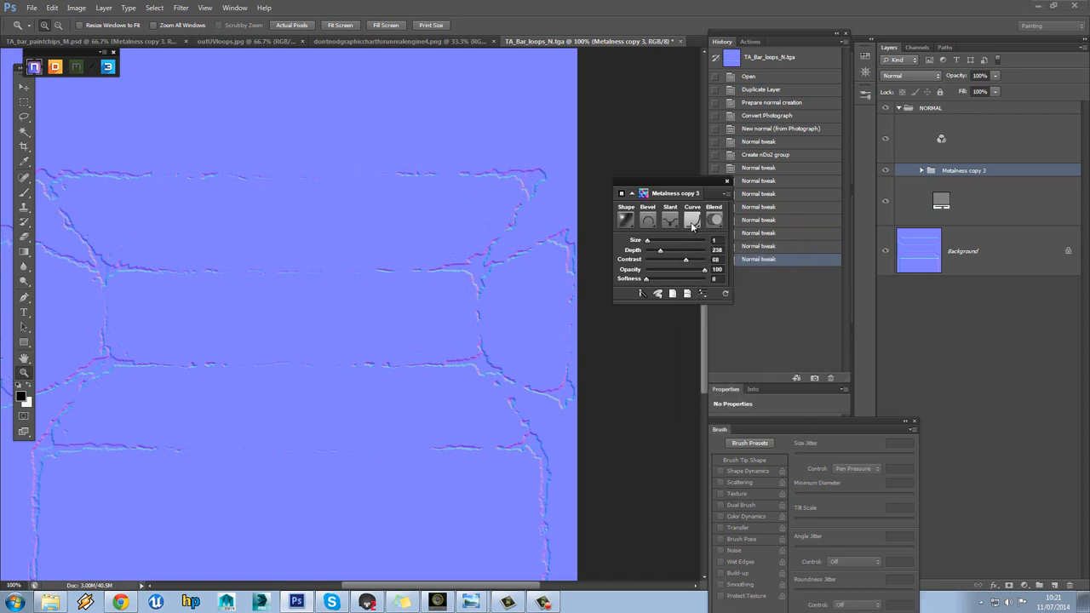
Step: Give the chip normals a Half Round curve, Softness 4, Depth 48 and an inner bevel profile
left_click(693, 220)
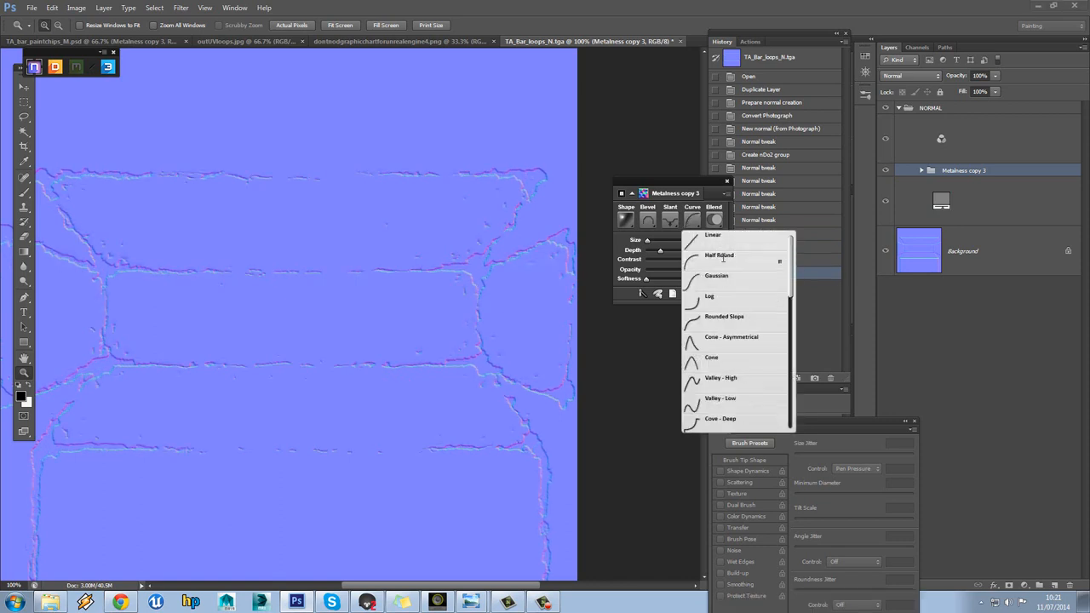
left_click(719, 255)
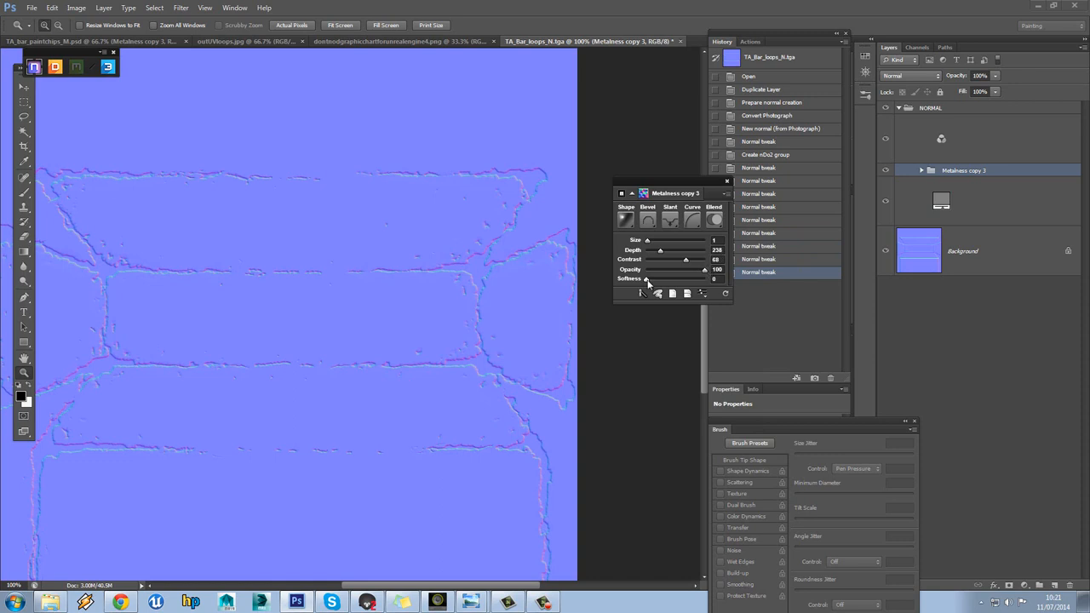
left_click_drag(647, 281, 662, 281)
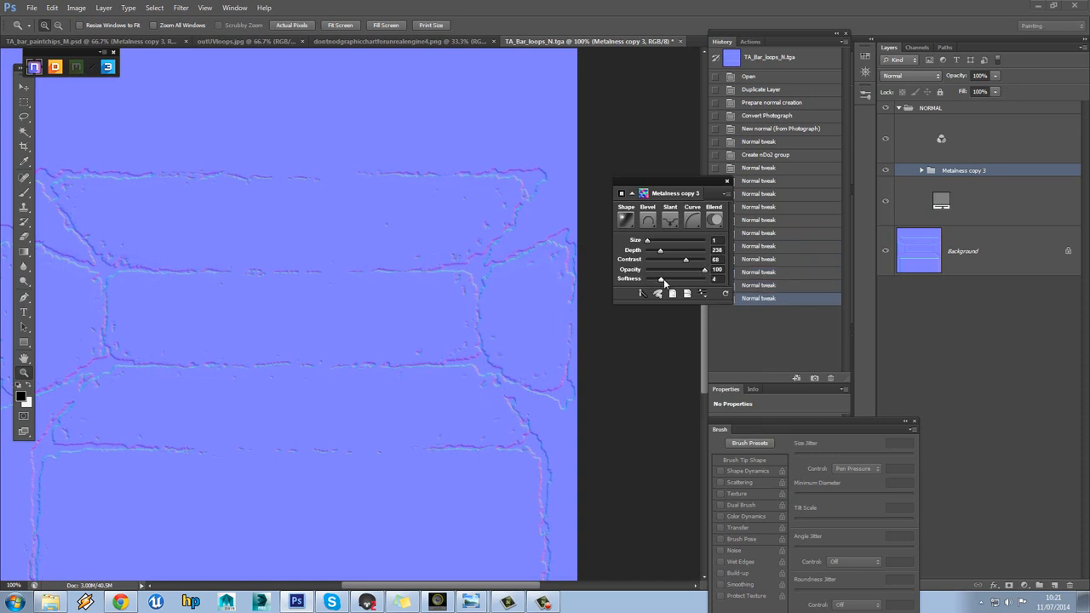
mouse_move(665, 269)
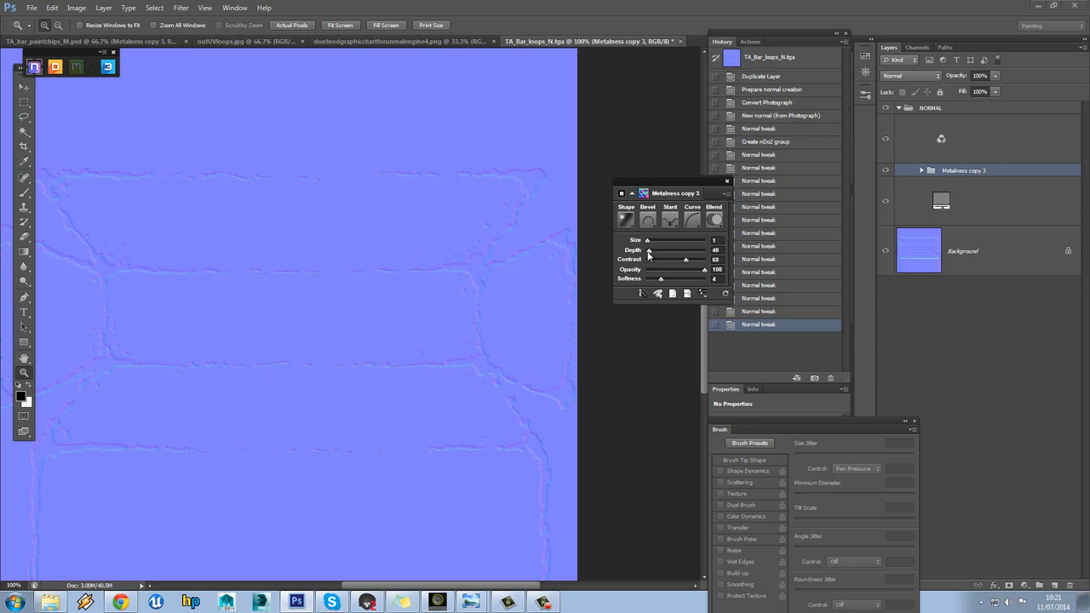
mouse_move(706, 259)
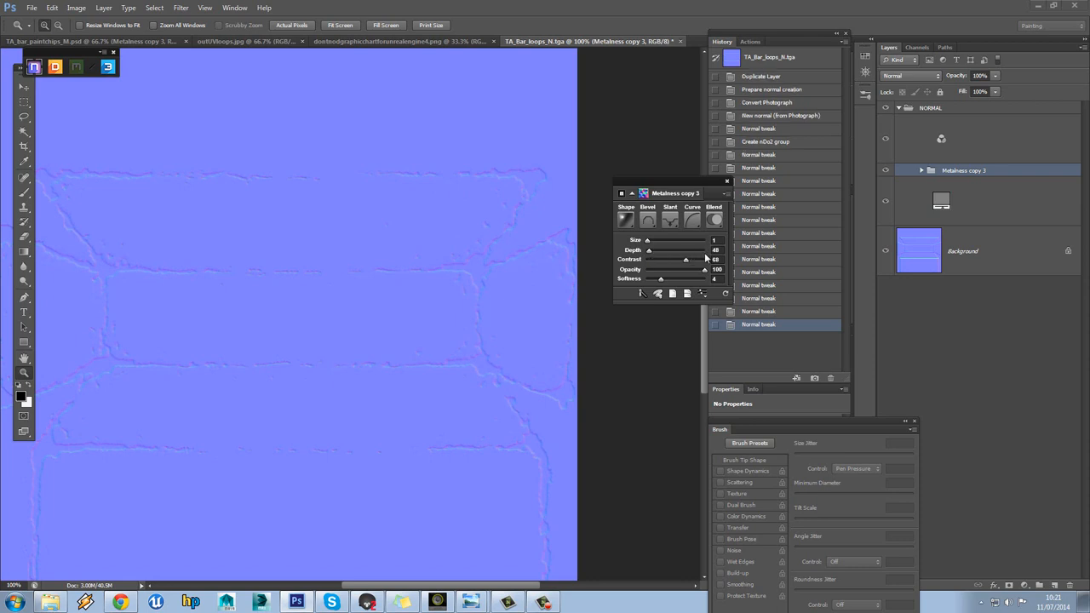
left_click(626, 220)
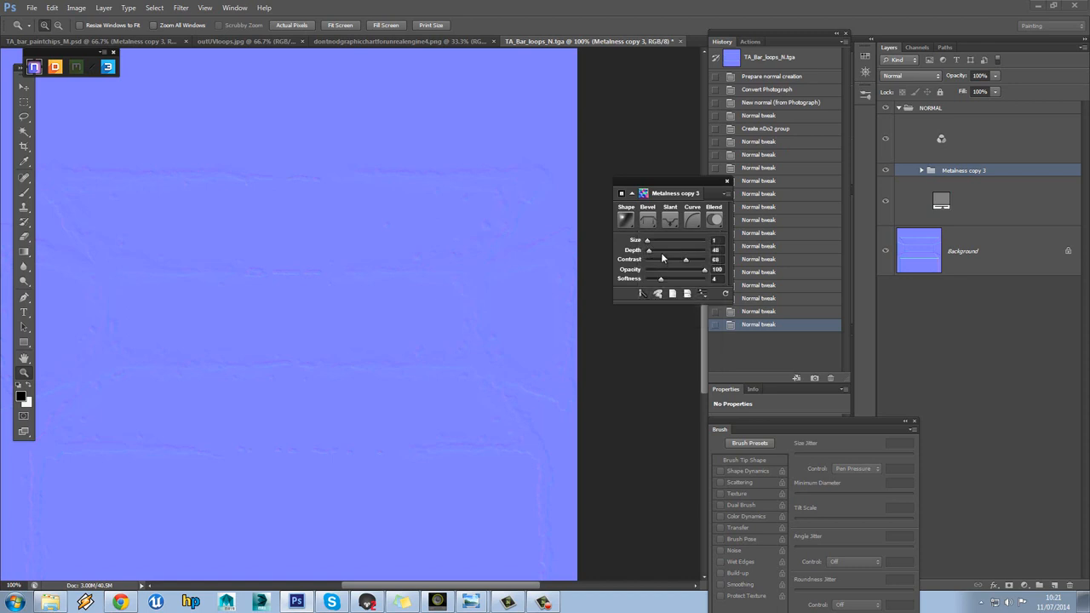
left_click(648, 219)
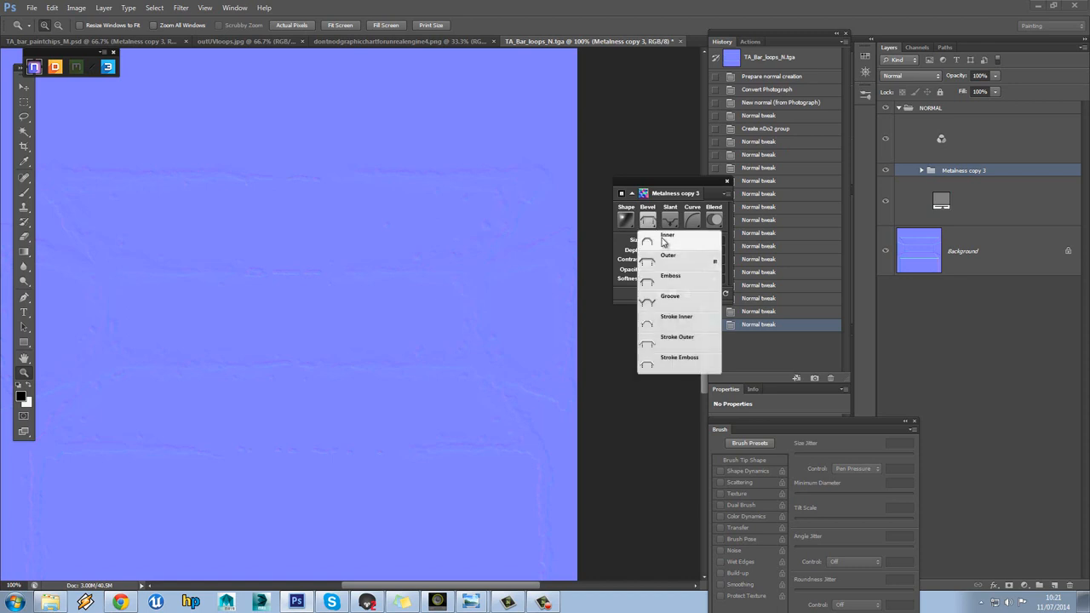
left_click(668, 235)
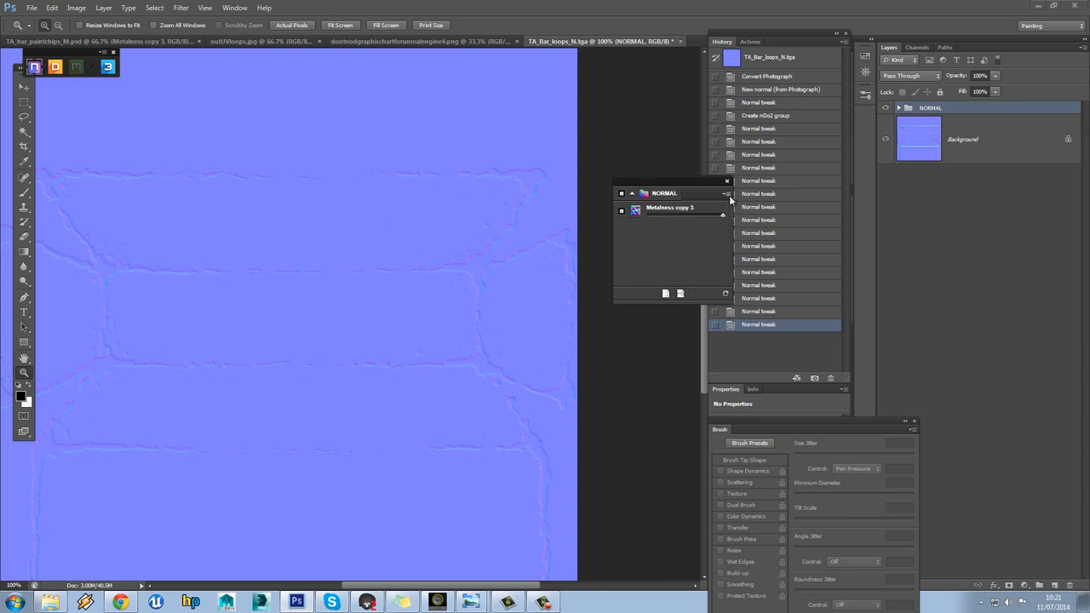
Step: Change the nDo2 blend mode of the Metalness copy 3 detail inside the NORMAL group
left_click(899, 108)
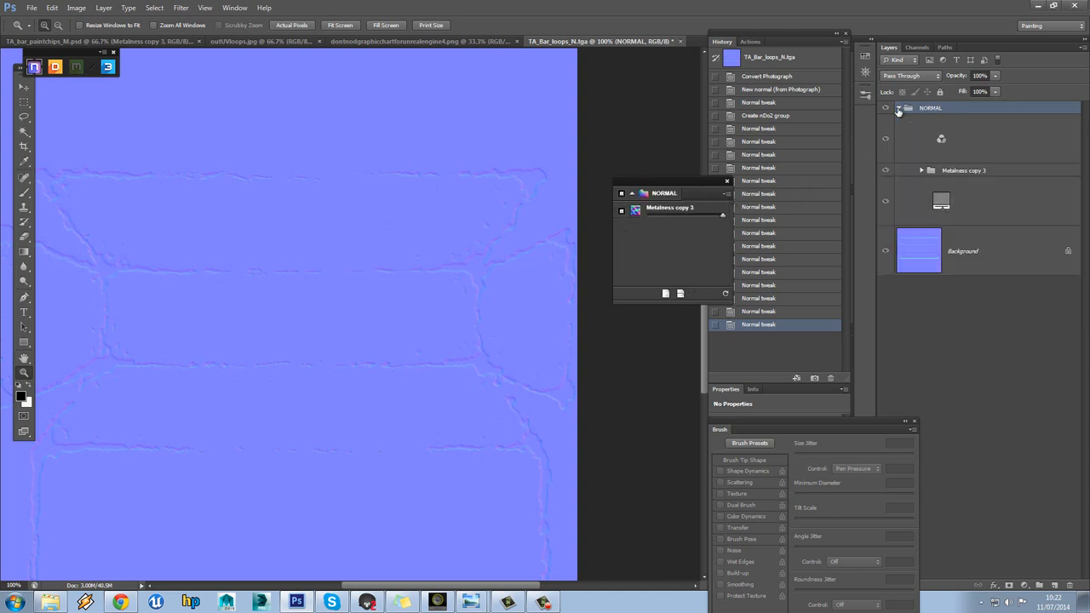
left_click(962, 170)
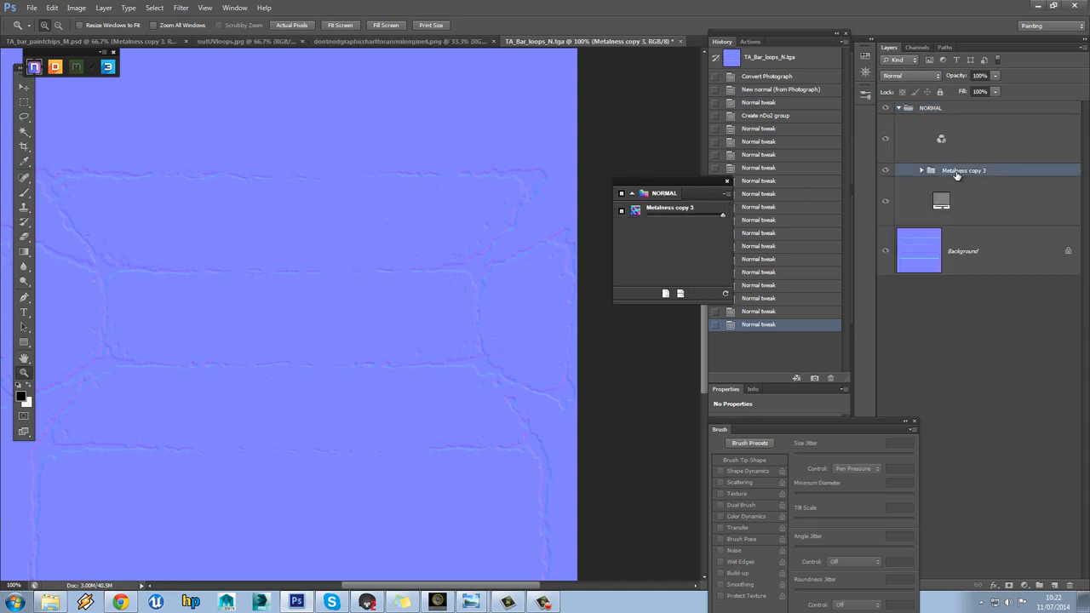
left_click(714, 220)
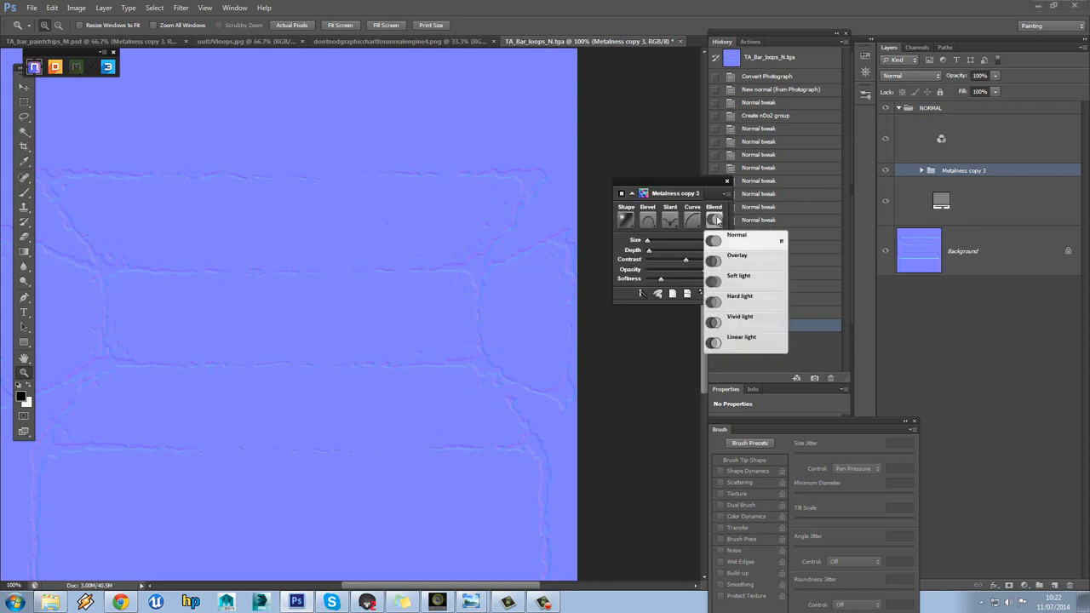
left_click(737, 254)
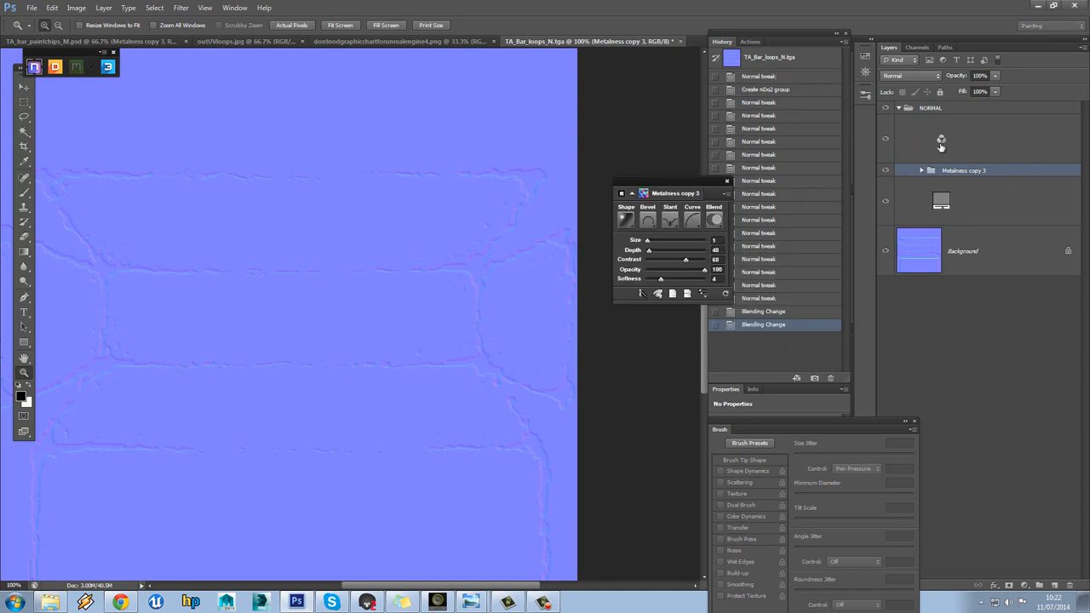
left_click(931, 107)
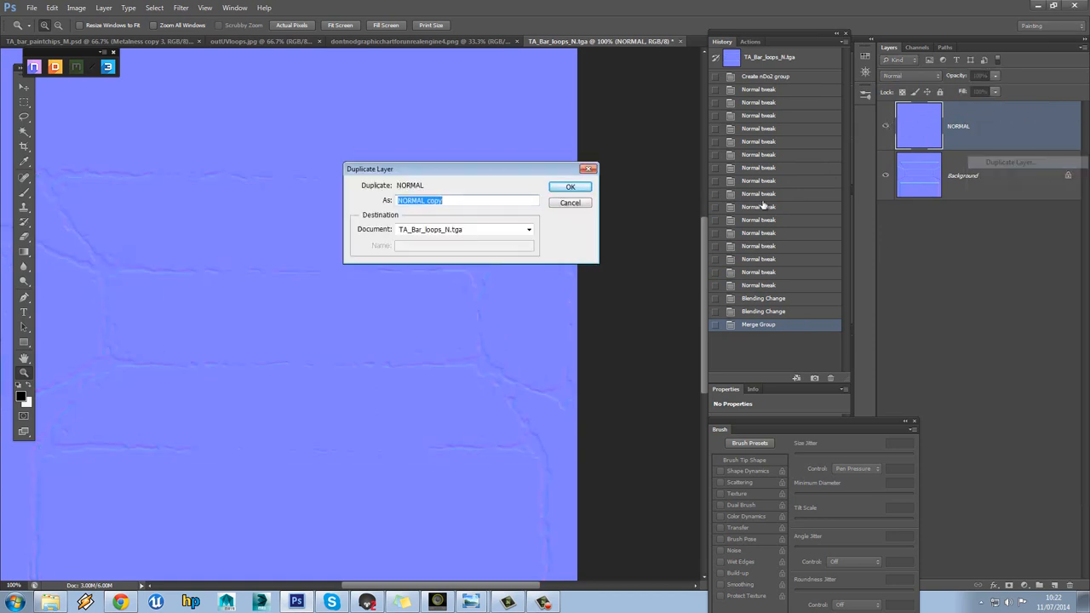
Step: Duplicate the NORMAL layer and fill its blue and green channels with flat colours
left_click(570, 186)
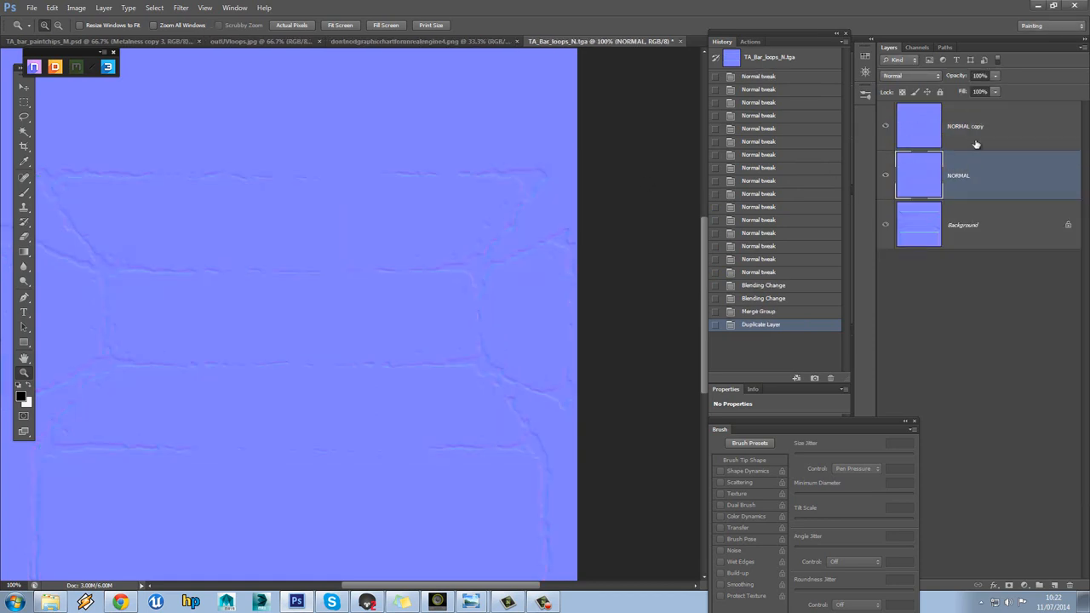
left_click(918, 47)
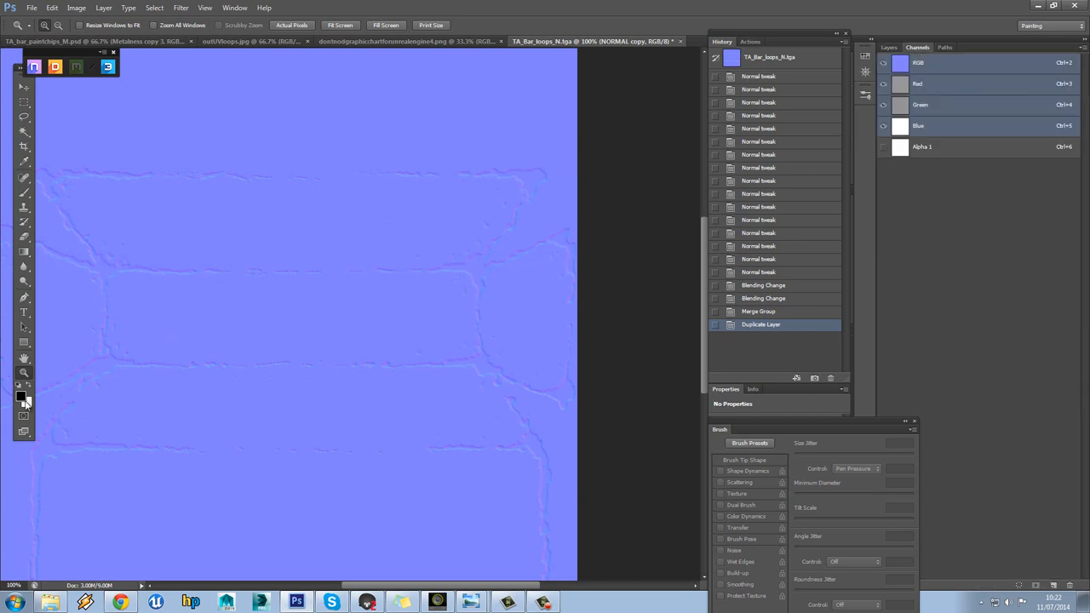
left_click(20, 396)
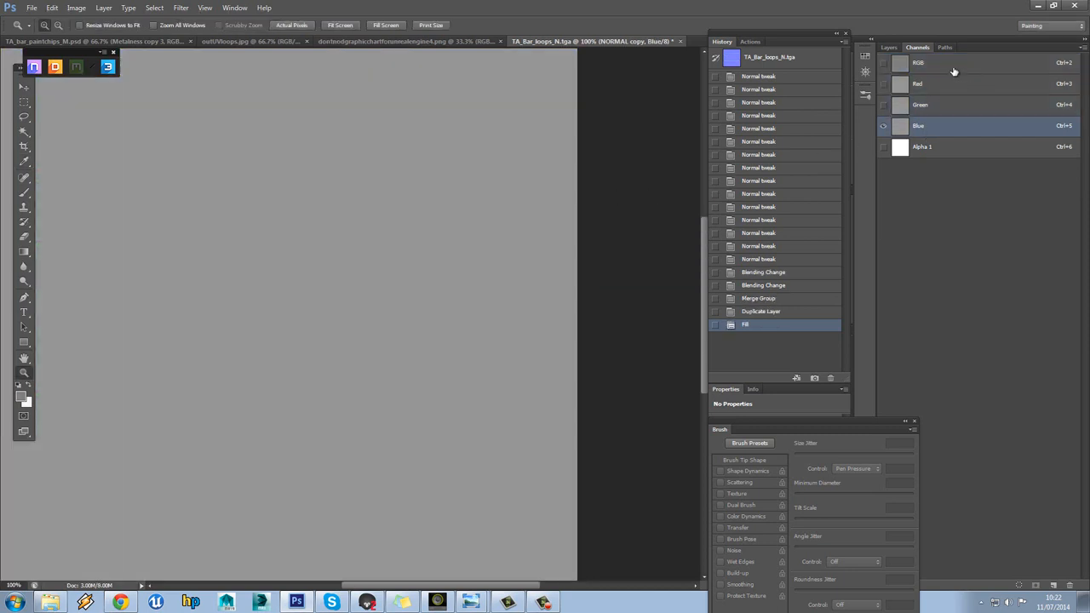
left_click(889, 47)
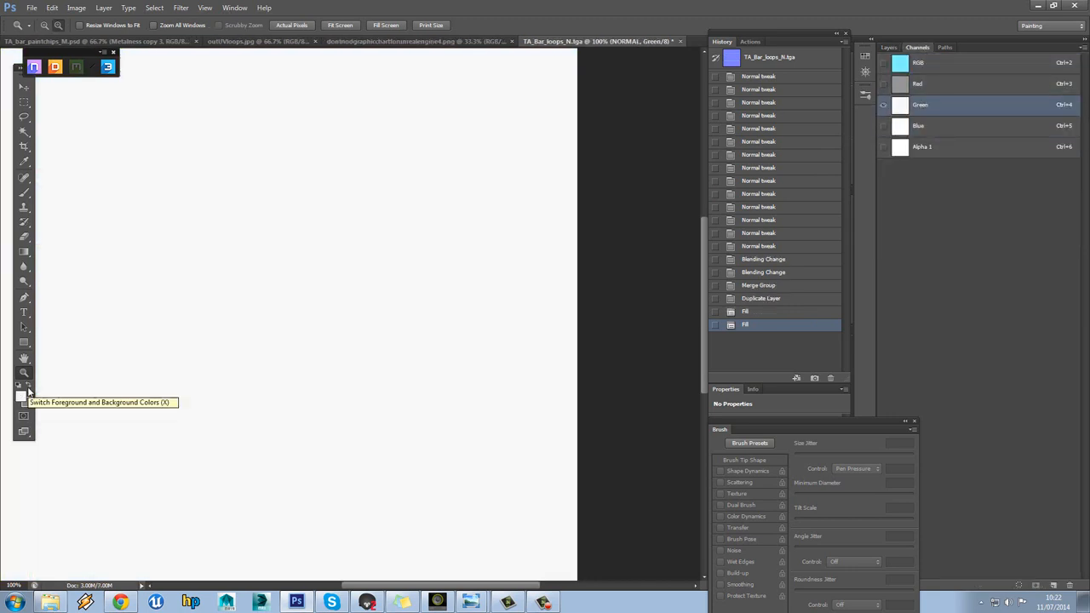
left_click(937, 84)
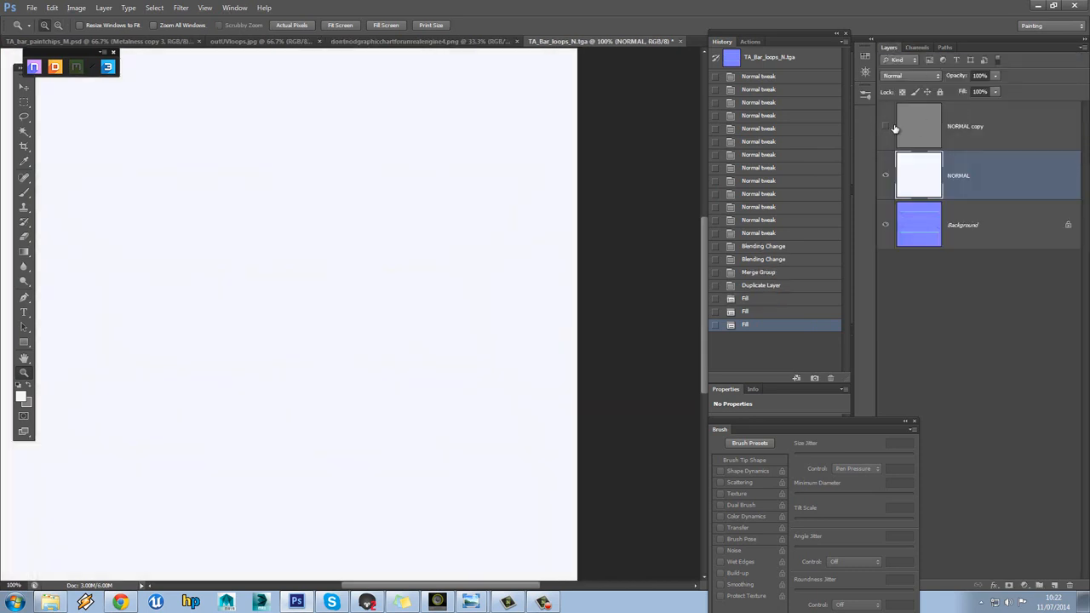
Step: Show the NORMAL copy layer and set the NORMAL layer's blend mode to Multiply
left_click(886, 127)
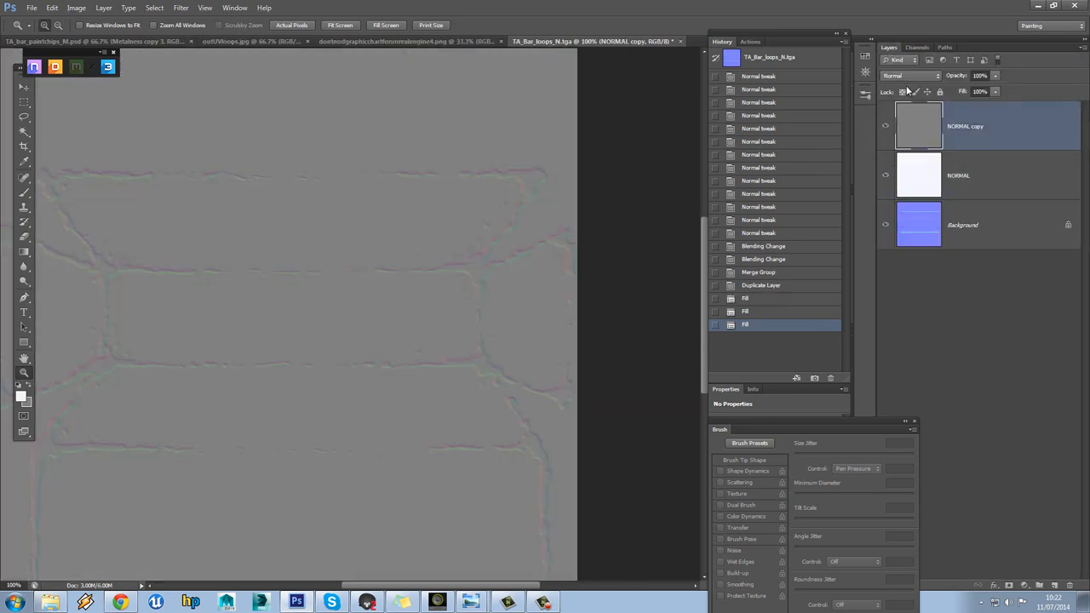
left_click(912, 76)
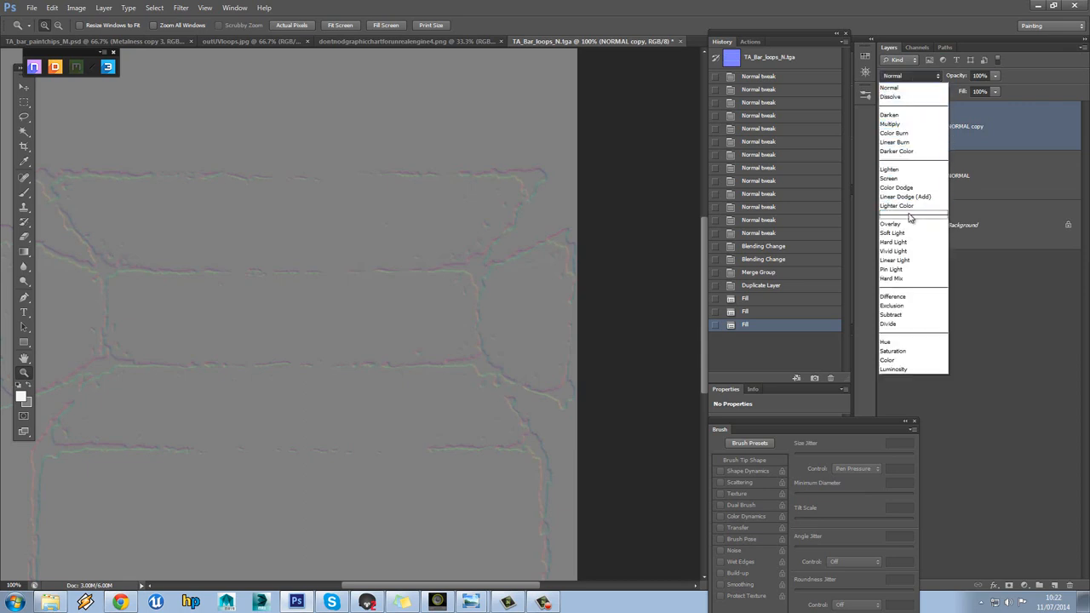
left_click(890, 115)
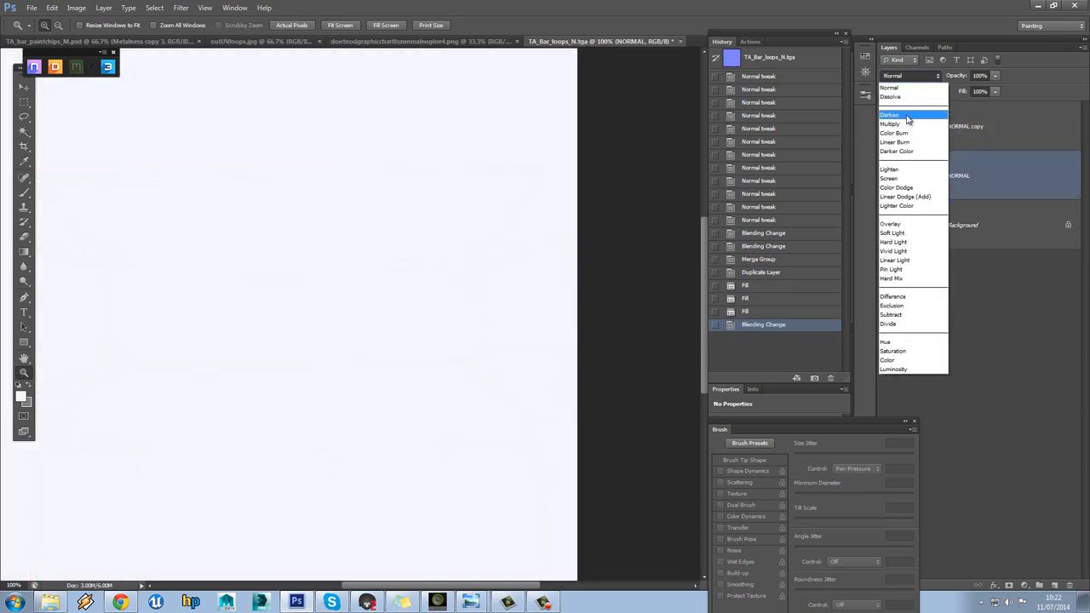
left_click(890, 124)
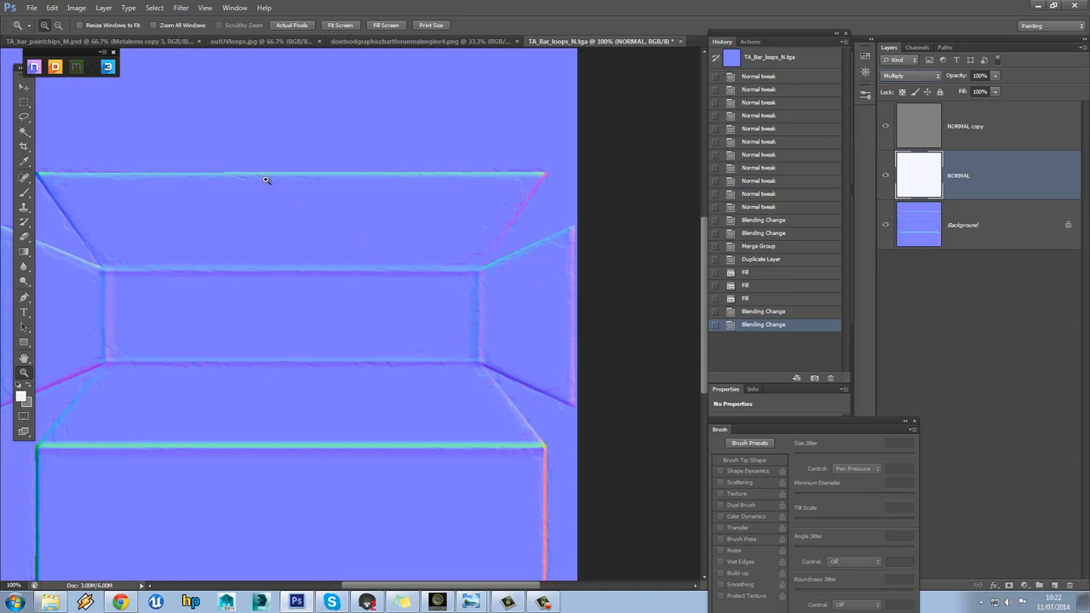
left_click(31, 8)
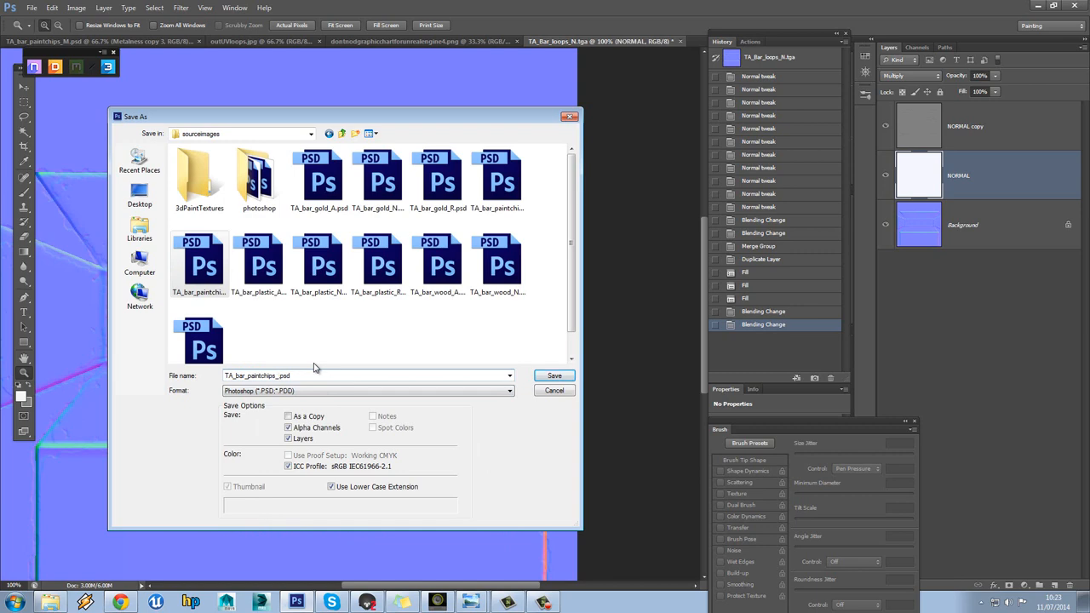
Step: Save the combined normal map as a TA_bar_paintchips_N PSD with maximum compatibility
left_click(554, 375)
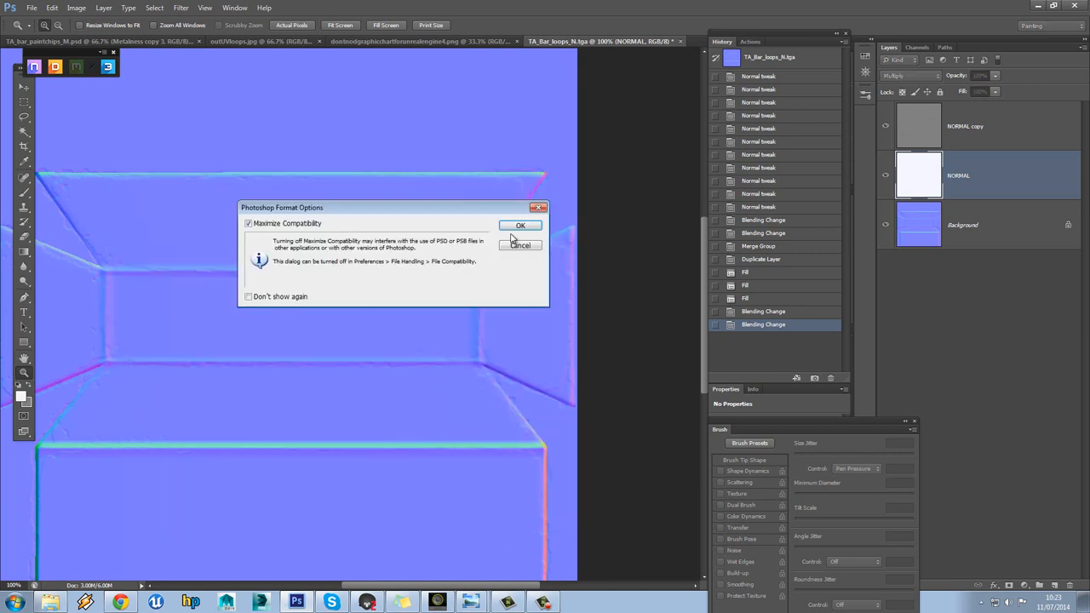
left_click(520, 225)
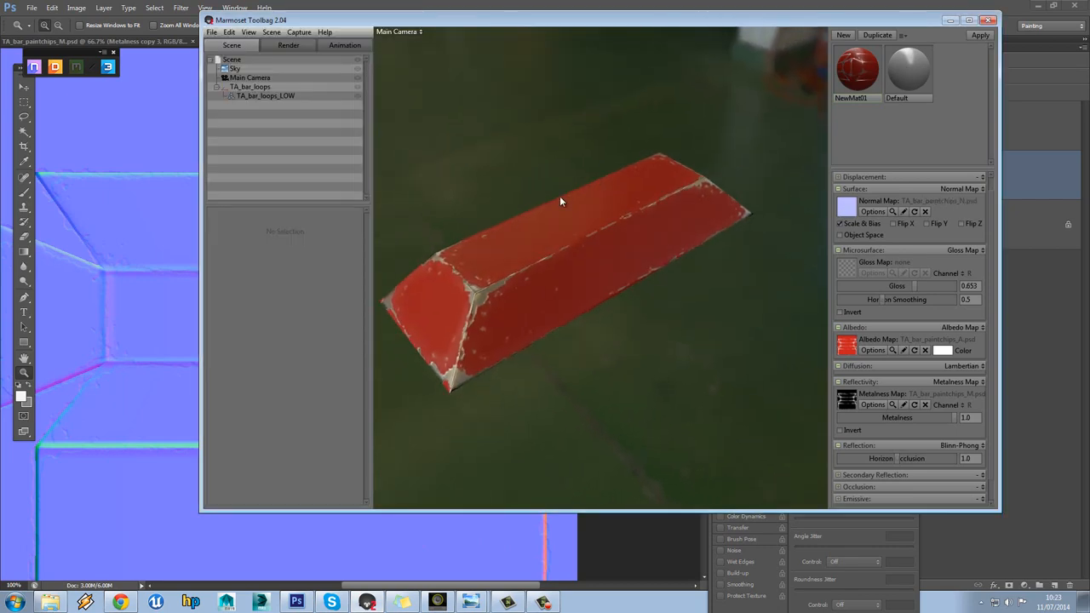
Step: Orbit the bar to check its chipped ends and set its Gloss to about 0.569
left_click_drag(561, 202, 572, 267)
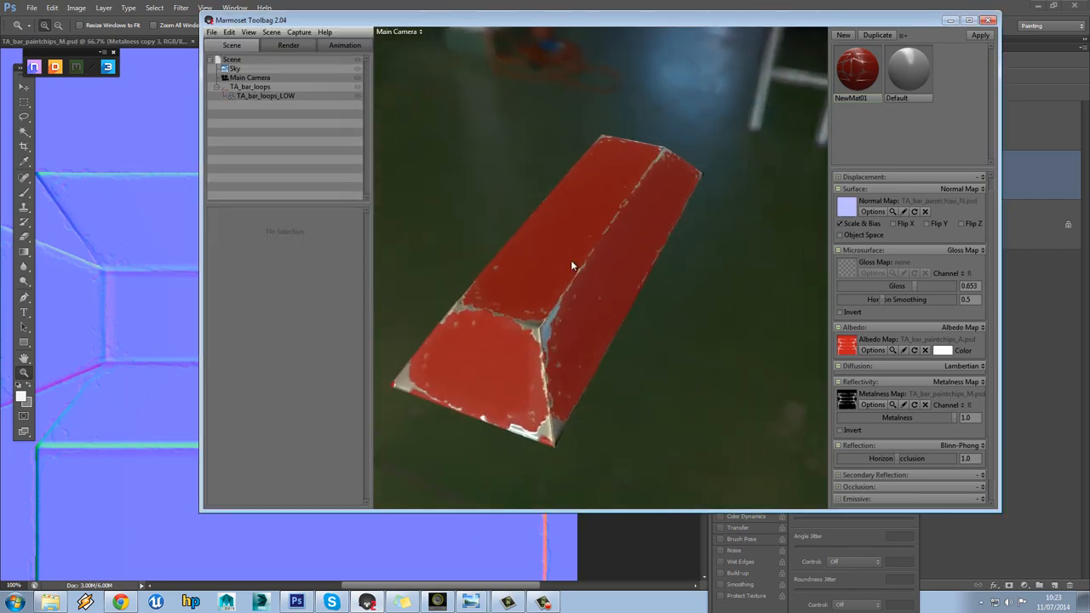
left_click_drag(571, 264, 552, 253)
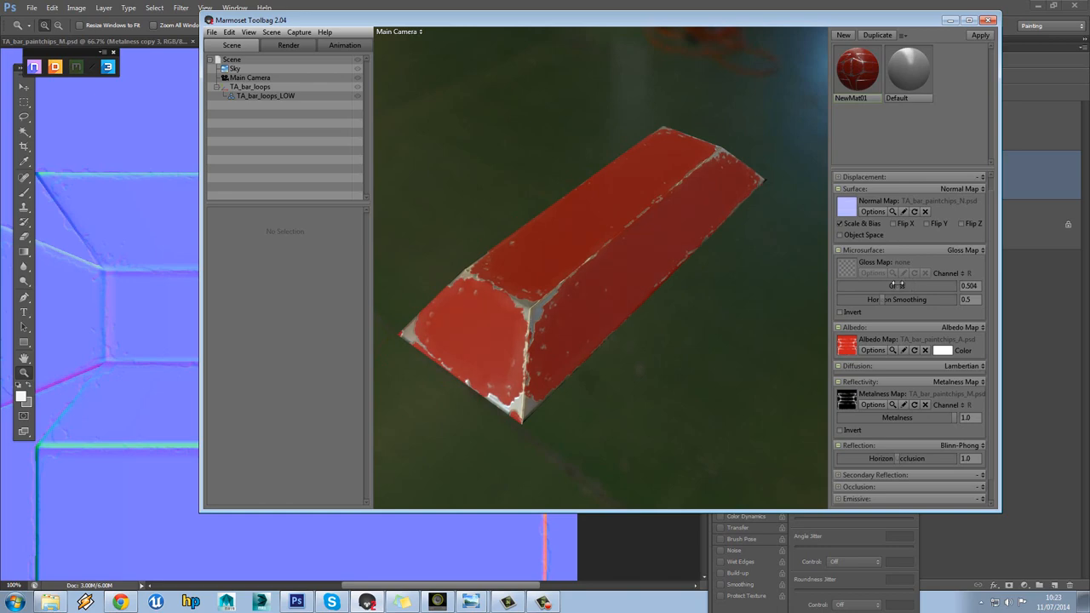
left_click_drag(895, 287, 927, 286)
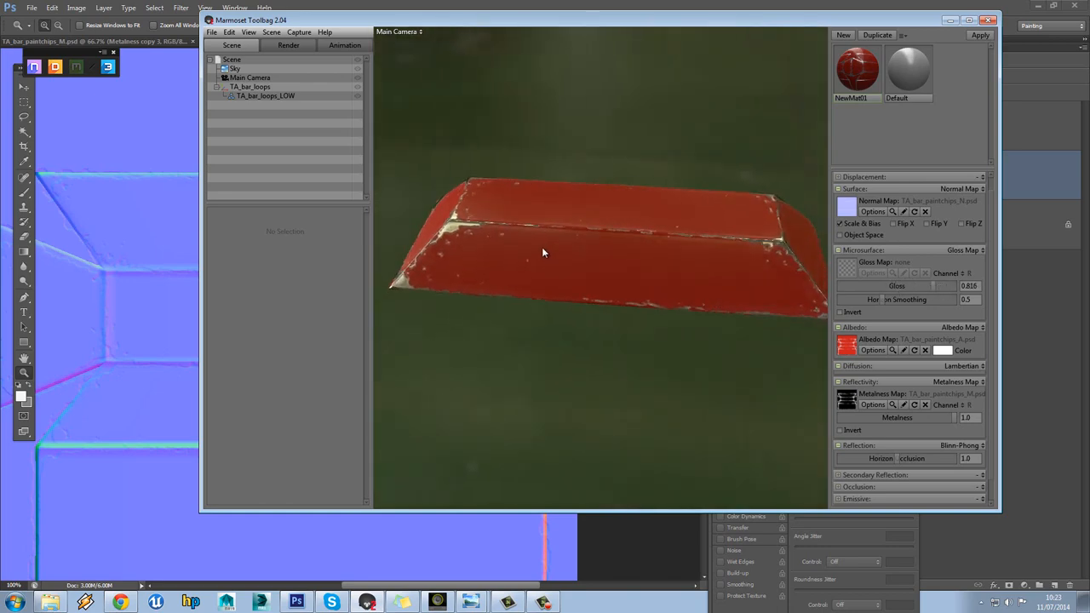
left_click_drag(545, 256, 596, 272)
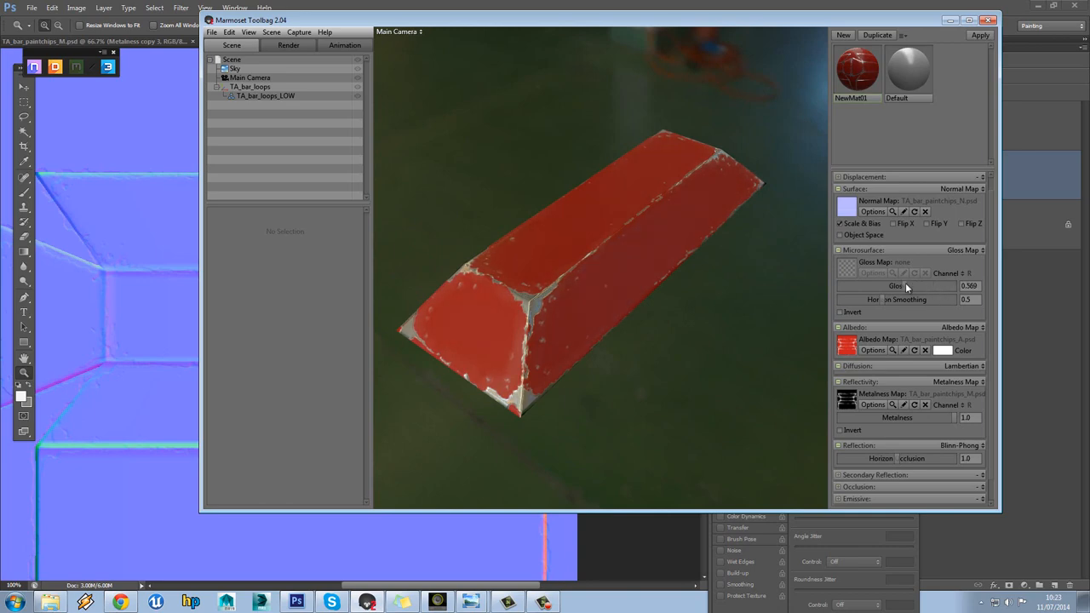
left_click(296, 602)
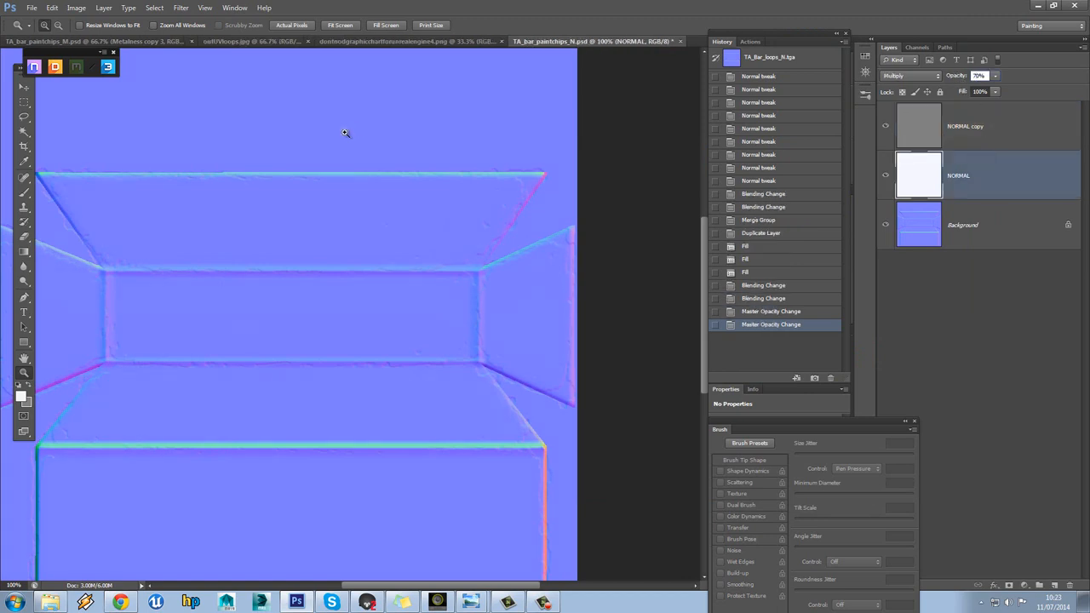
Step: Orbit the red bar in Marmoset Toolbag to inspect the normals softened to 70% opacity
left_click(31, 8)
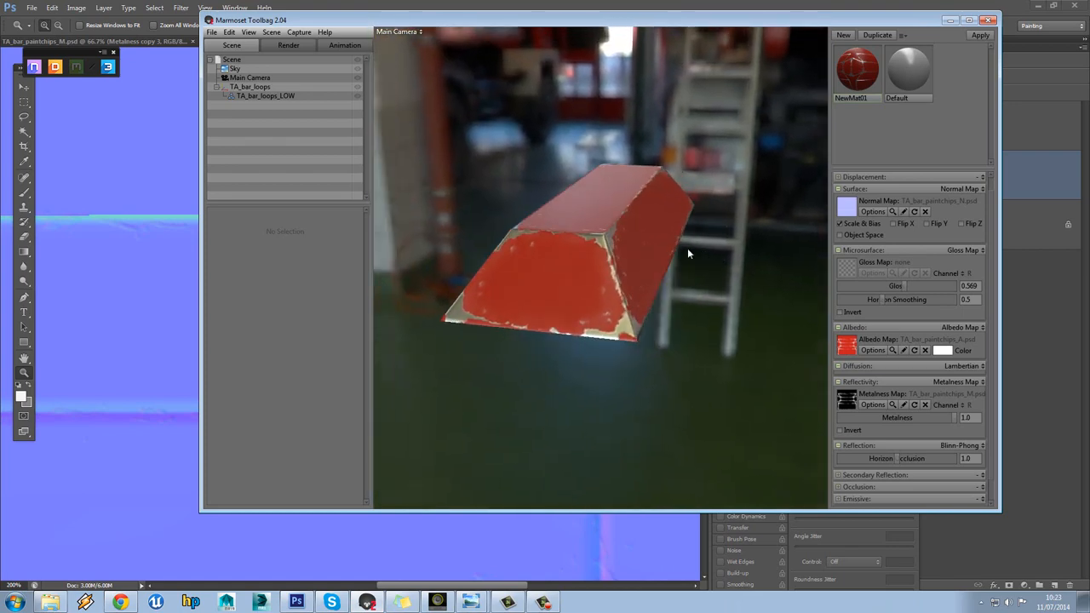
left_click_drag(688, 254, 584, 352)
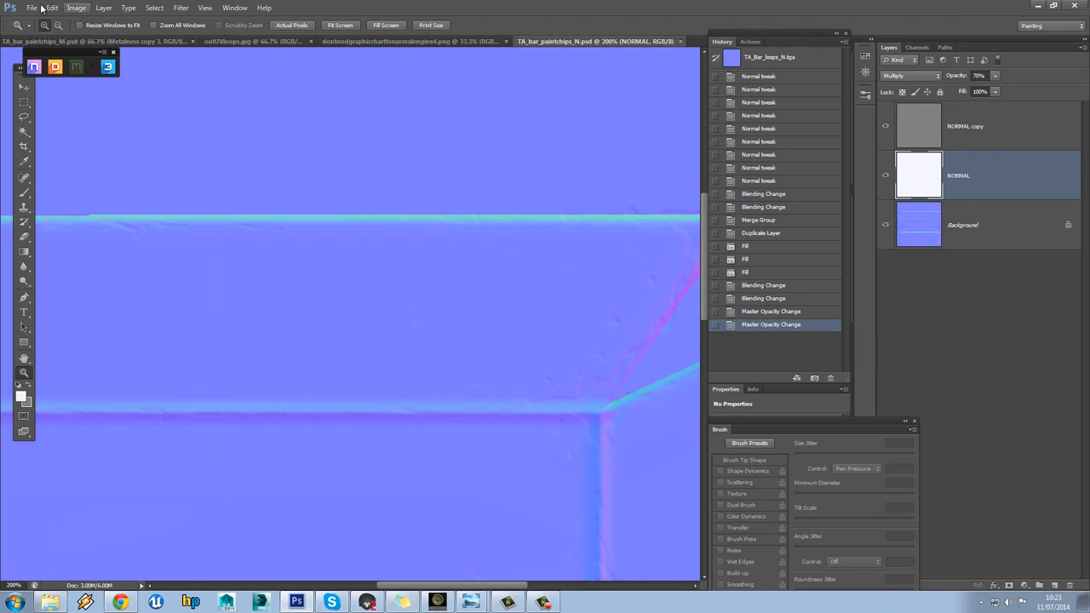
Step: Create a 1024×1024 document and duplicate the Metalness copy 3 layer into Untitled-1
left_click(32, 8)
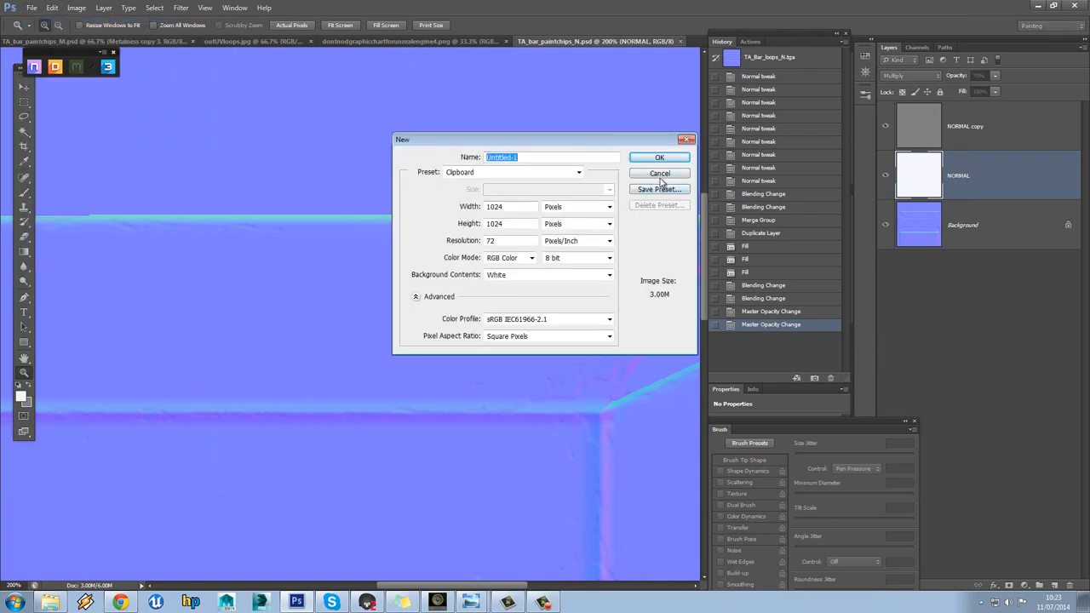
left_click(659, 157)
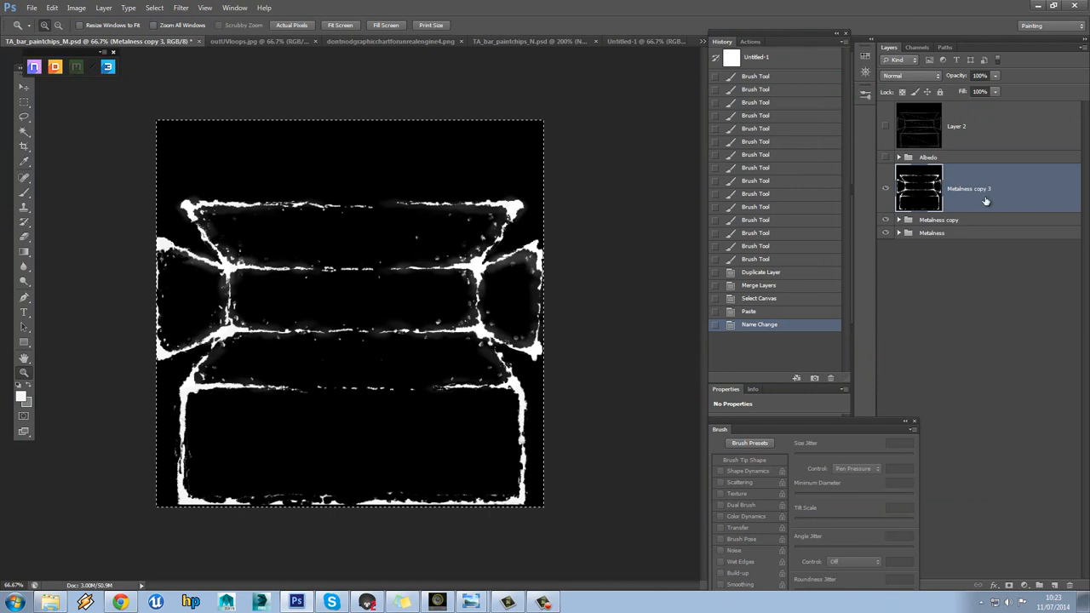
mouse_move(984, 198)
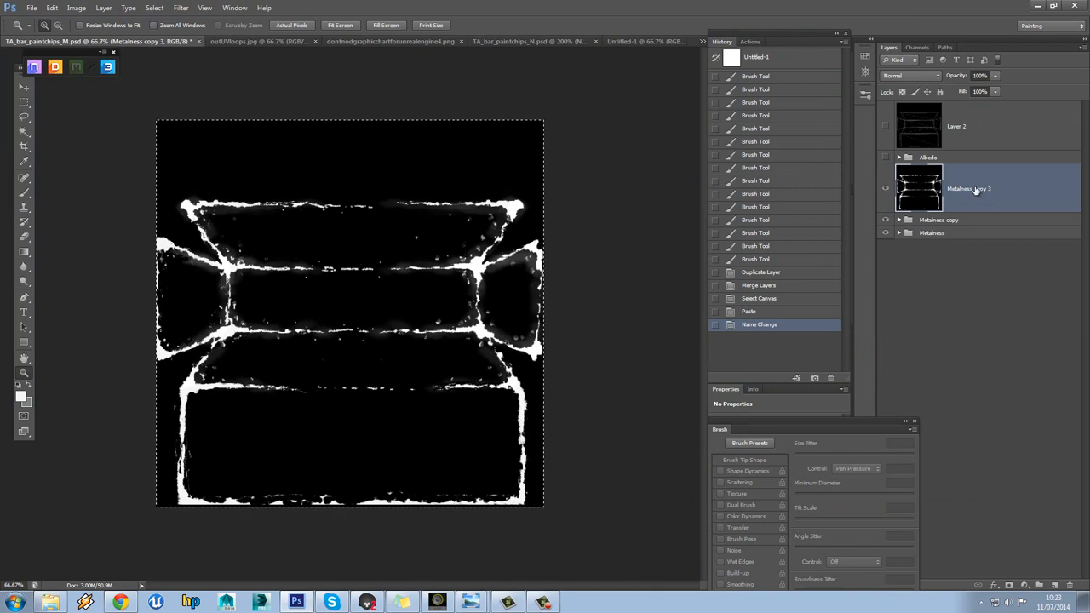
left_click(1011, 224)
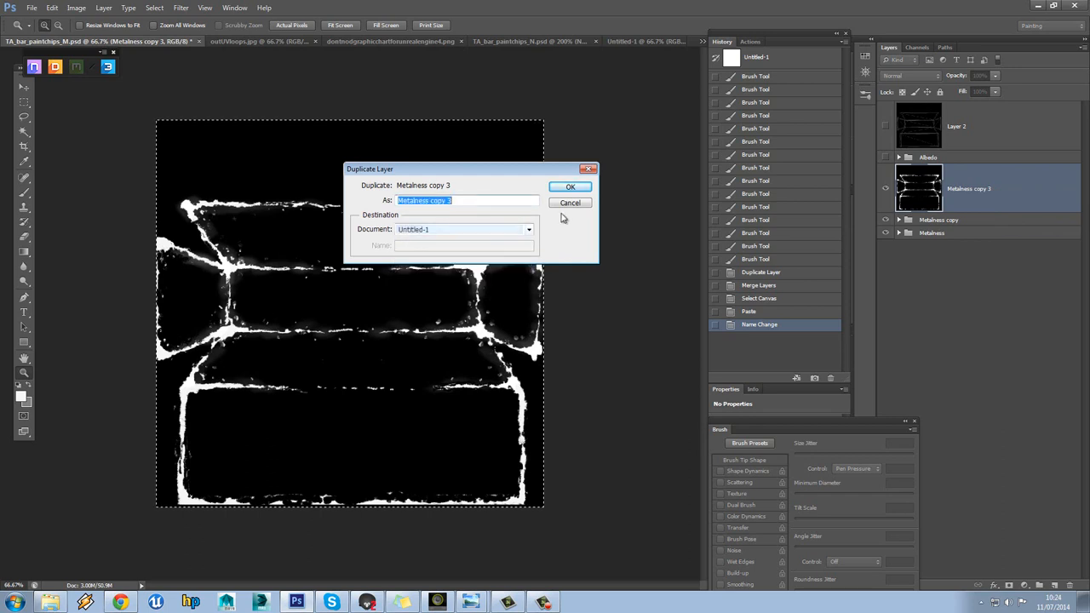
left_click(570, 187)
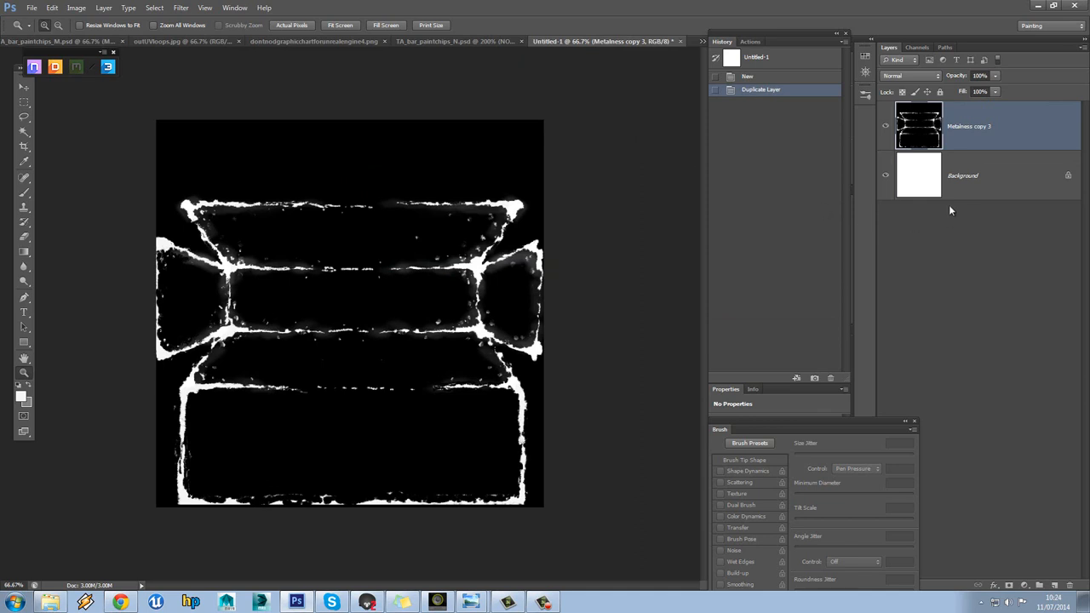
mouse_move(72, 50)
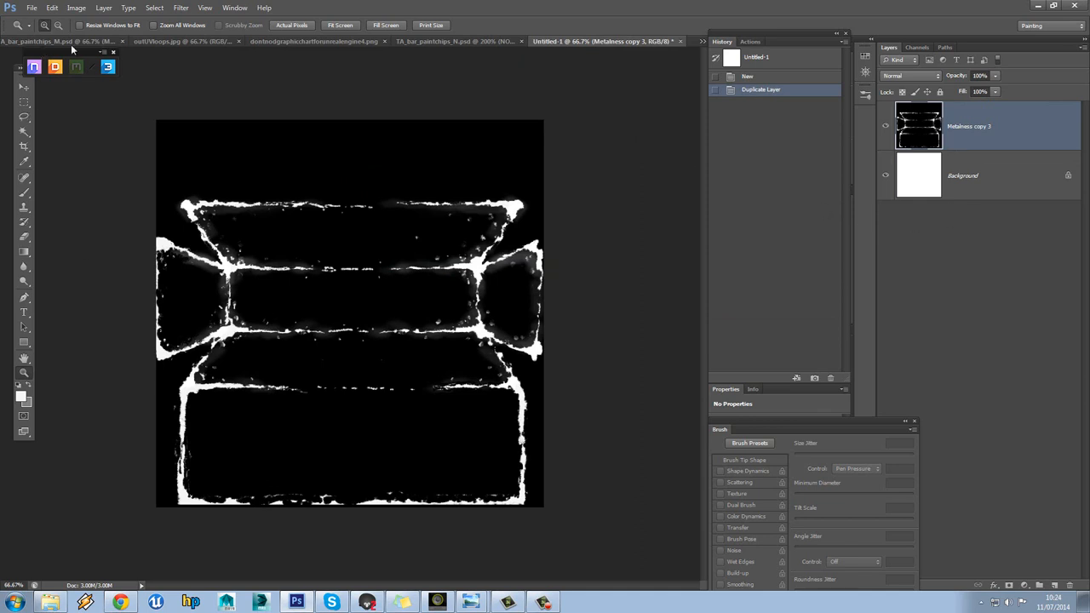
Step: Flip the chart's roughness gradient strip horizontally, then sample a grey from it with the Brush
left_click(337, 41)
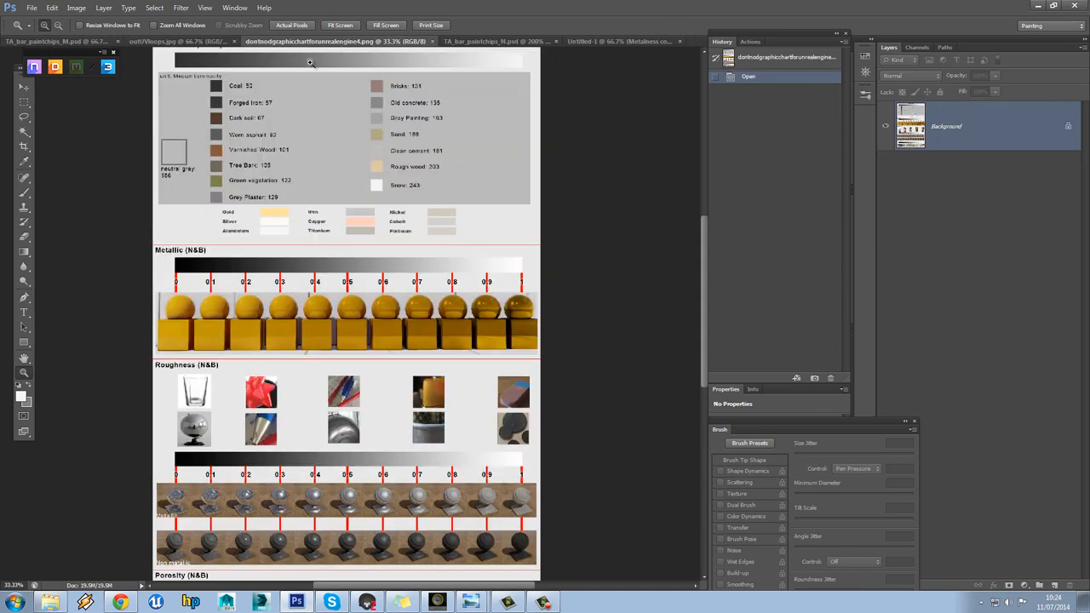
scroll("down", 3)
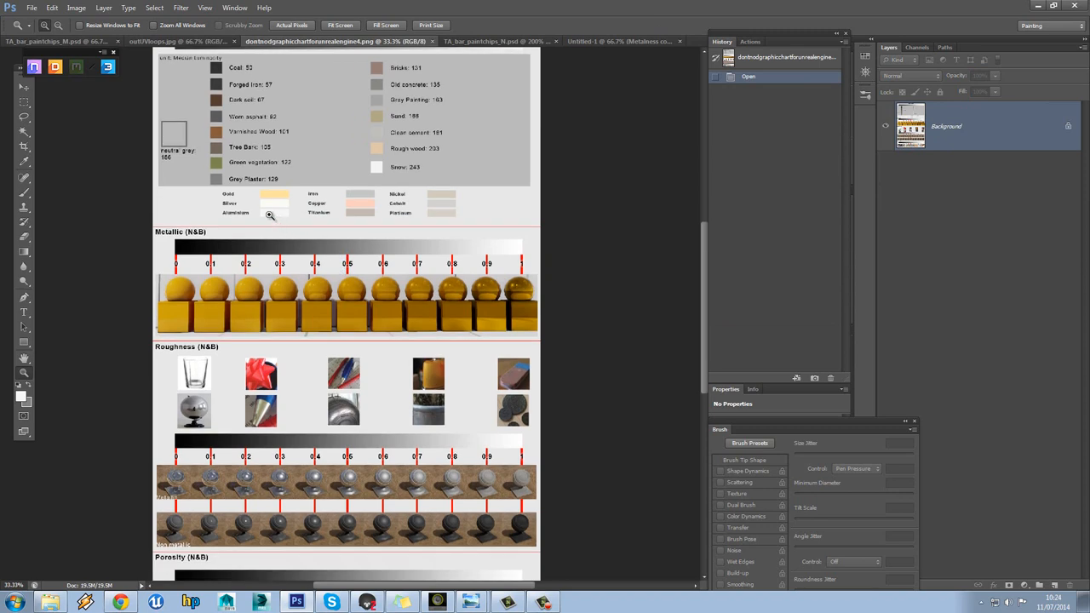
scroll("down", 3)
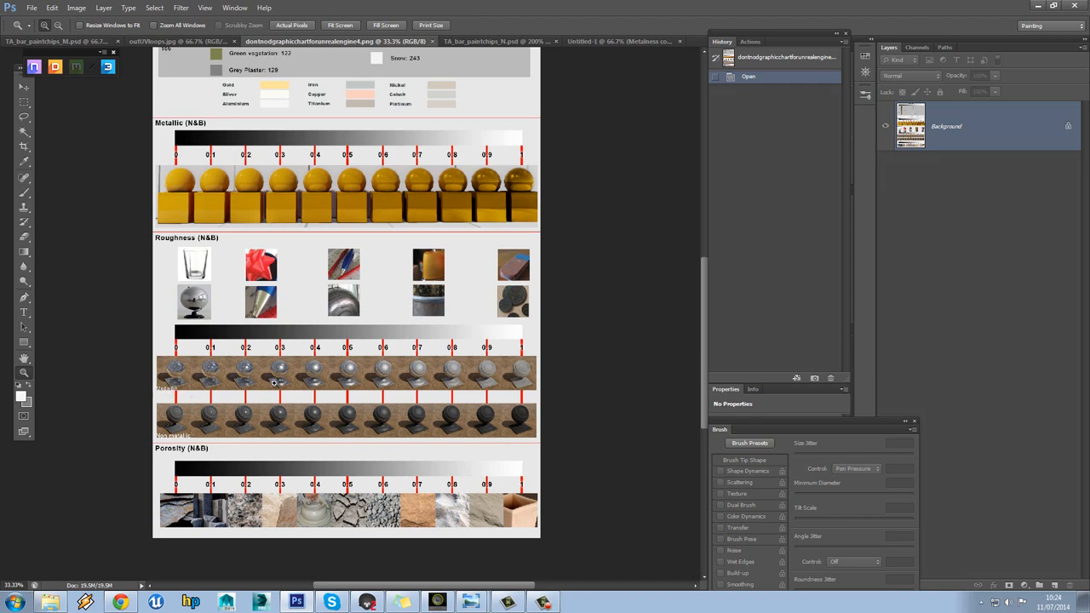
mouse_move(287, 366)
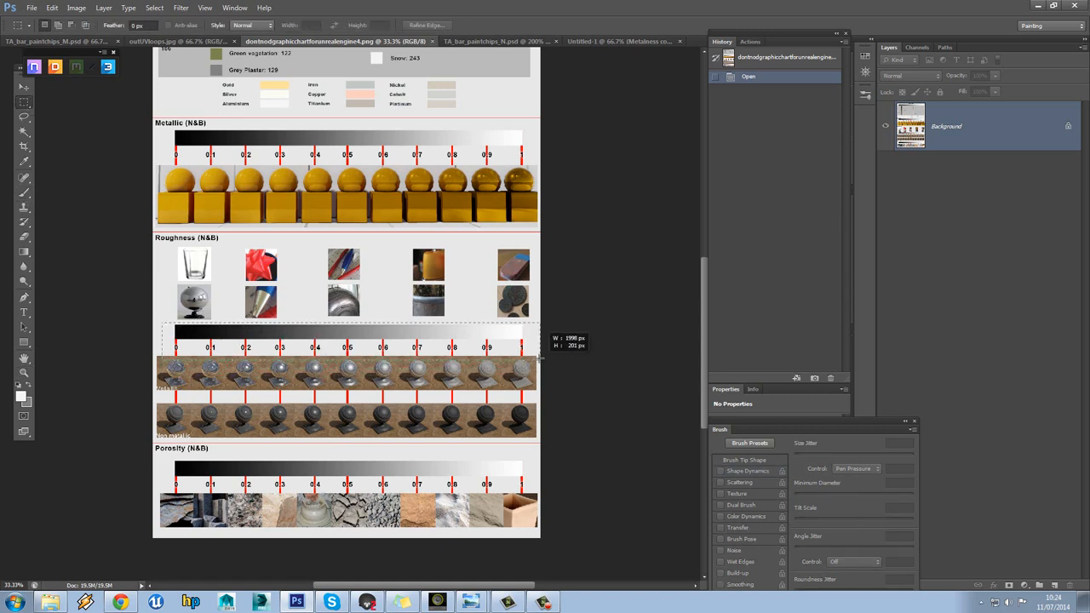
left_click_drag(174, 332, 536, 357)
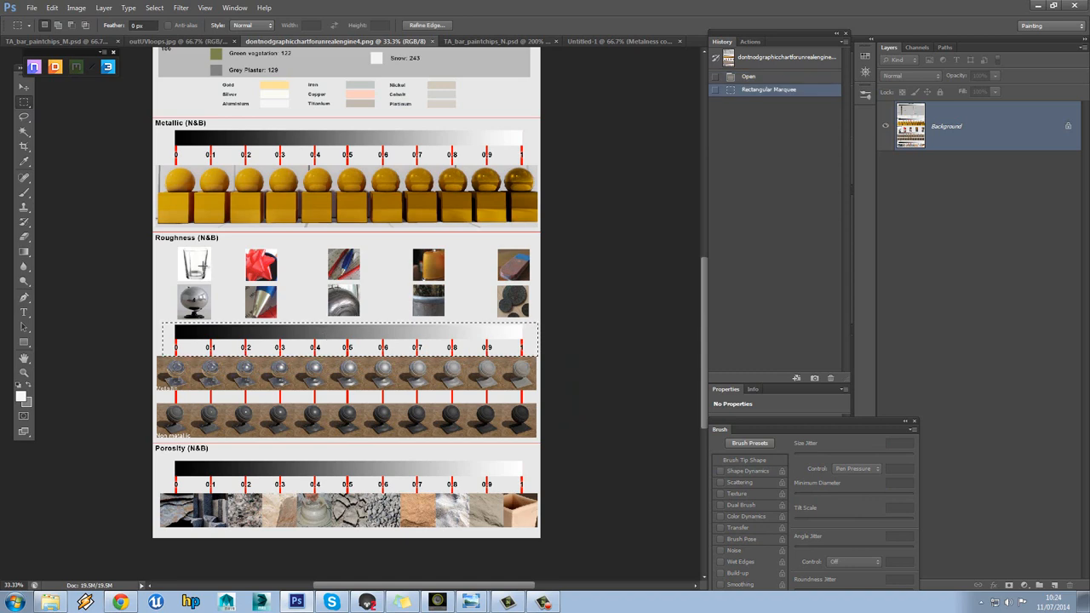
left_click(53, 8)
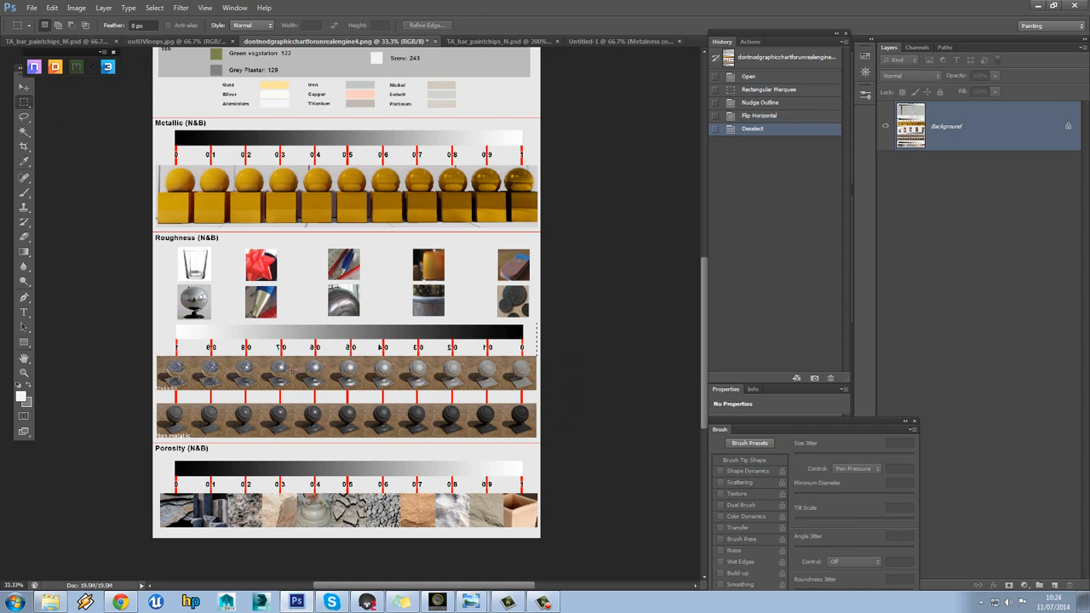
left_click(748, 471)
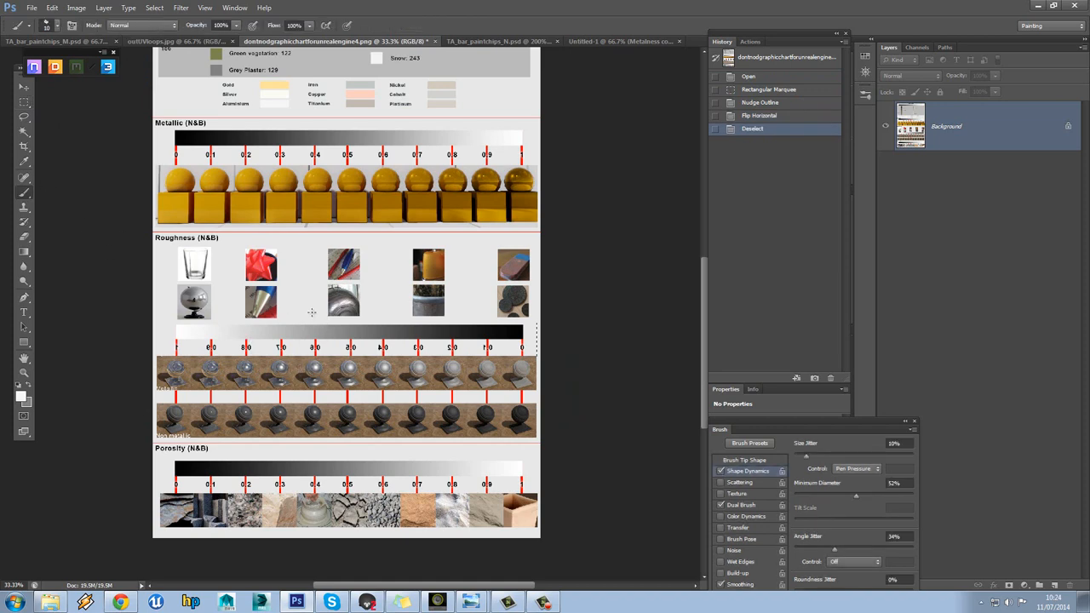
mouse_move(251, 326)
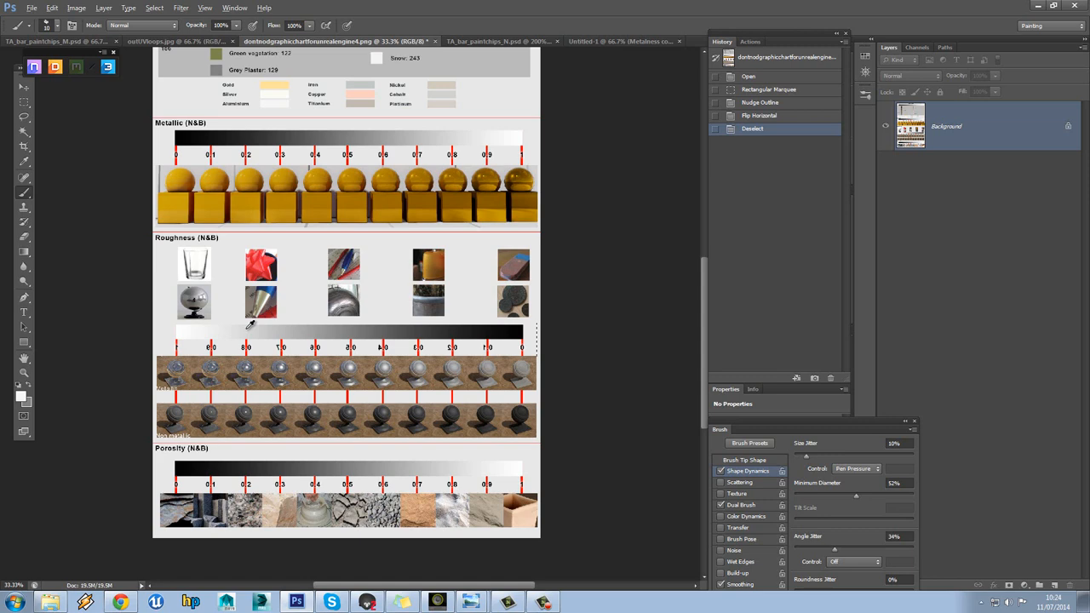
mouse_move(319, 329)
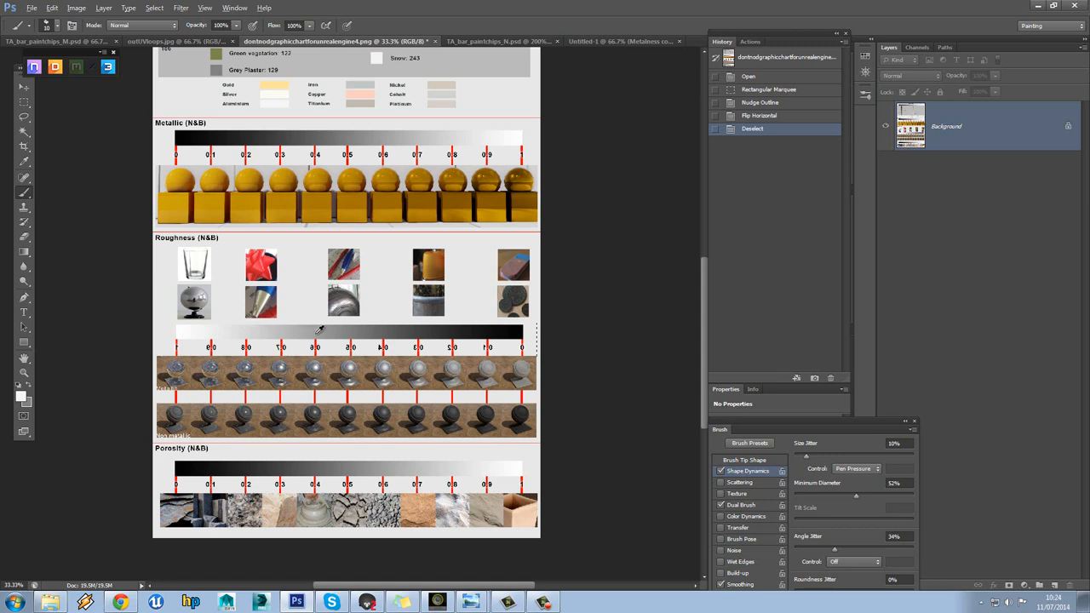
mouse_move(305, 330)
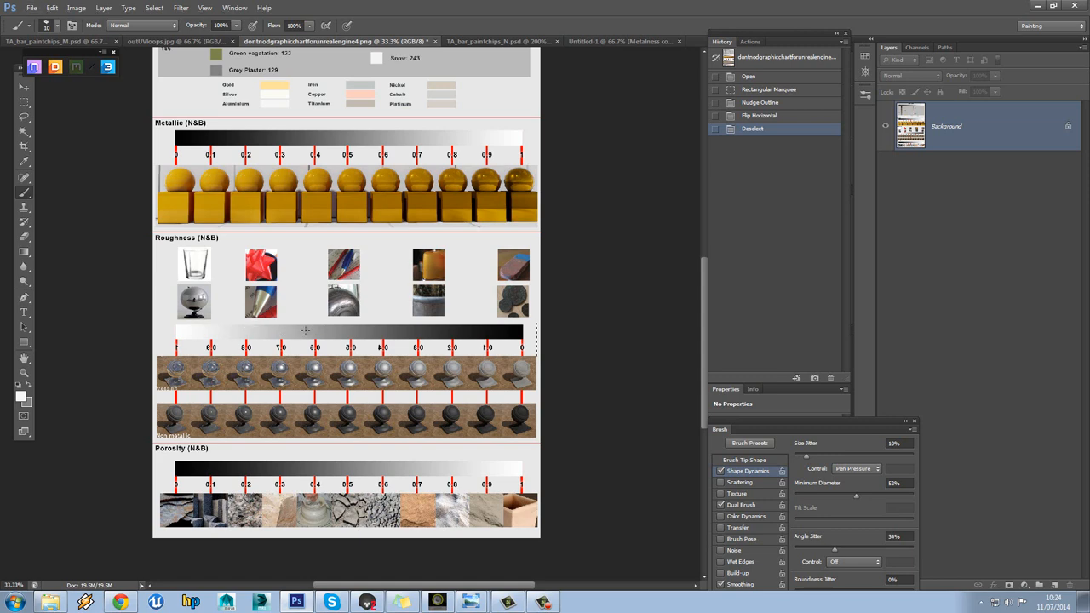
mouse_move(317, 329)
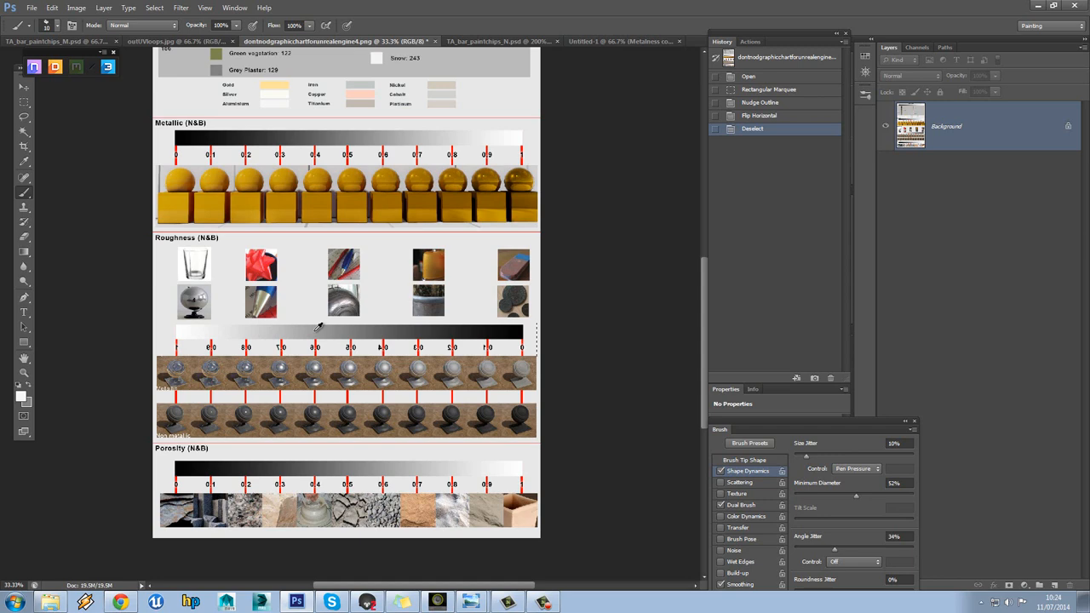
left_click(601, 41)
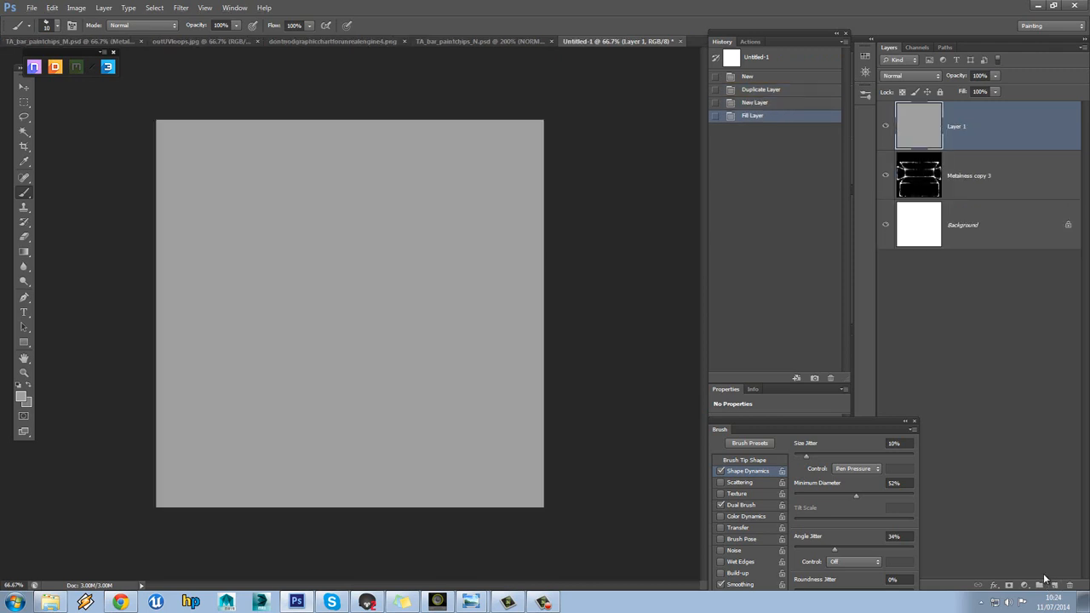
Step: Give the grey Layer 1 a layer mask and make the mask active
left_click(969, 175)
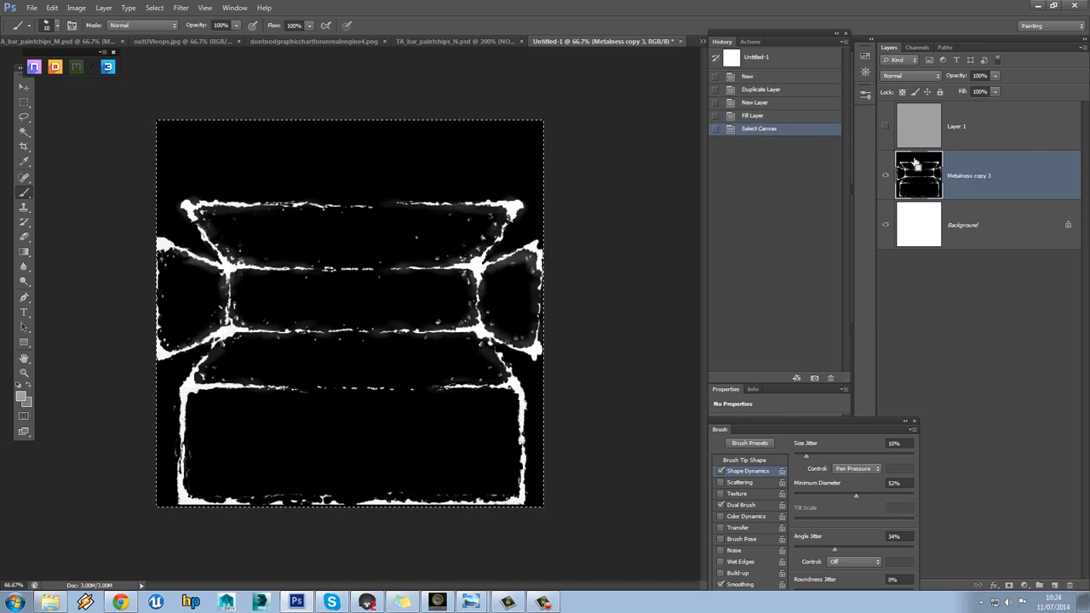
mouse_move(652, 249)
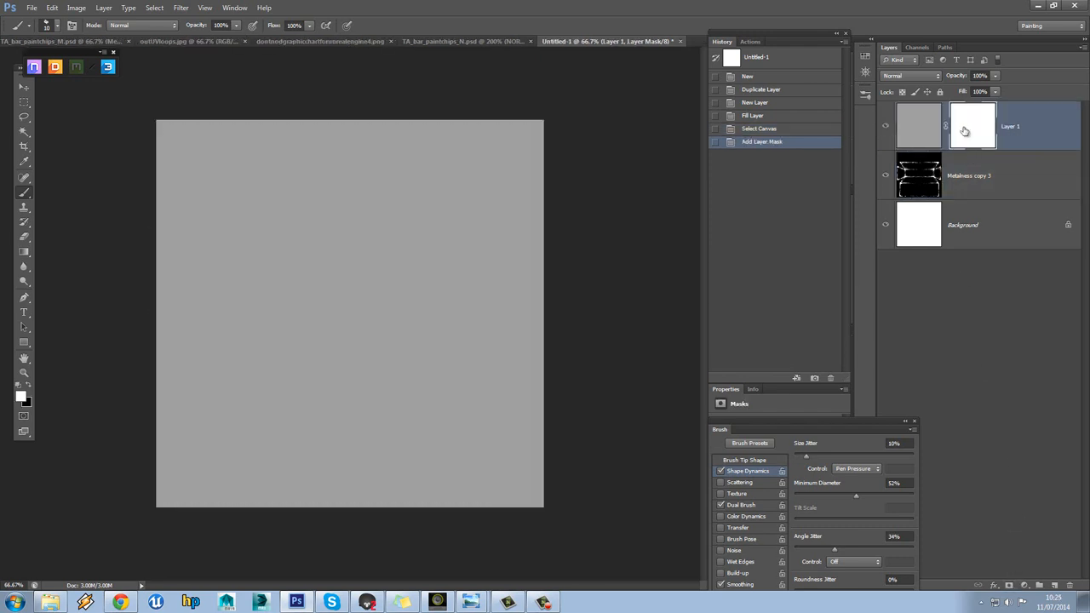
left_click(973, 125)
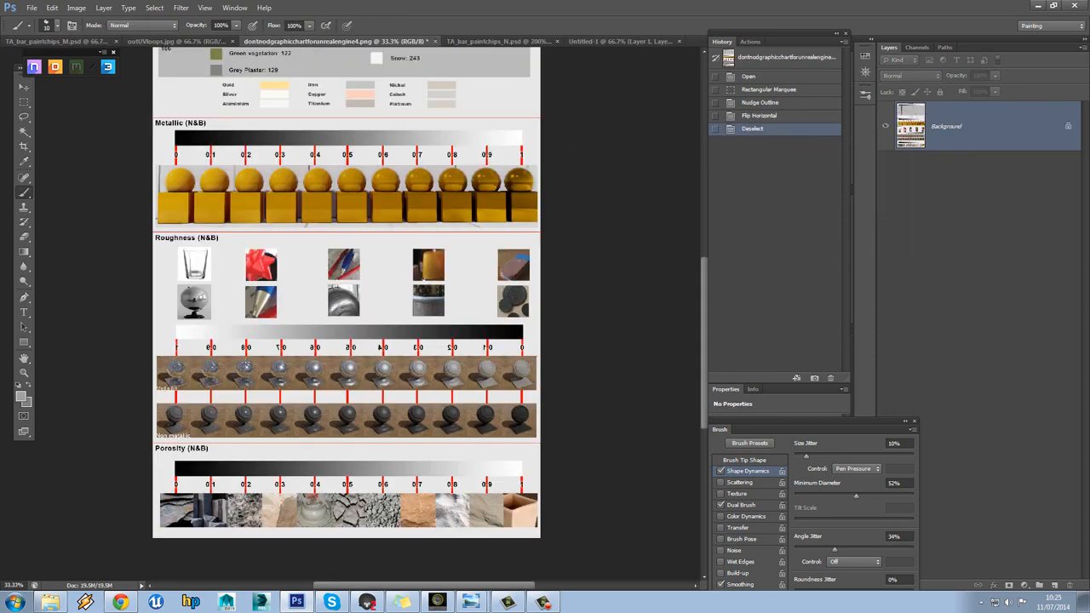
mouse_move(258, 346)
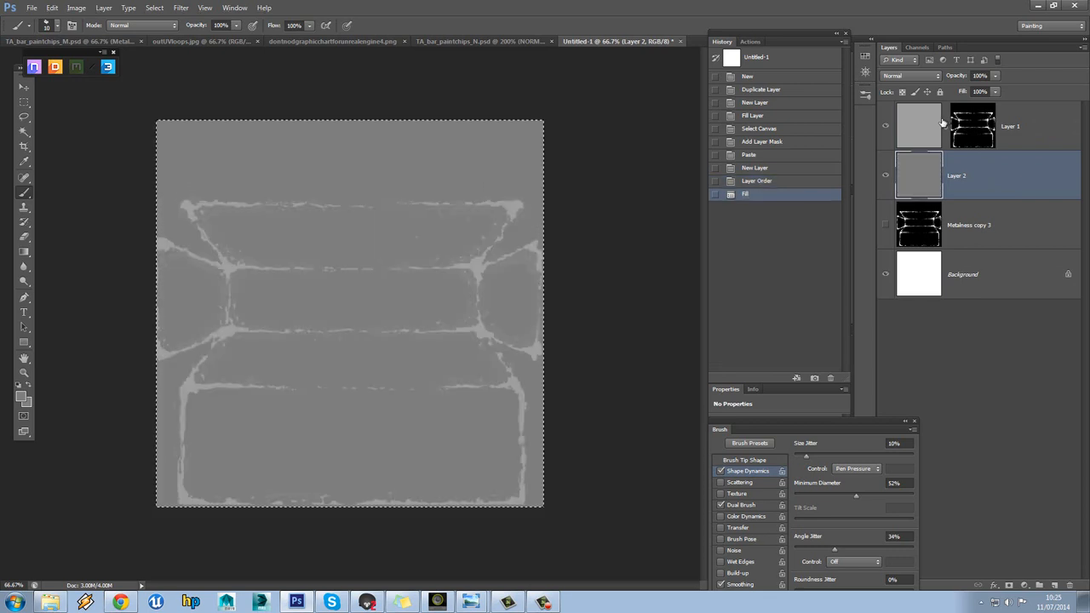
Step: Rename the light grey layer to MetalRoughness
double_click(1011, 126)
type("MetalR")
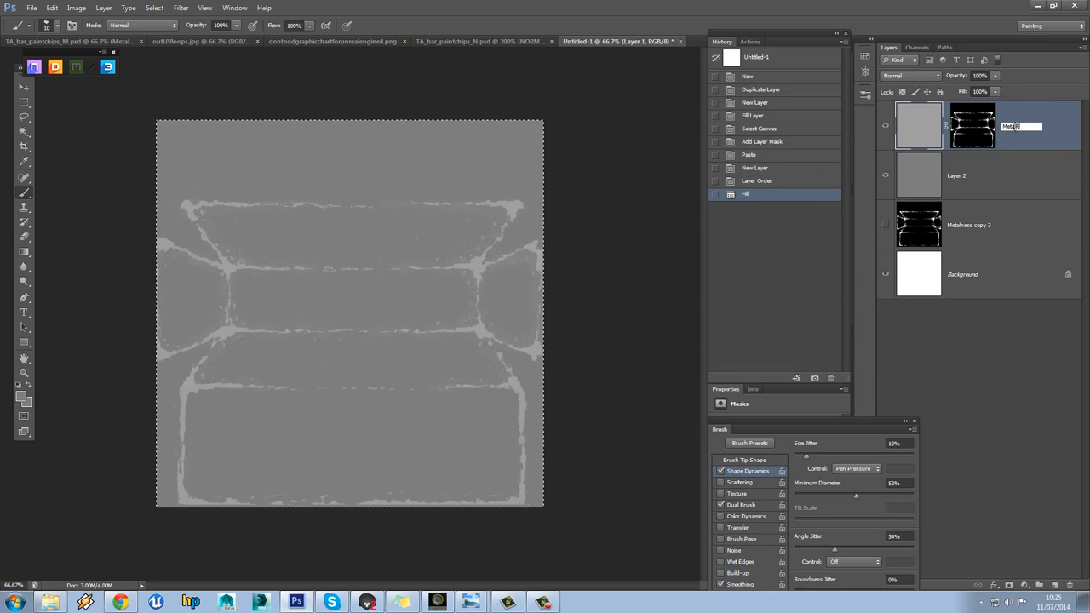
type("oughness")
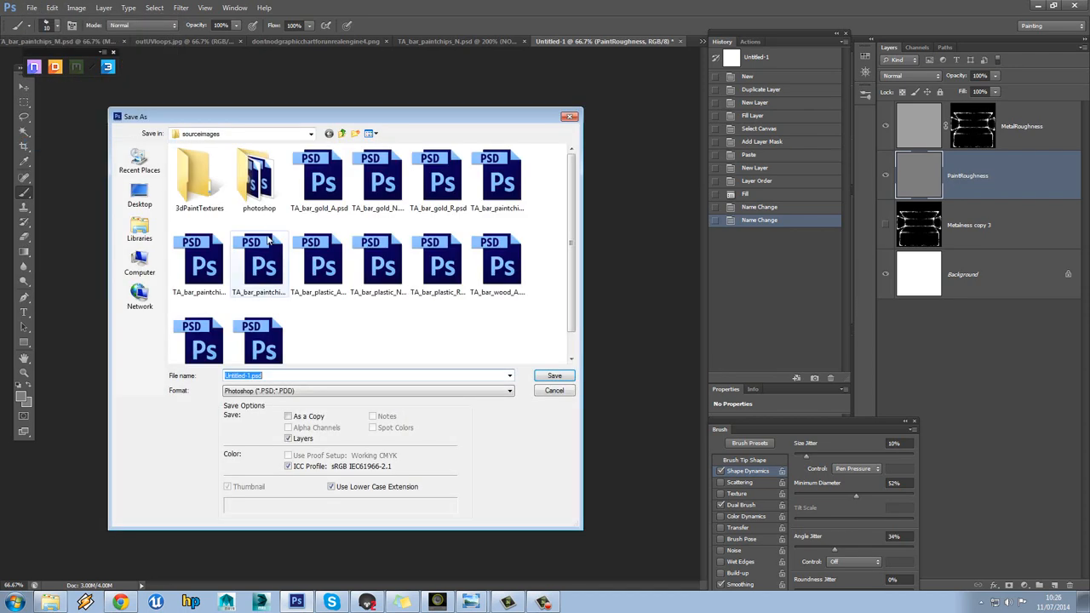
Step: Save Untitled-1 as TA_bar_paintchips_R.psd in the sourceimages folder
left_click(259, 269)
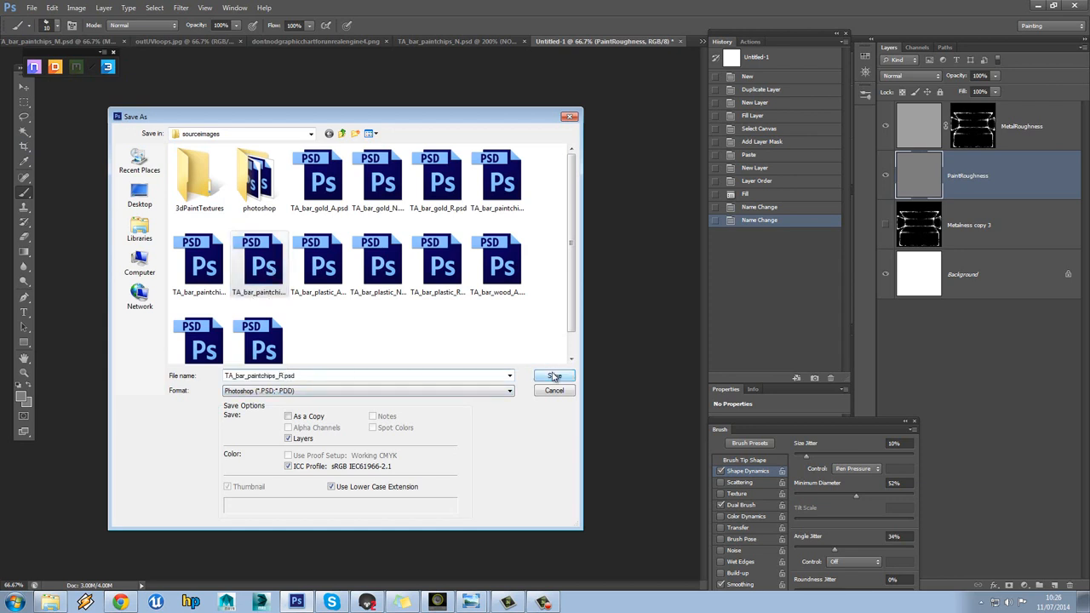
left_click(555, 375)
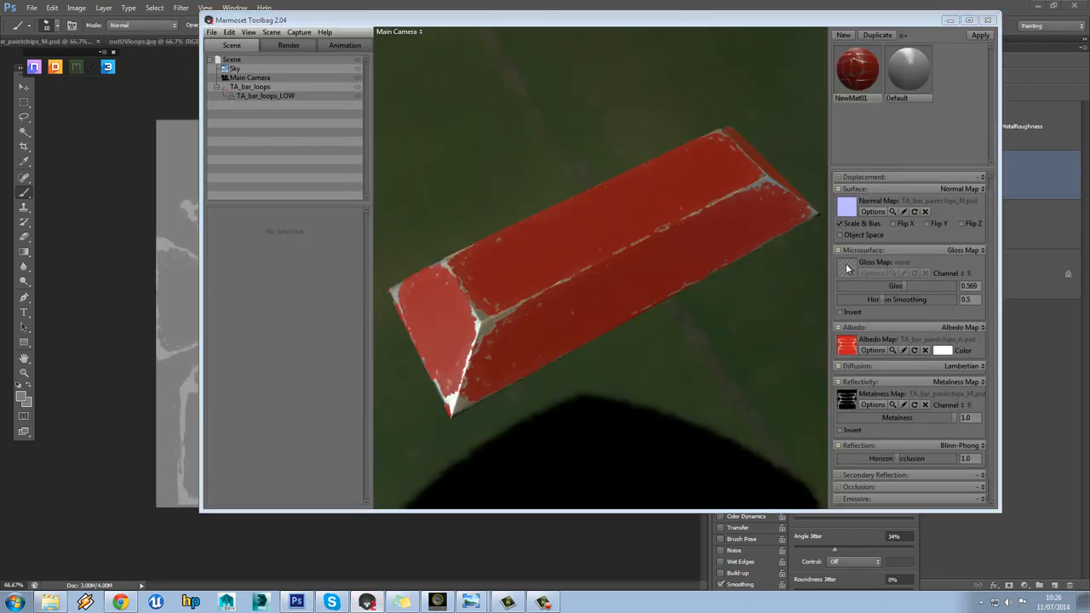
Step: Load TA_bar_paintchips_R.psd into the red bar's Gloss Map slot and choose an interior sky
left_click(847, 267)
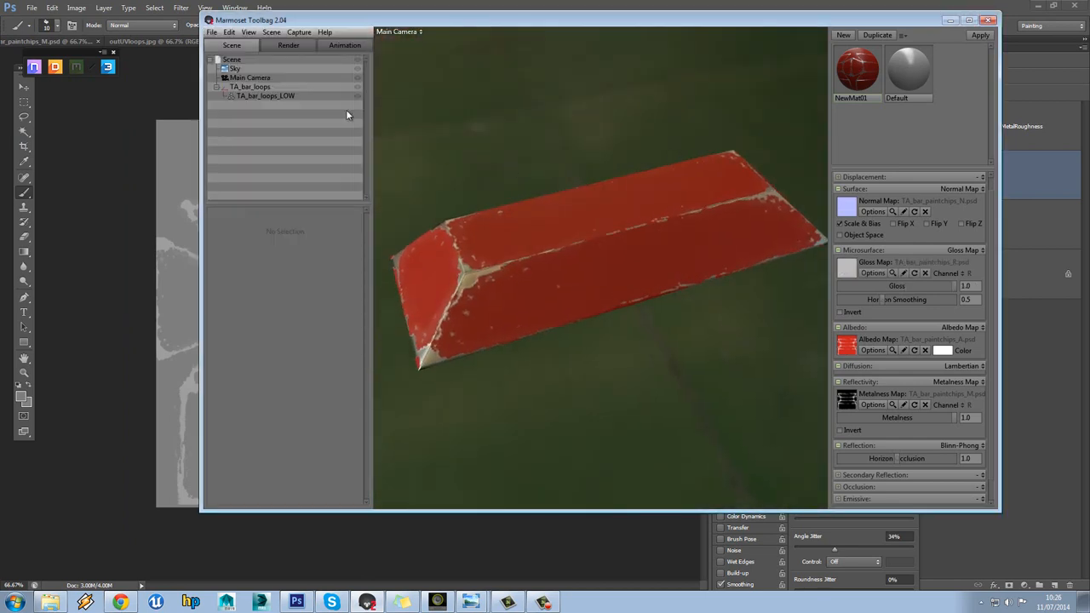
left_click(235, 68)
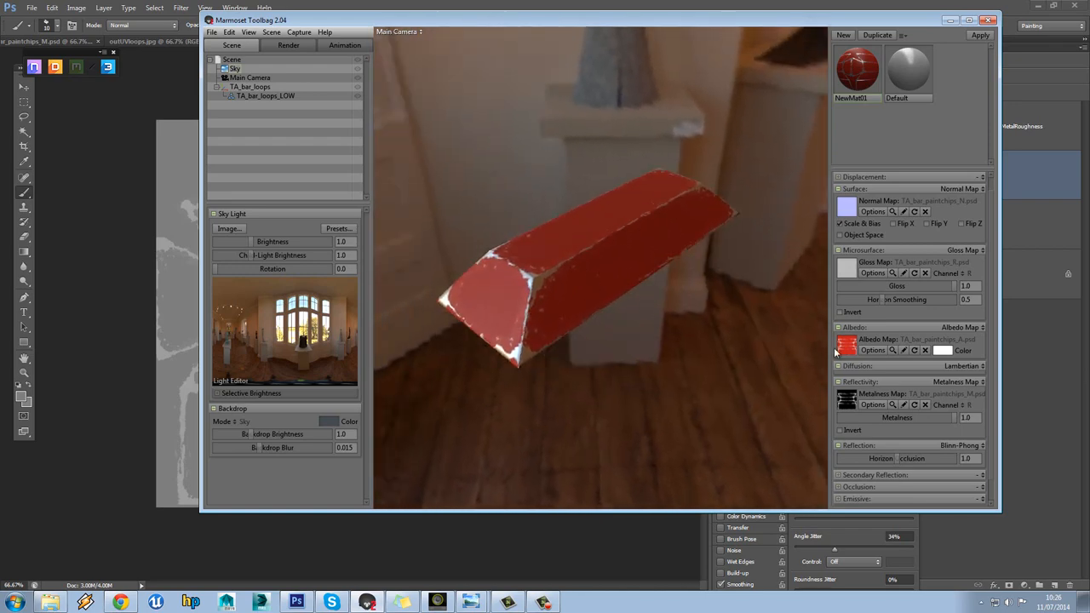
mouse_move(847, 210)
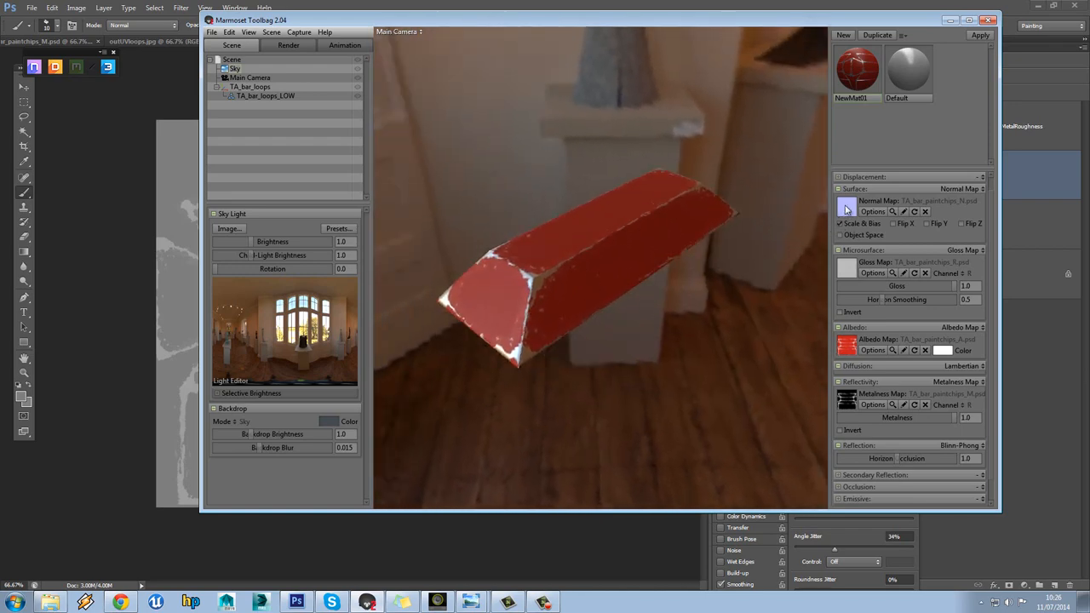